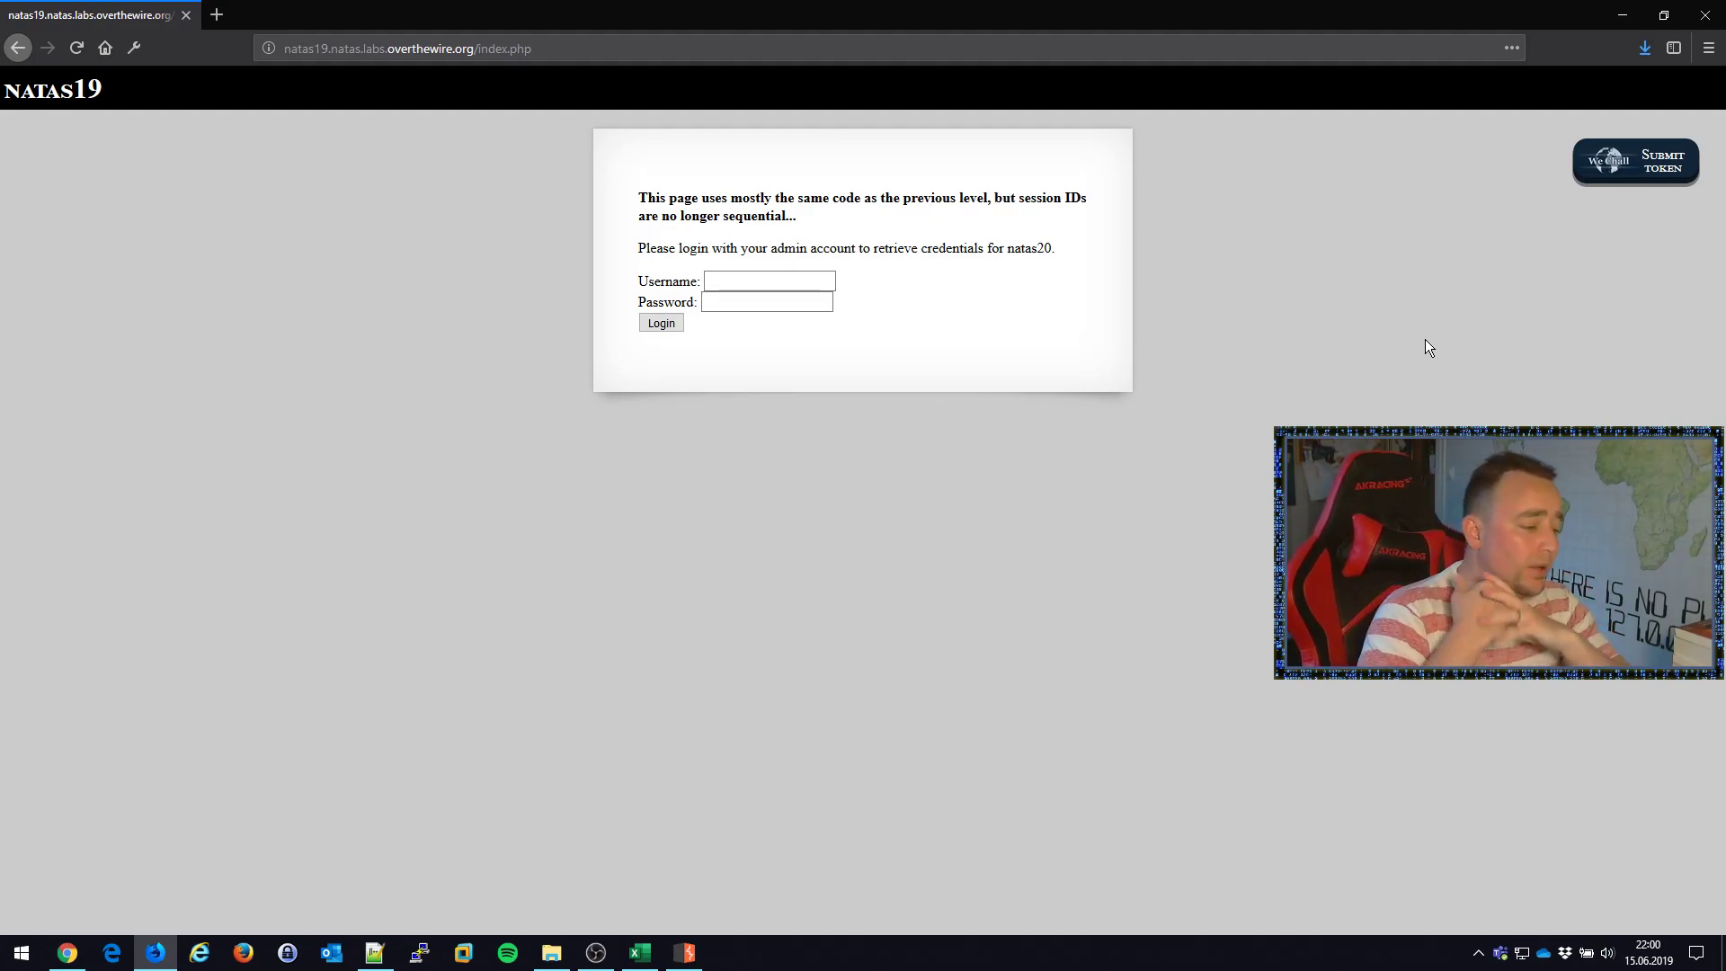
{"action": "mouse_move", "coordinate": [804, 184]}
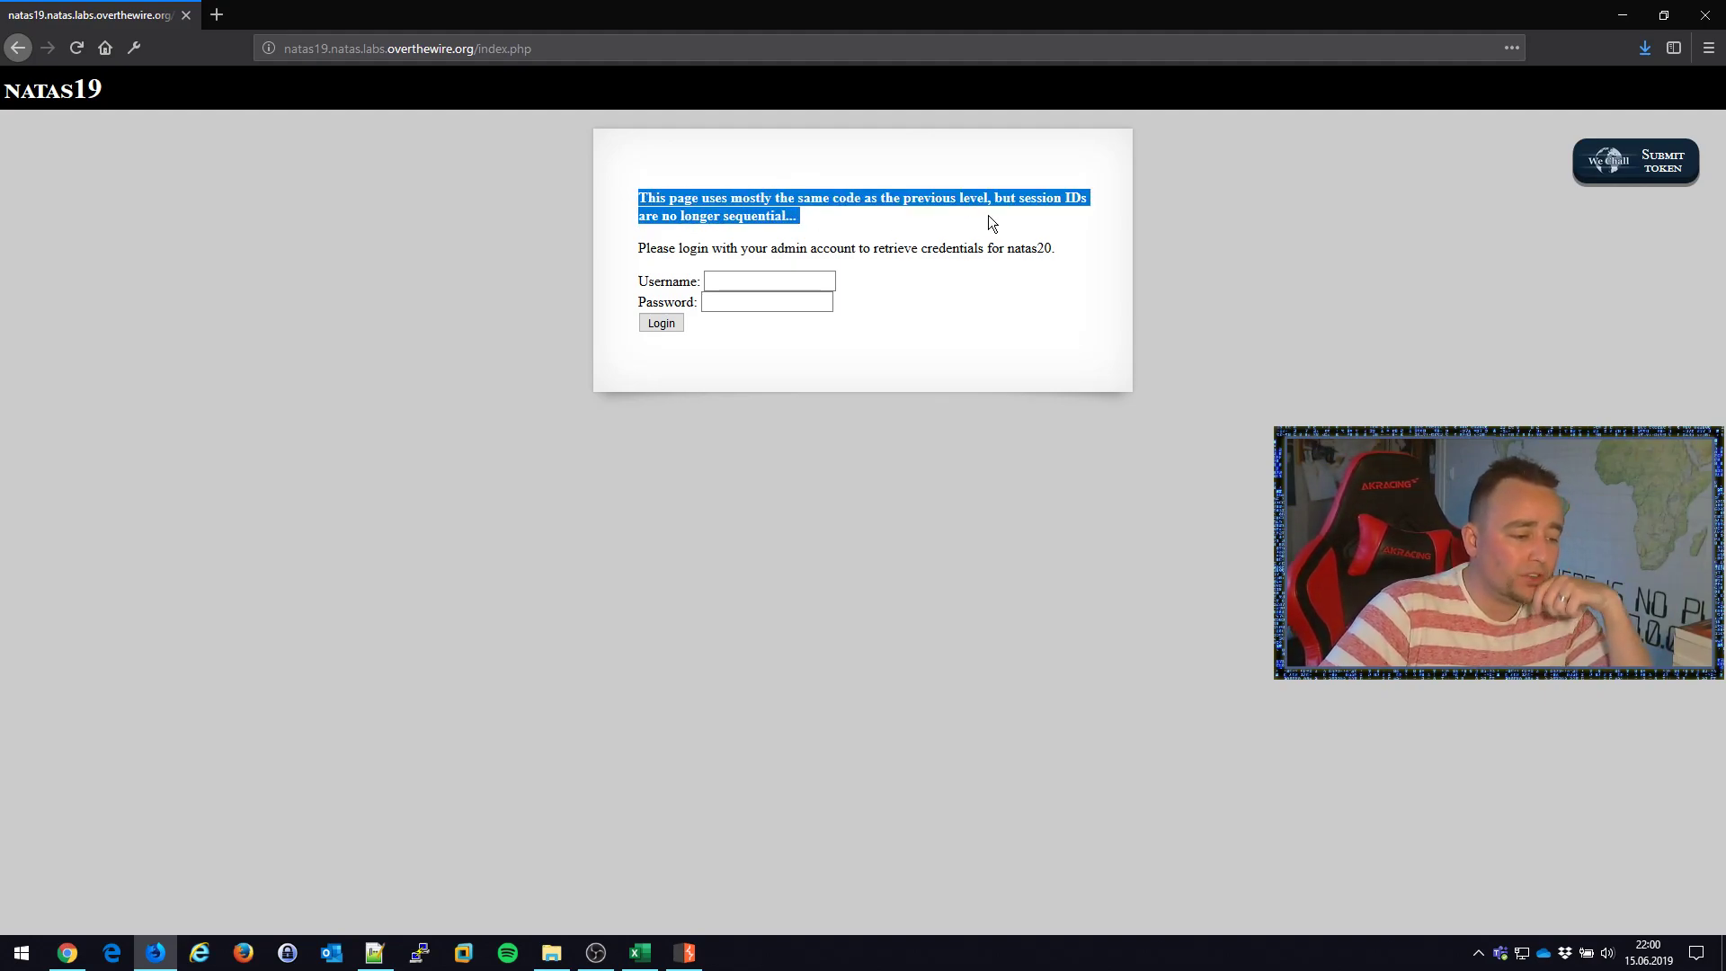
{"action": "mouse_move", "coordinate": [1027, 151]}
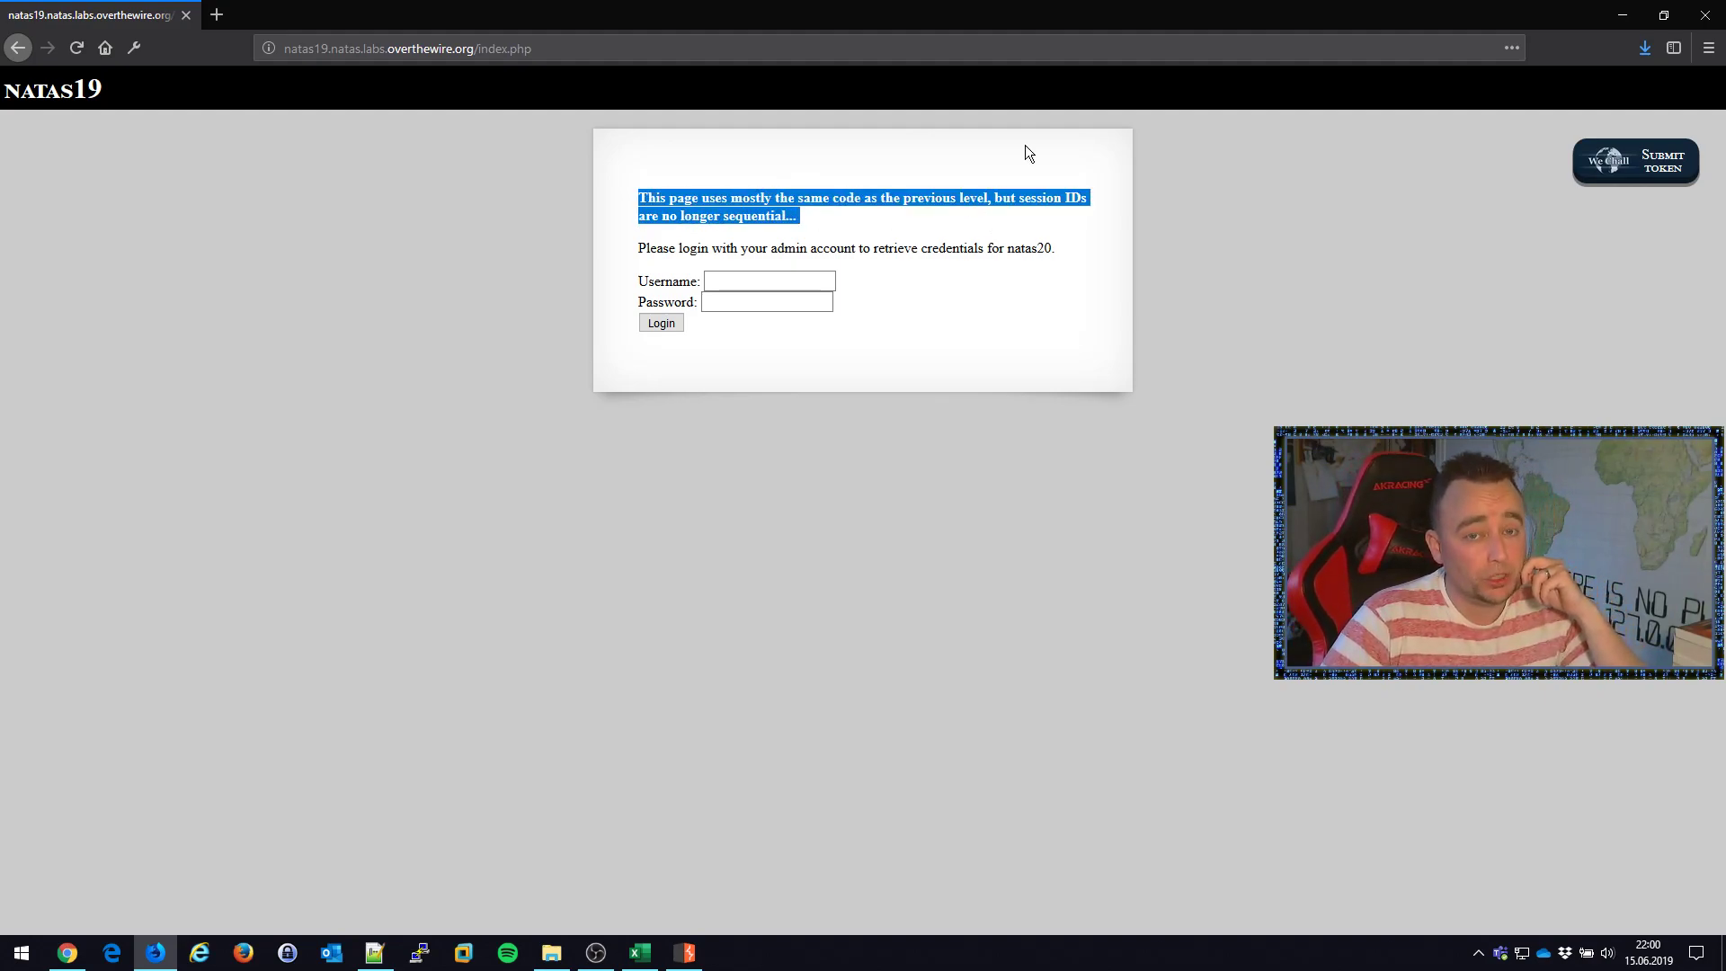
- Forward the intercepted admin login POST and send it to Sequencer for token analysis
{"action": "left_click", "coordinate": [1204, 304]}
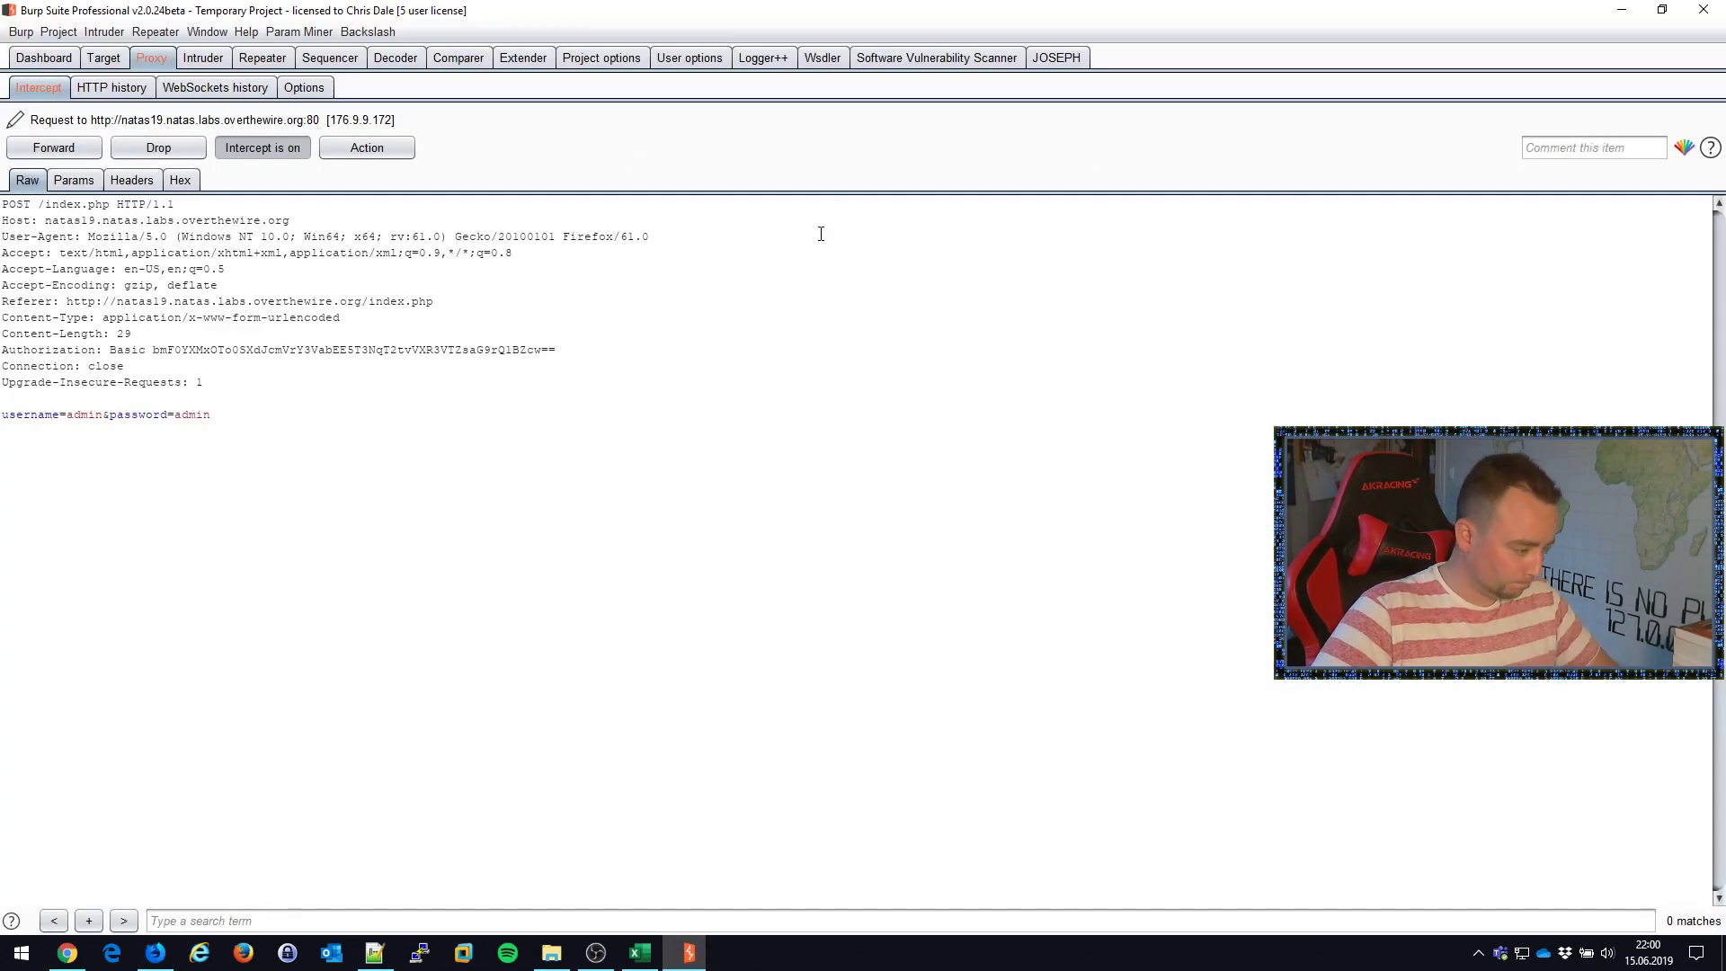
{"action": "left_click", "coordinate": [53, 148]}
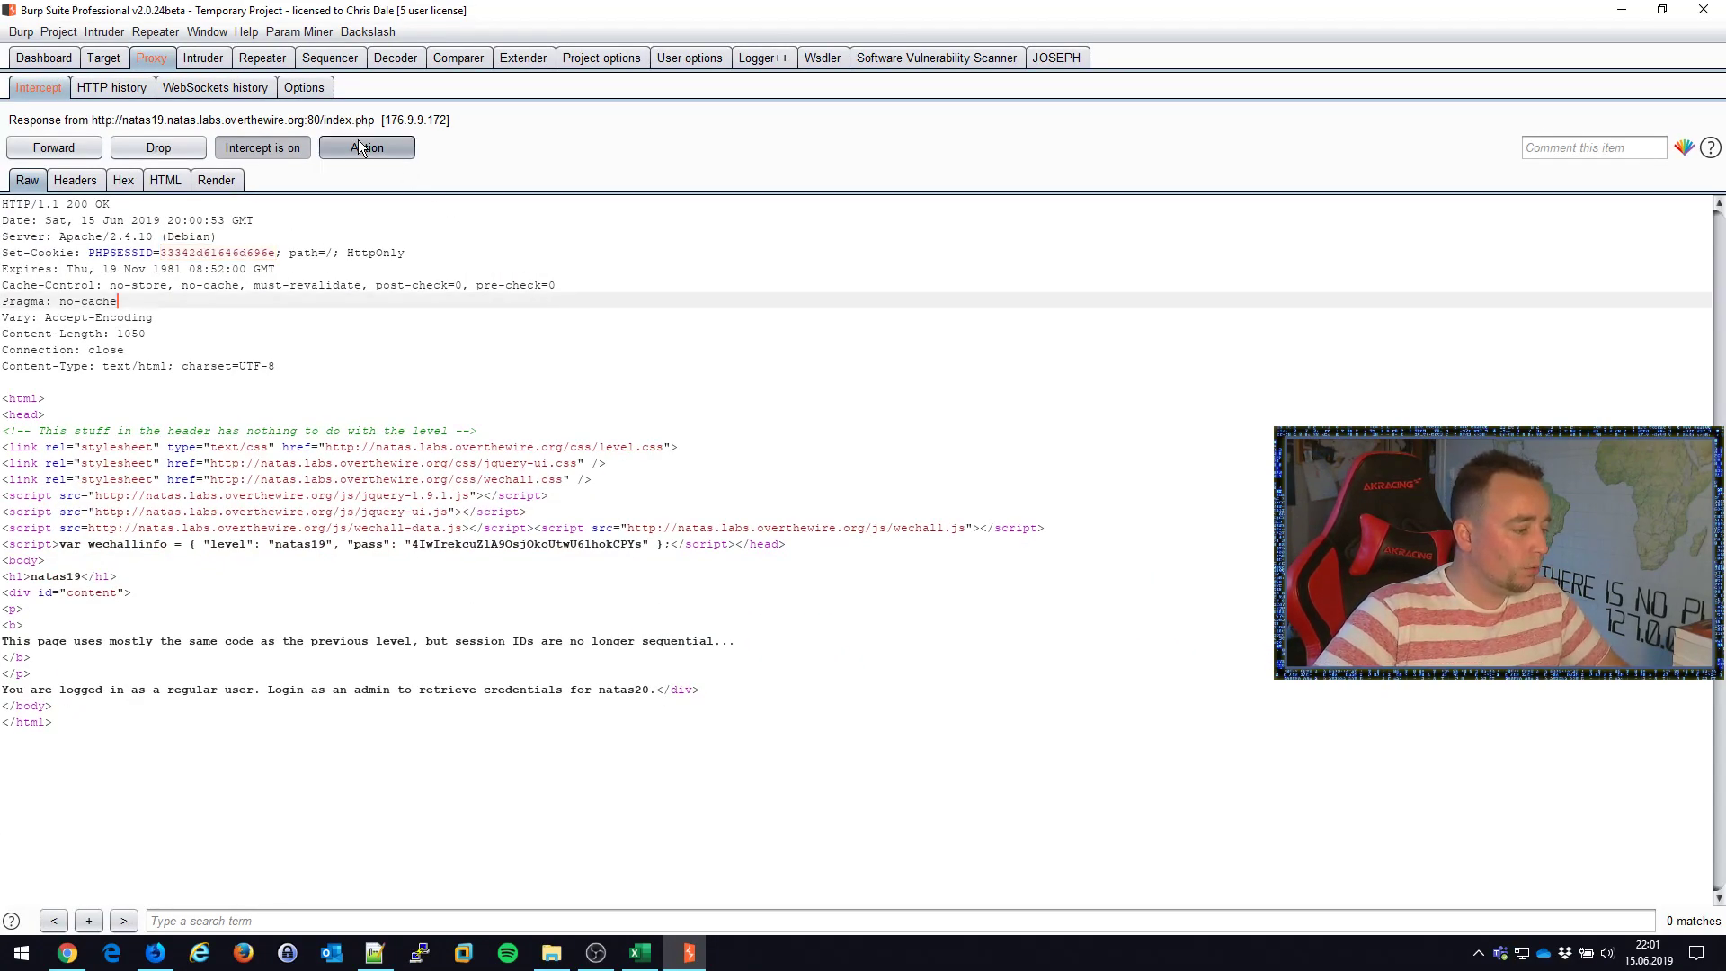
{"action": "left_click", "coordinate": [263, 147]}
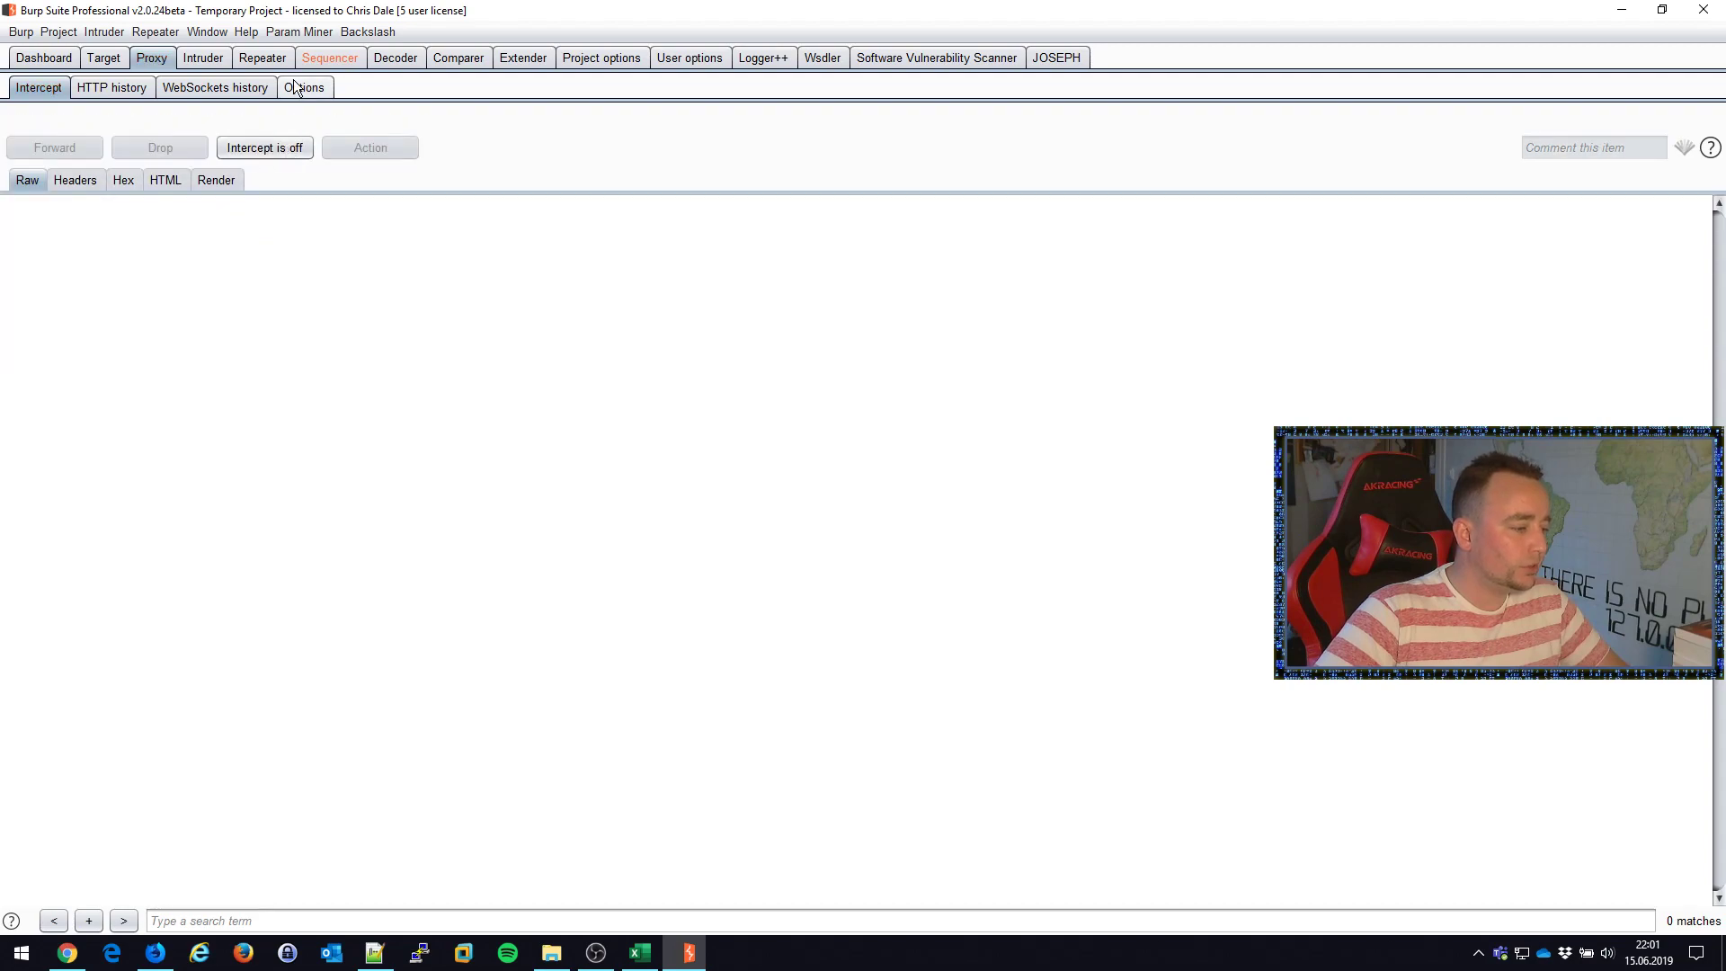
- Start a live capture in Sequencer on the PHPSESSID cookie of the natas19 login request
{"action": "left_click", "coordinate": [329, 57]}
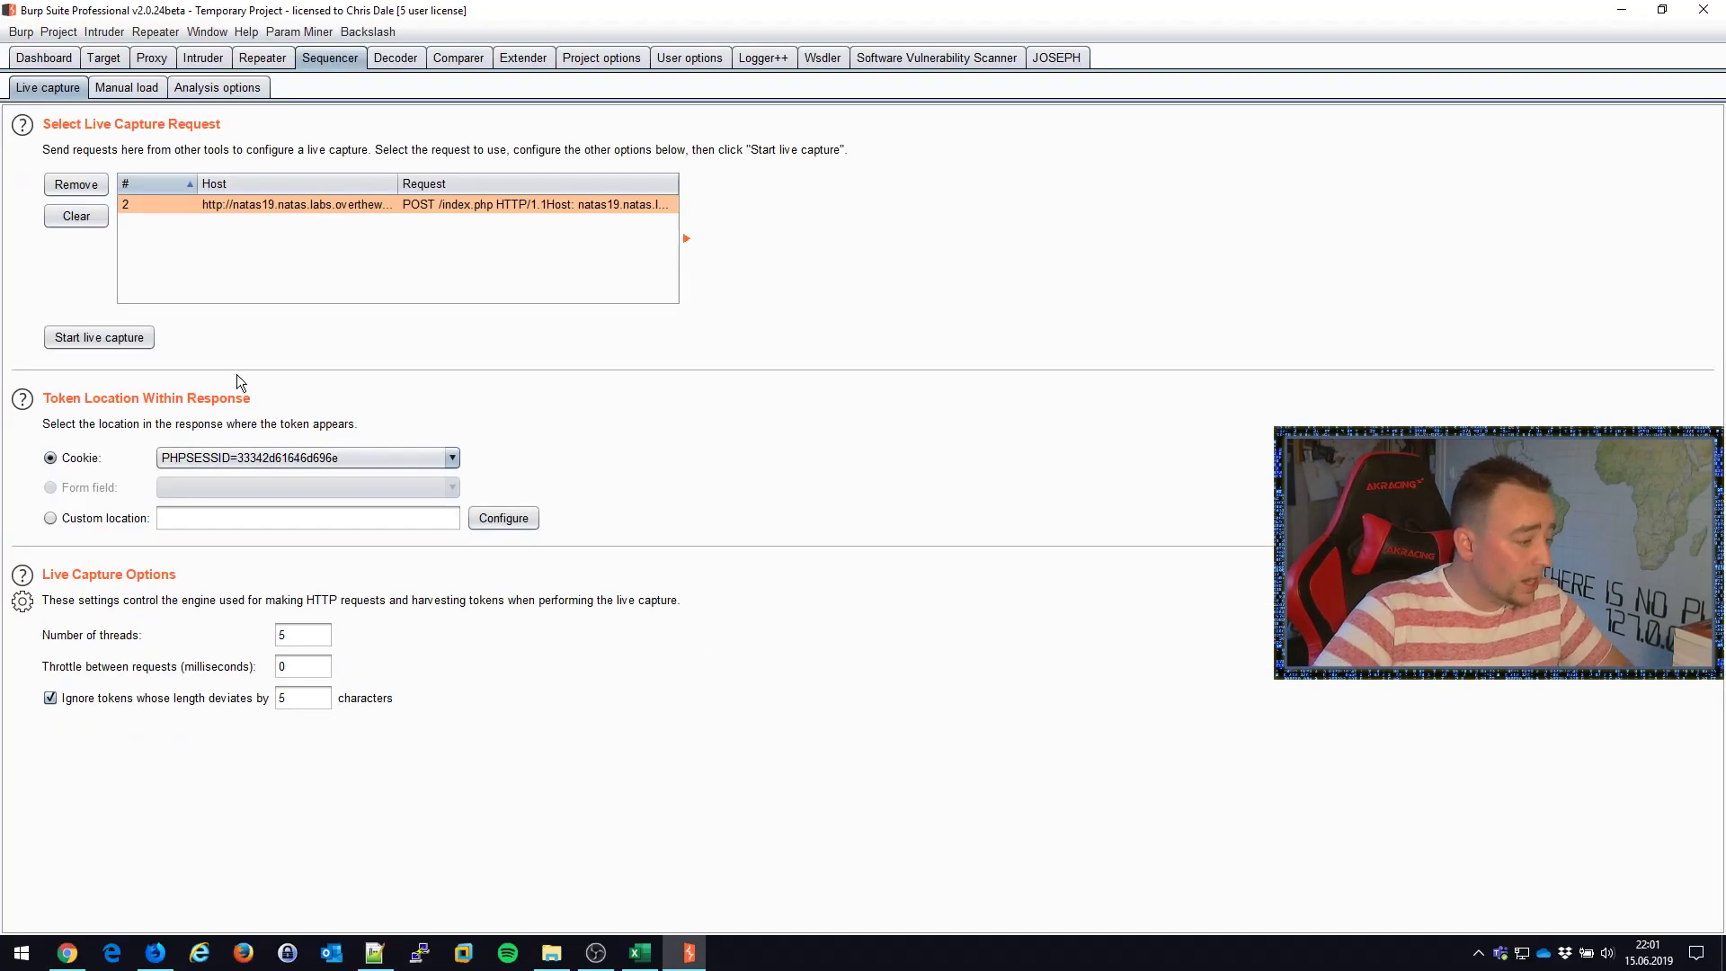
{"action": "left_click", "coordinate": [99, 336]}
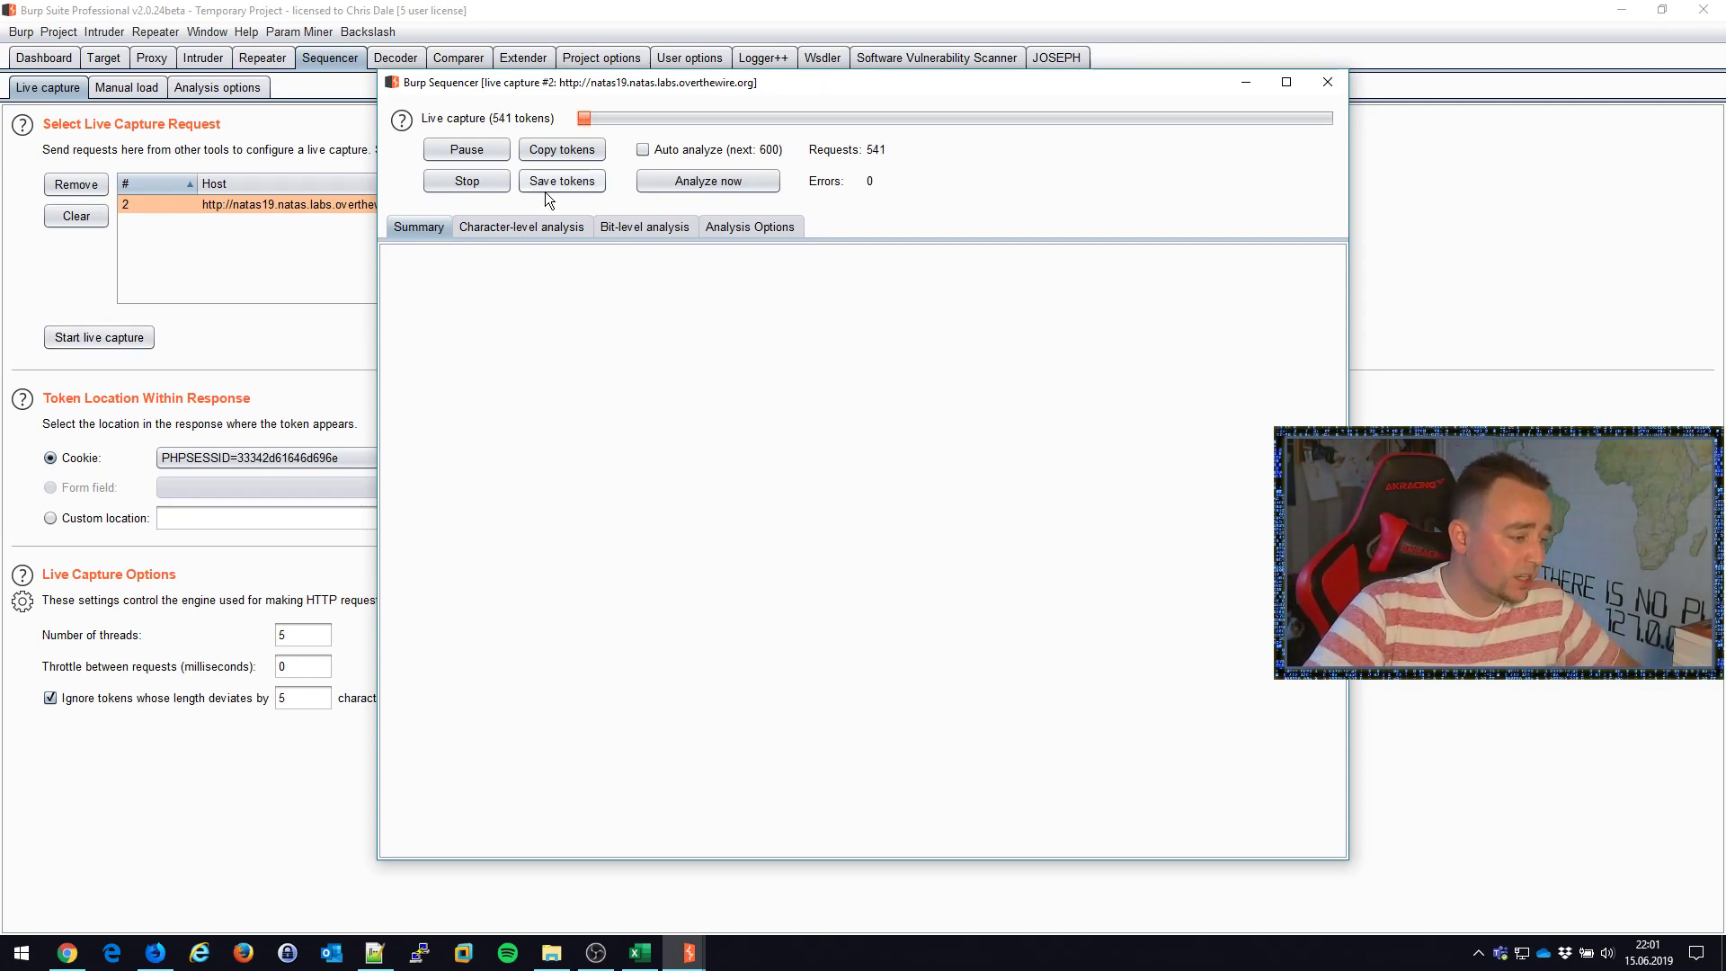
- Stop the capture at 606 tokens and view the character-level and bit-level analysis
{"action": "left_click", "coordinate": [466, 180]}
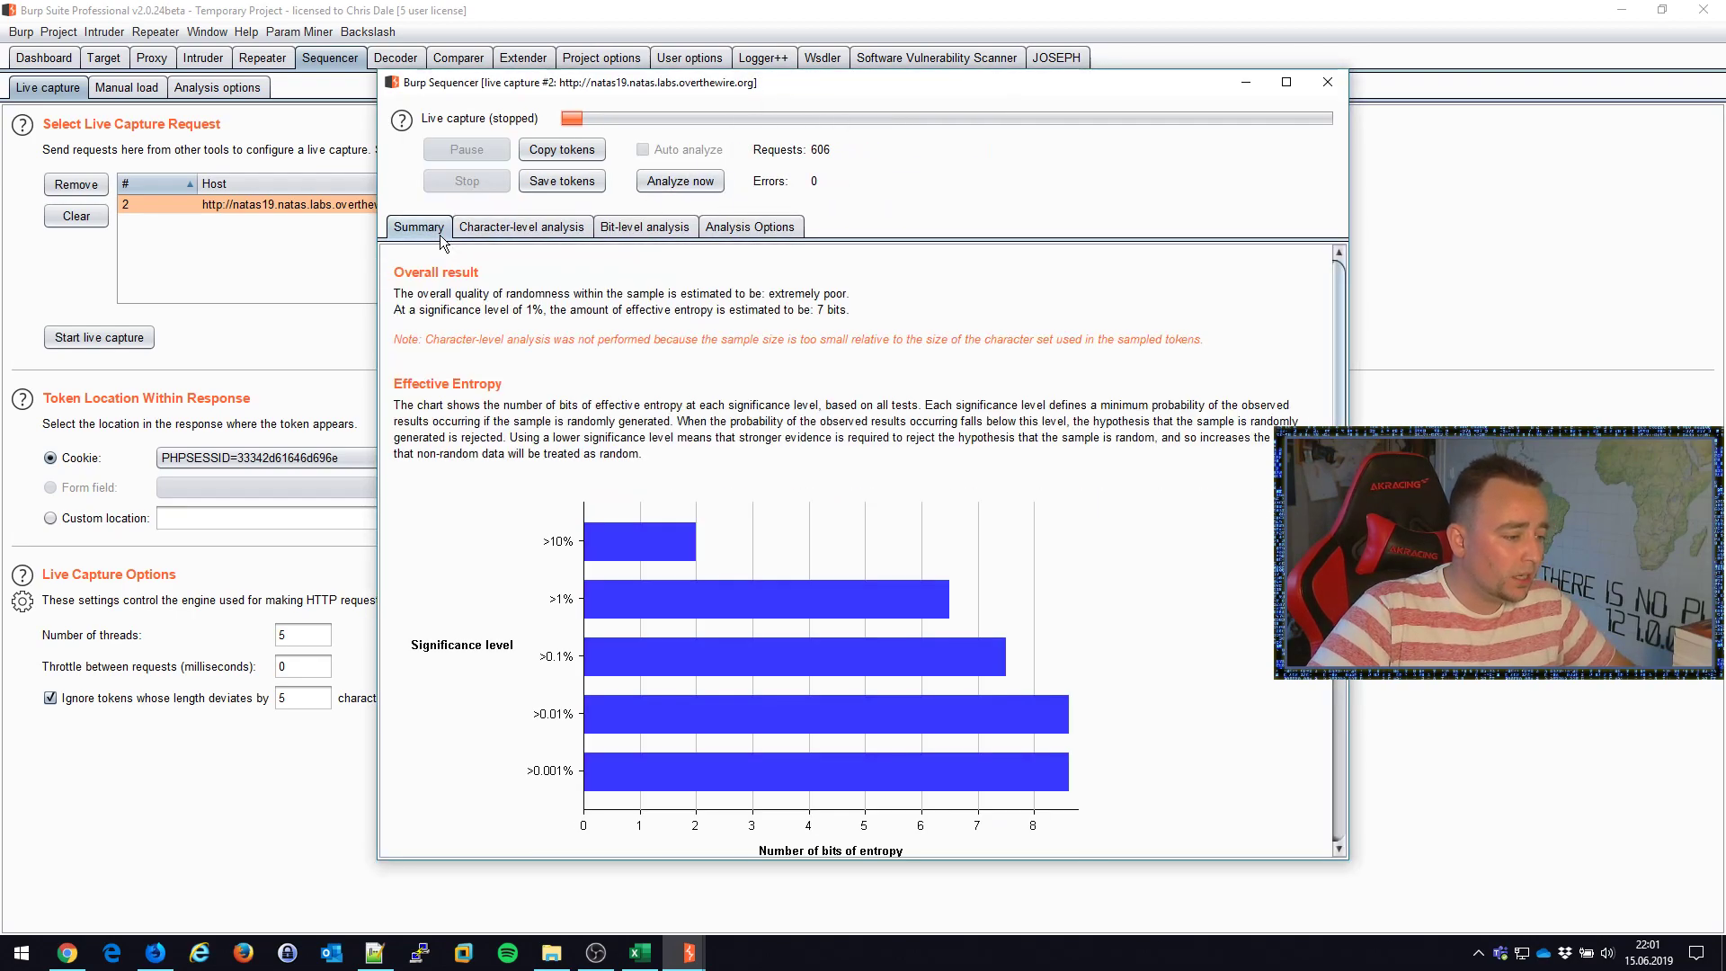
{"action": "left_click", "coordinate": [521, 227]}
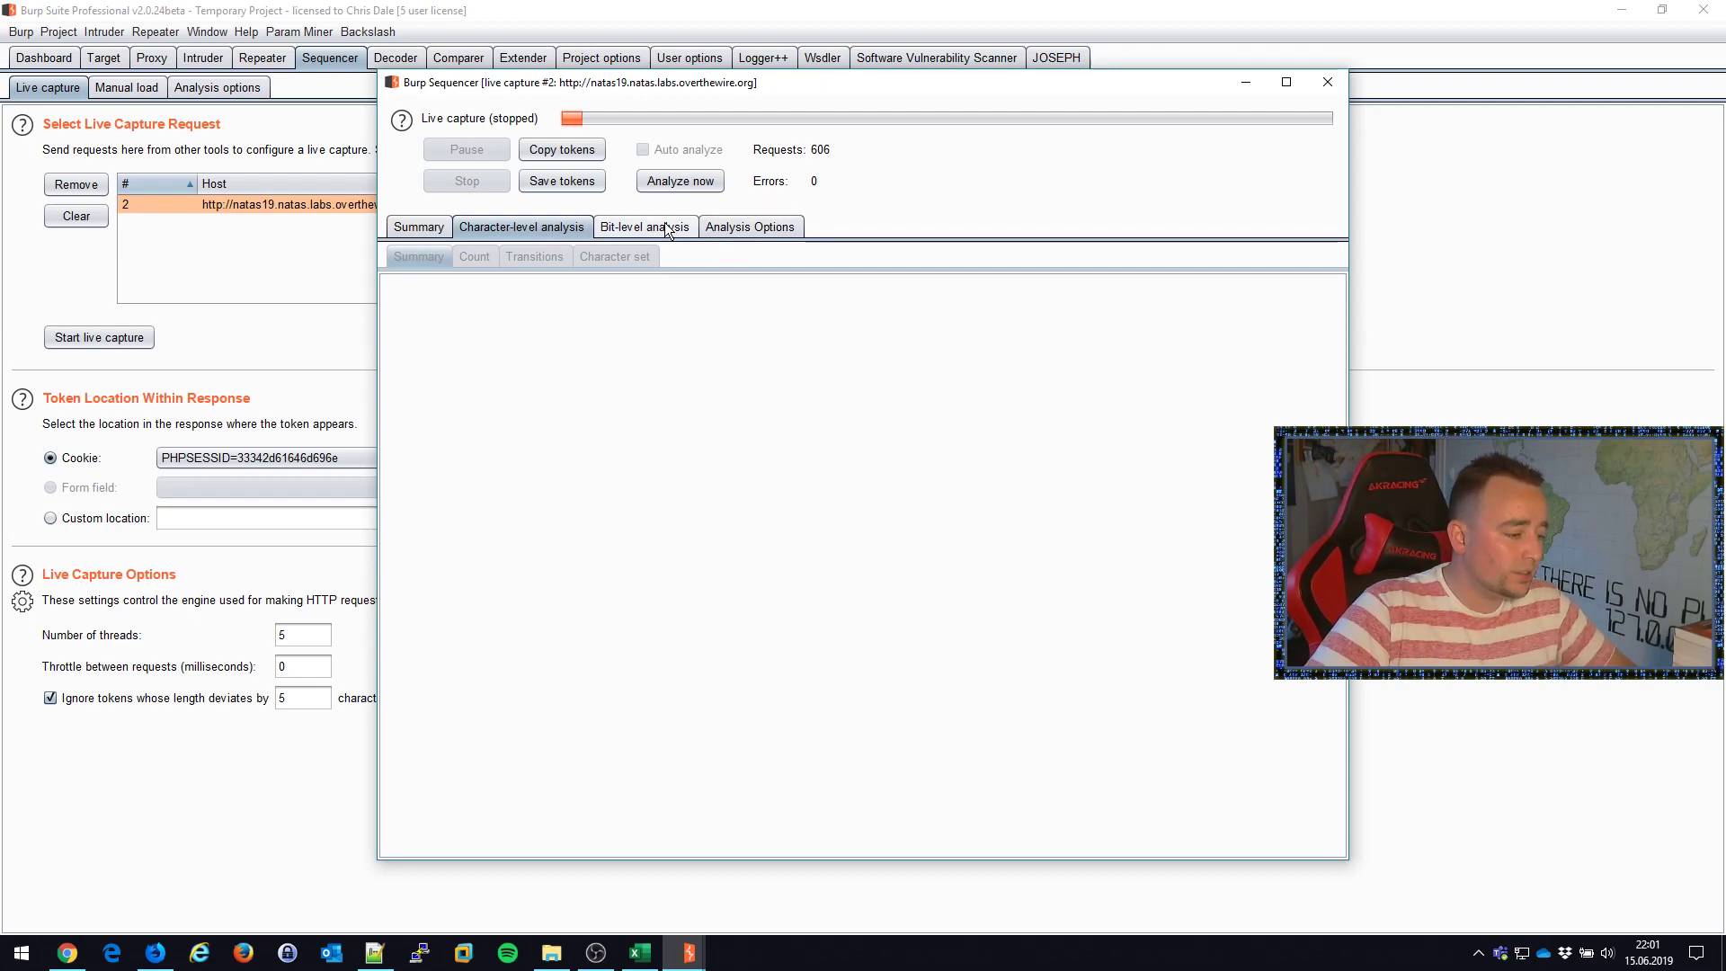
{"action": "left_click", "coordinate": [646, 227]}
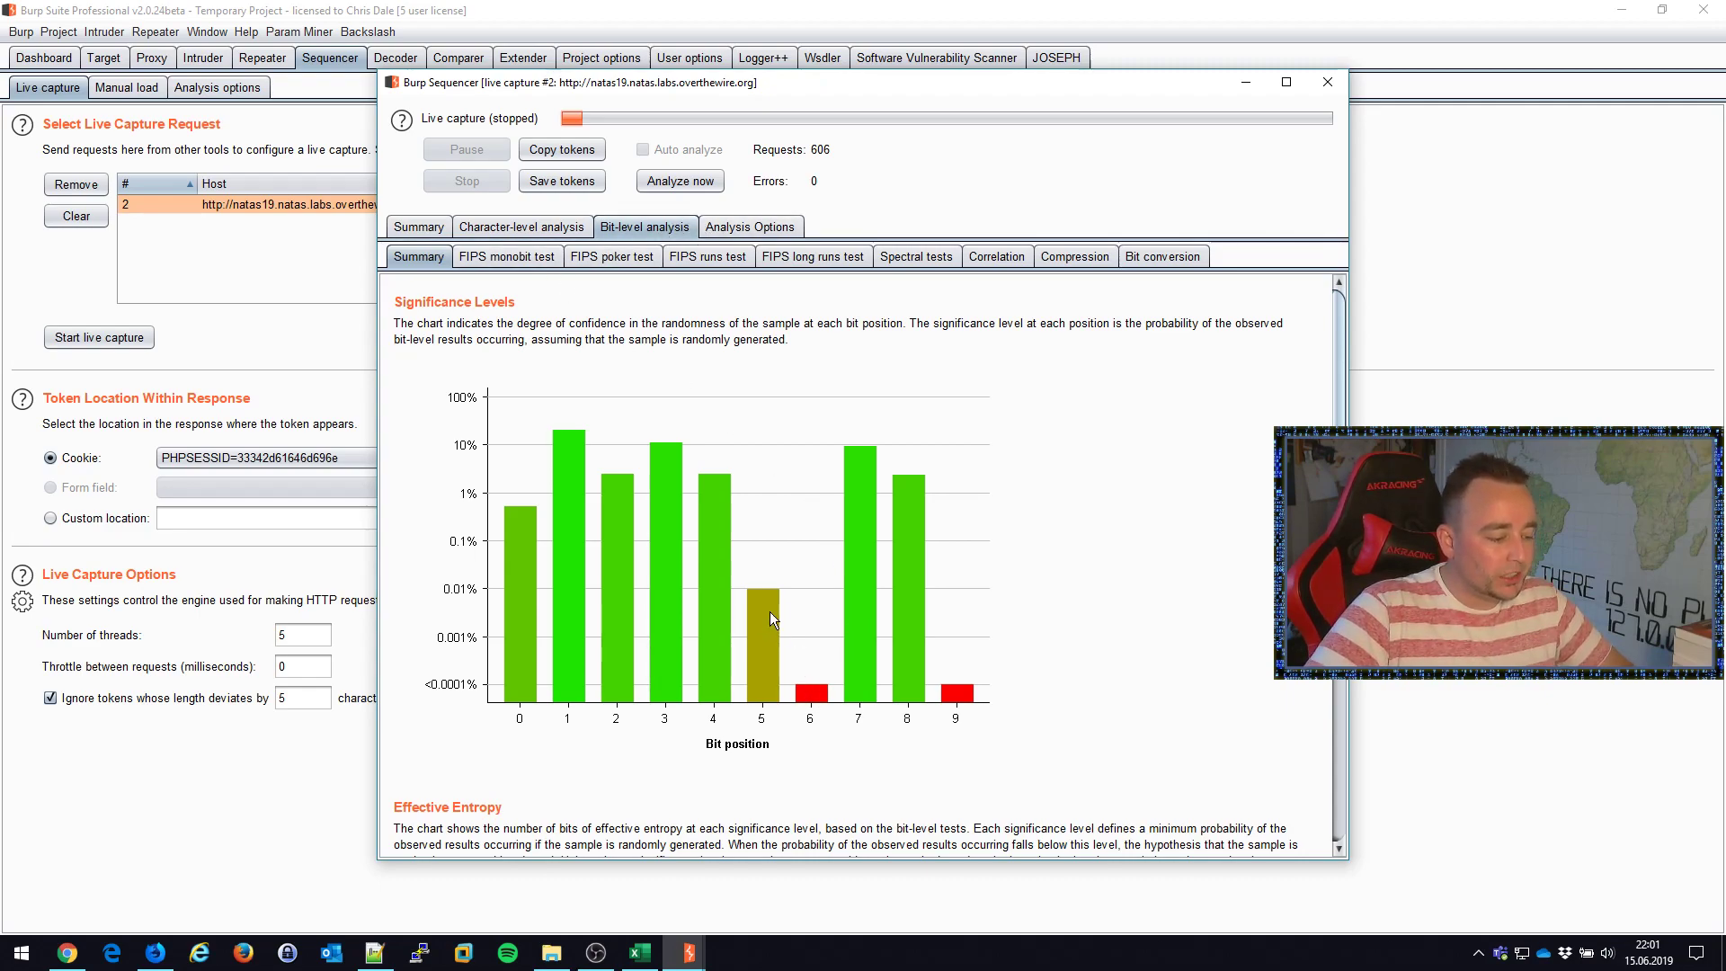
- Review the FIPS poker, runs, monobit and compression tests, then the bit-level summary chart
{"action": "left_click", "coordinate": [611, 257]}
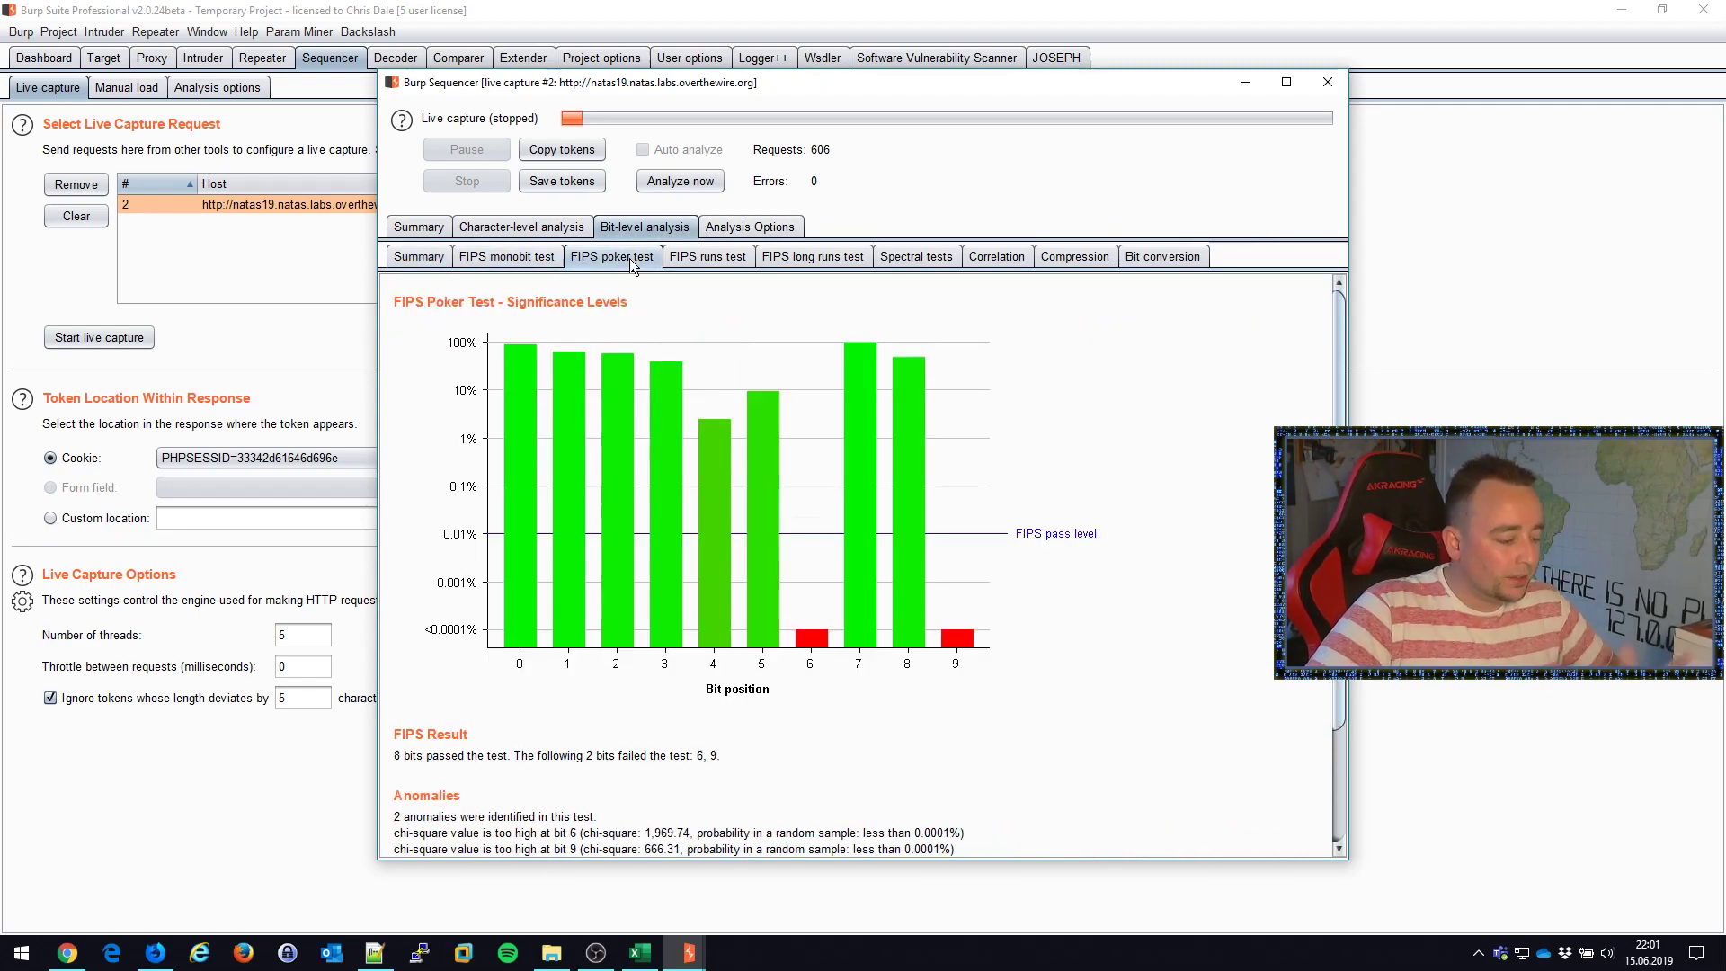
{"action": "left_click", "coordinate": [708, 257]}
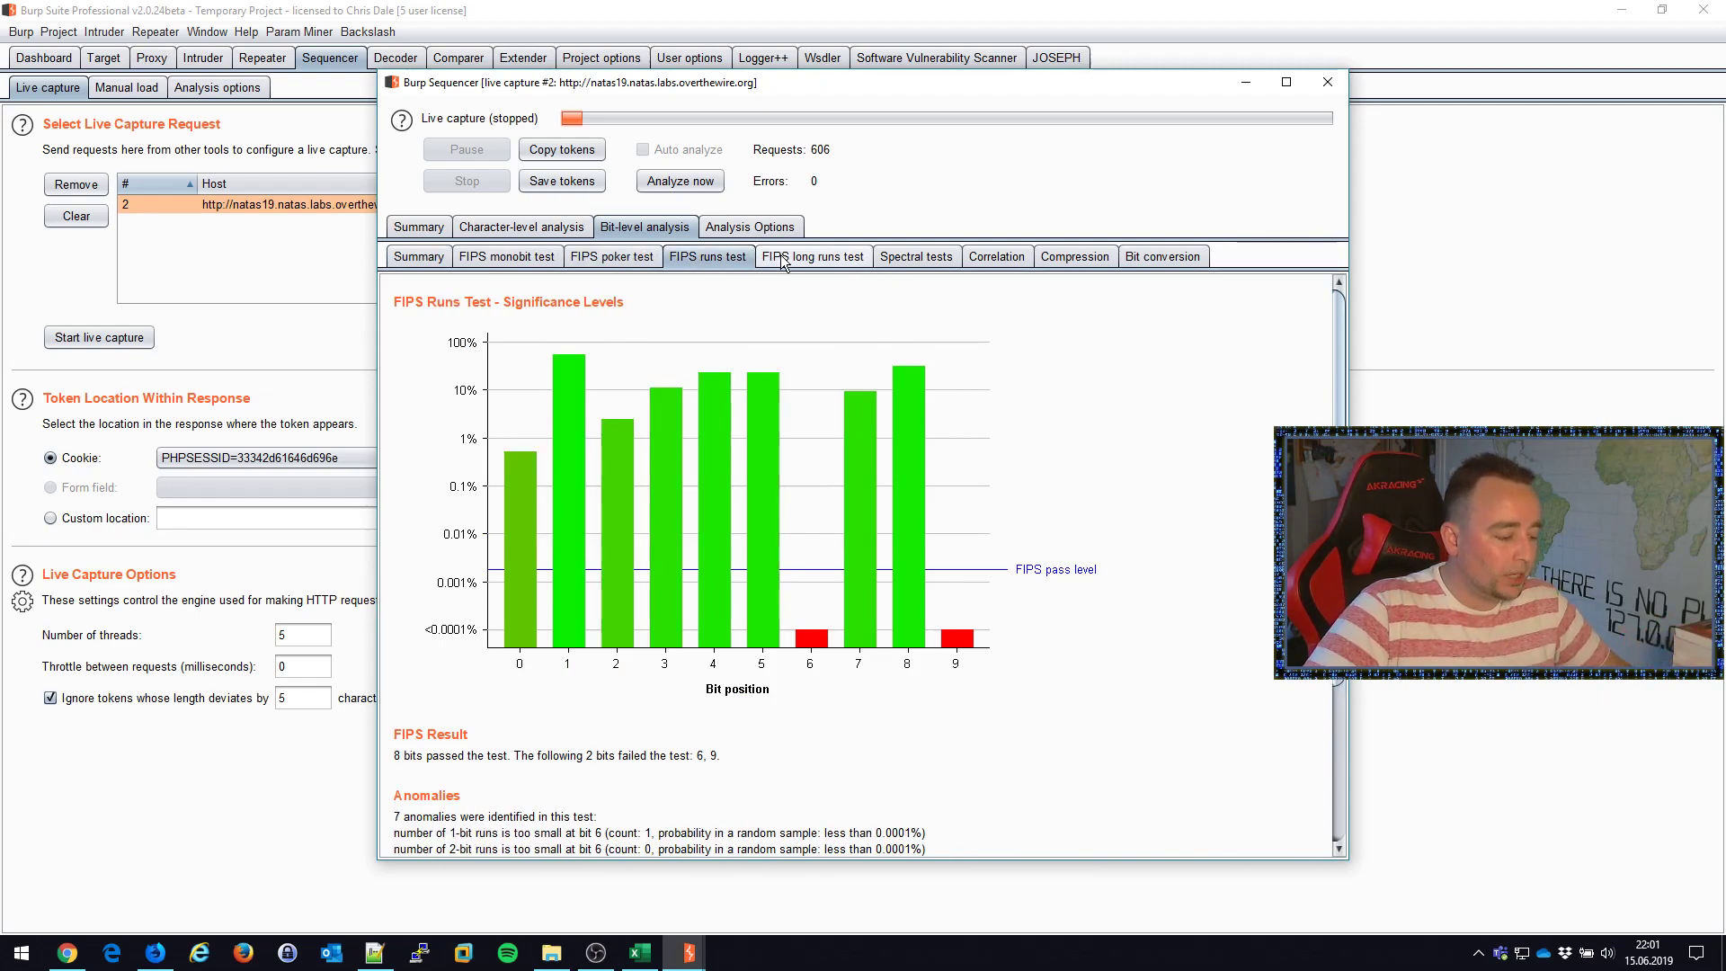
{"action": "left_click", "coordinate": [1074, 257]}
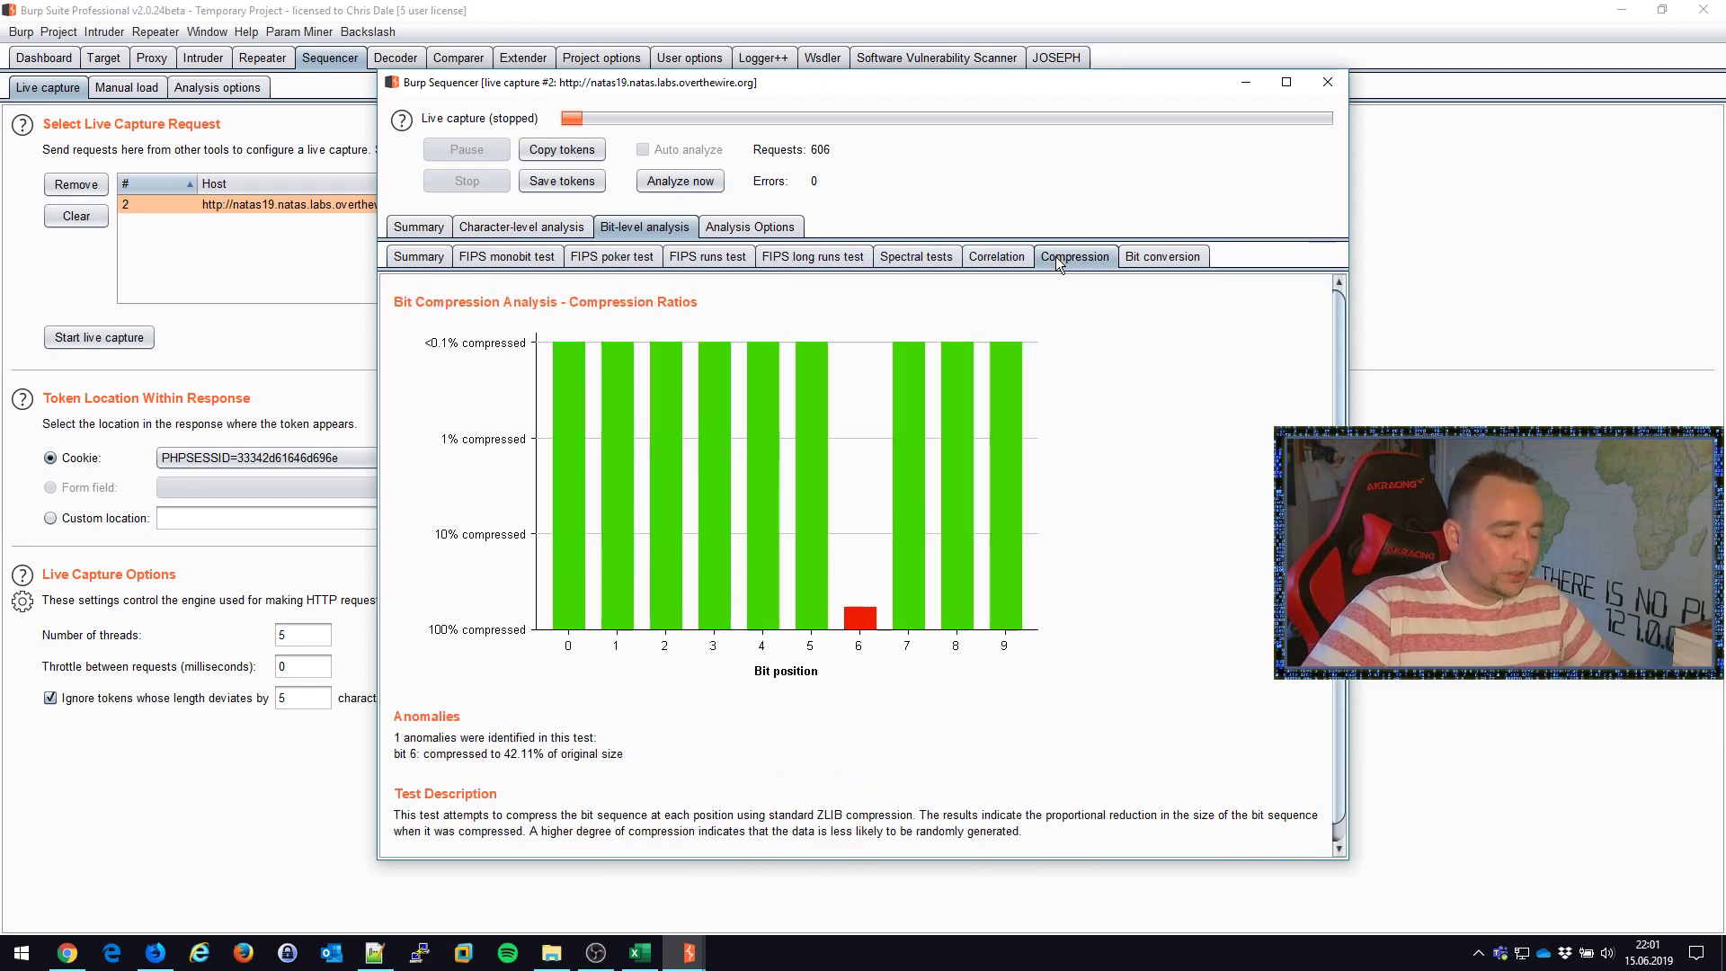
{"action": "left_click", "coordinate": [507, 258]}
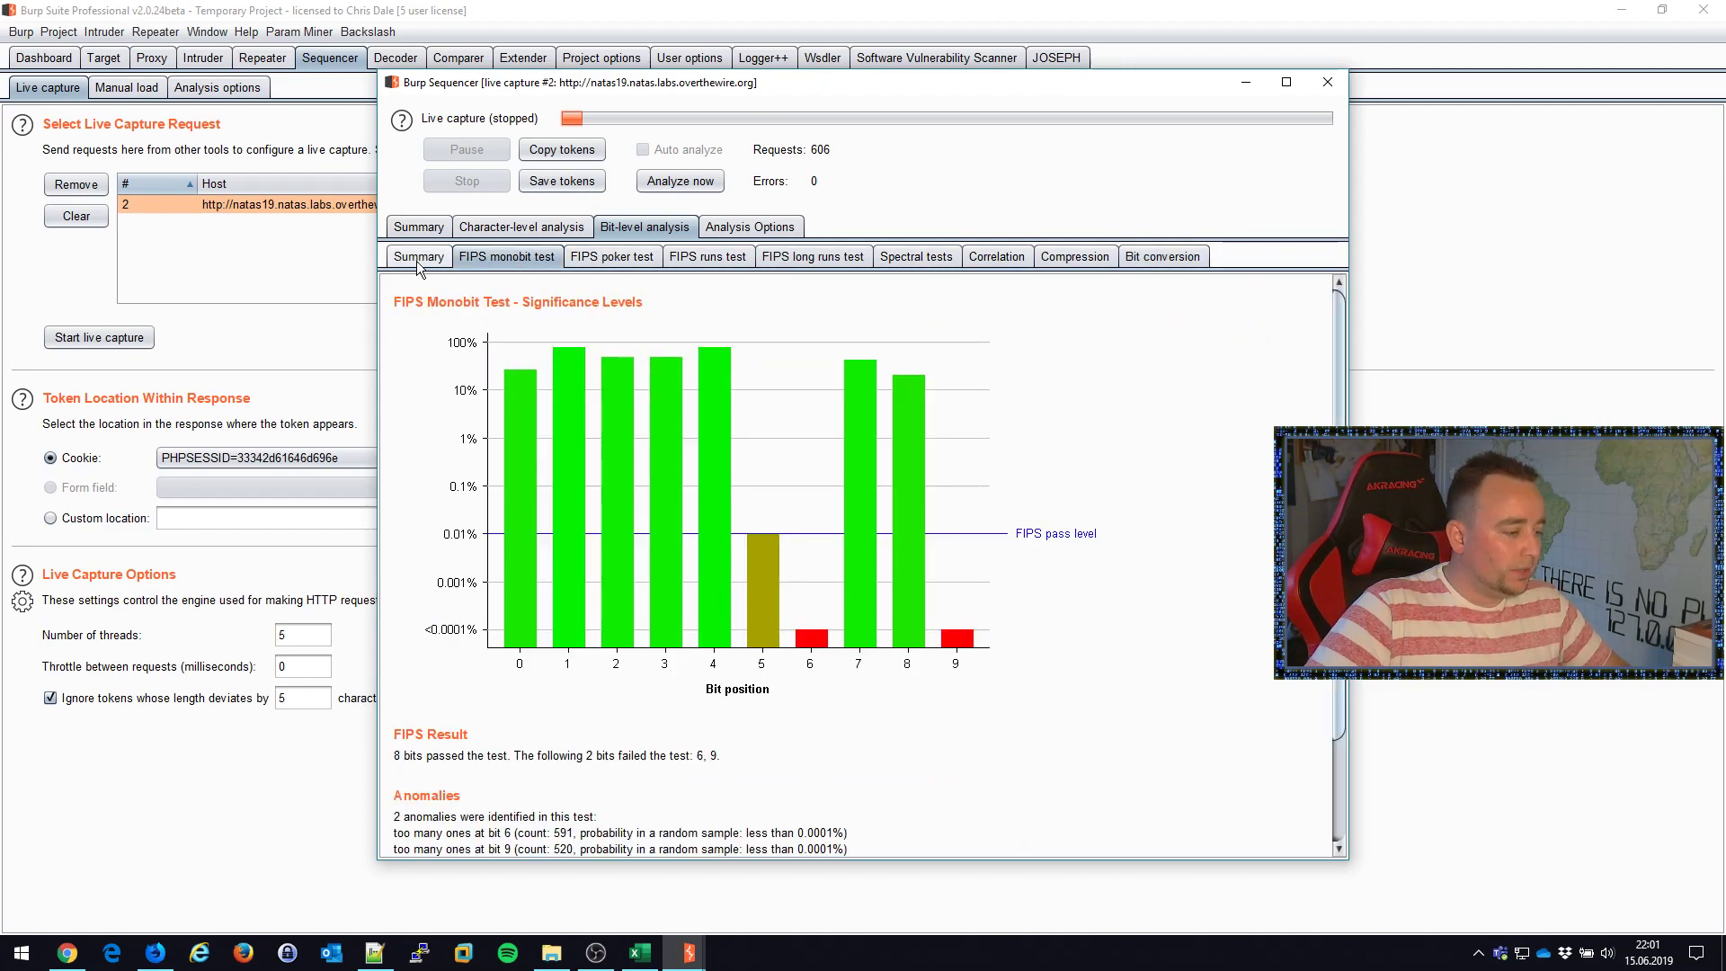
{"action": "left_click", "coordinate": [417, 257]}
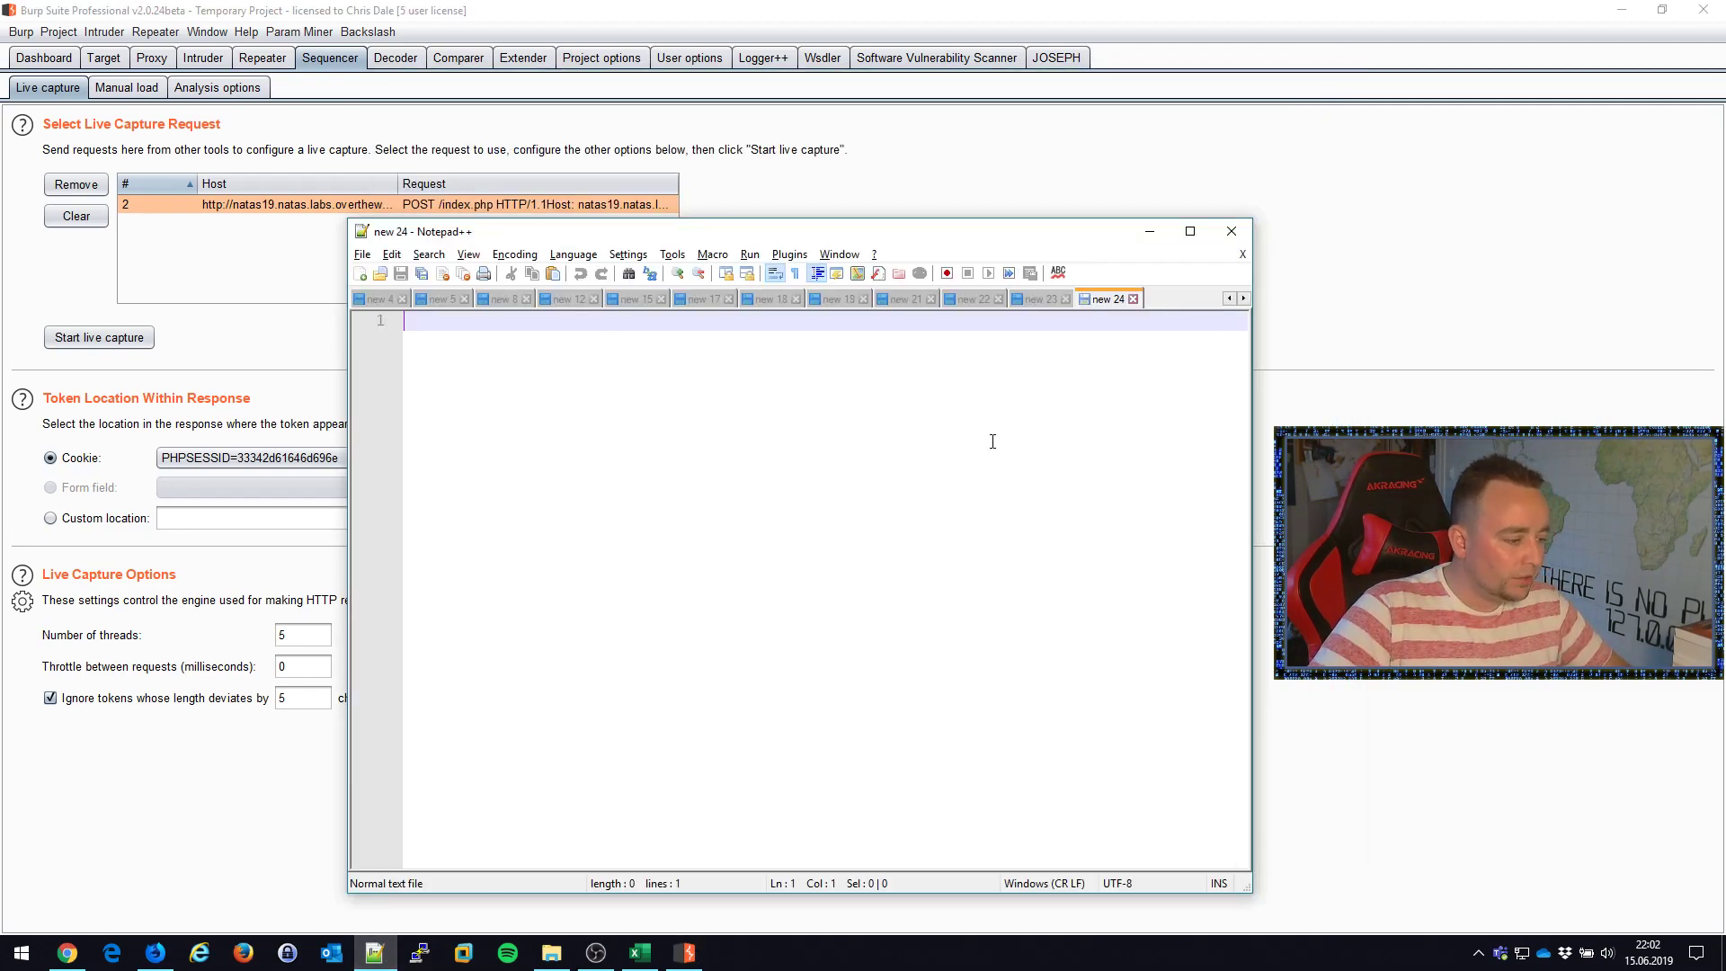
- Paste the 602 captured hex tokens into a new Notepad++ document and inspect line 374
{"action": "left_click", "coordinate": [1188, 232]}
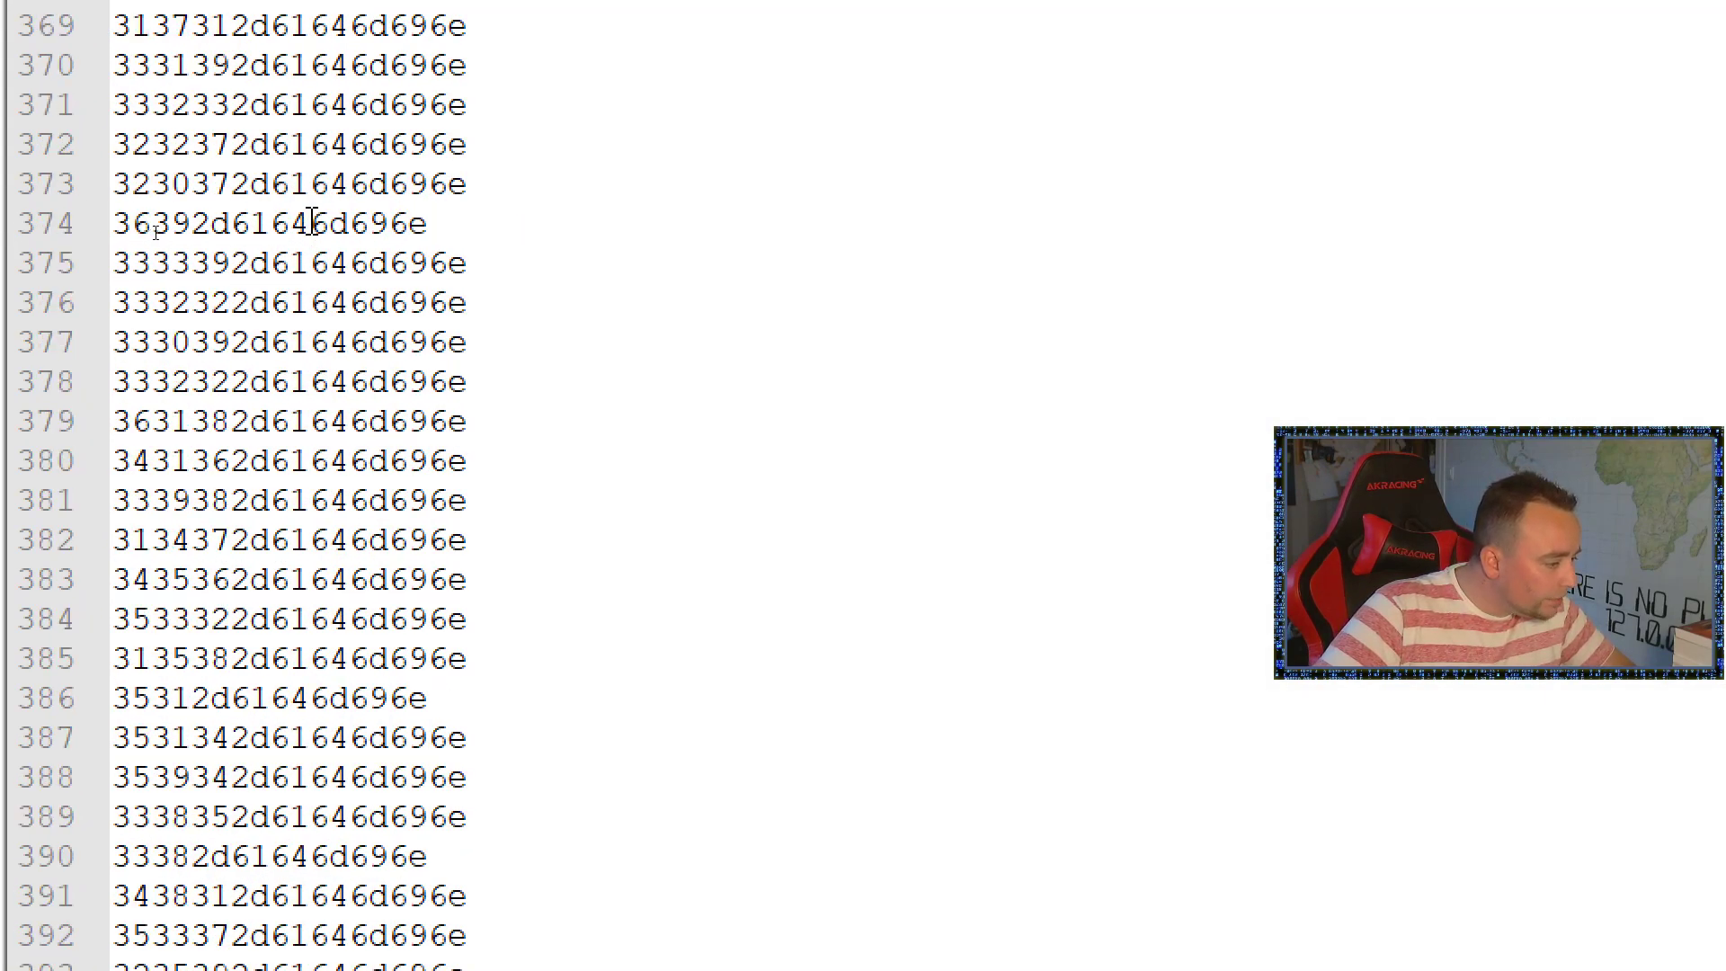
{"action": "double_click", "coordinate": [330, 223]}
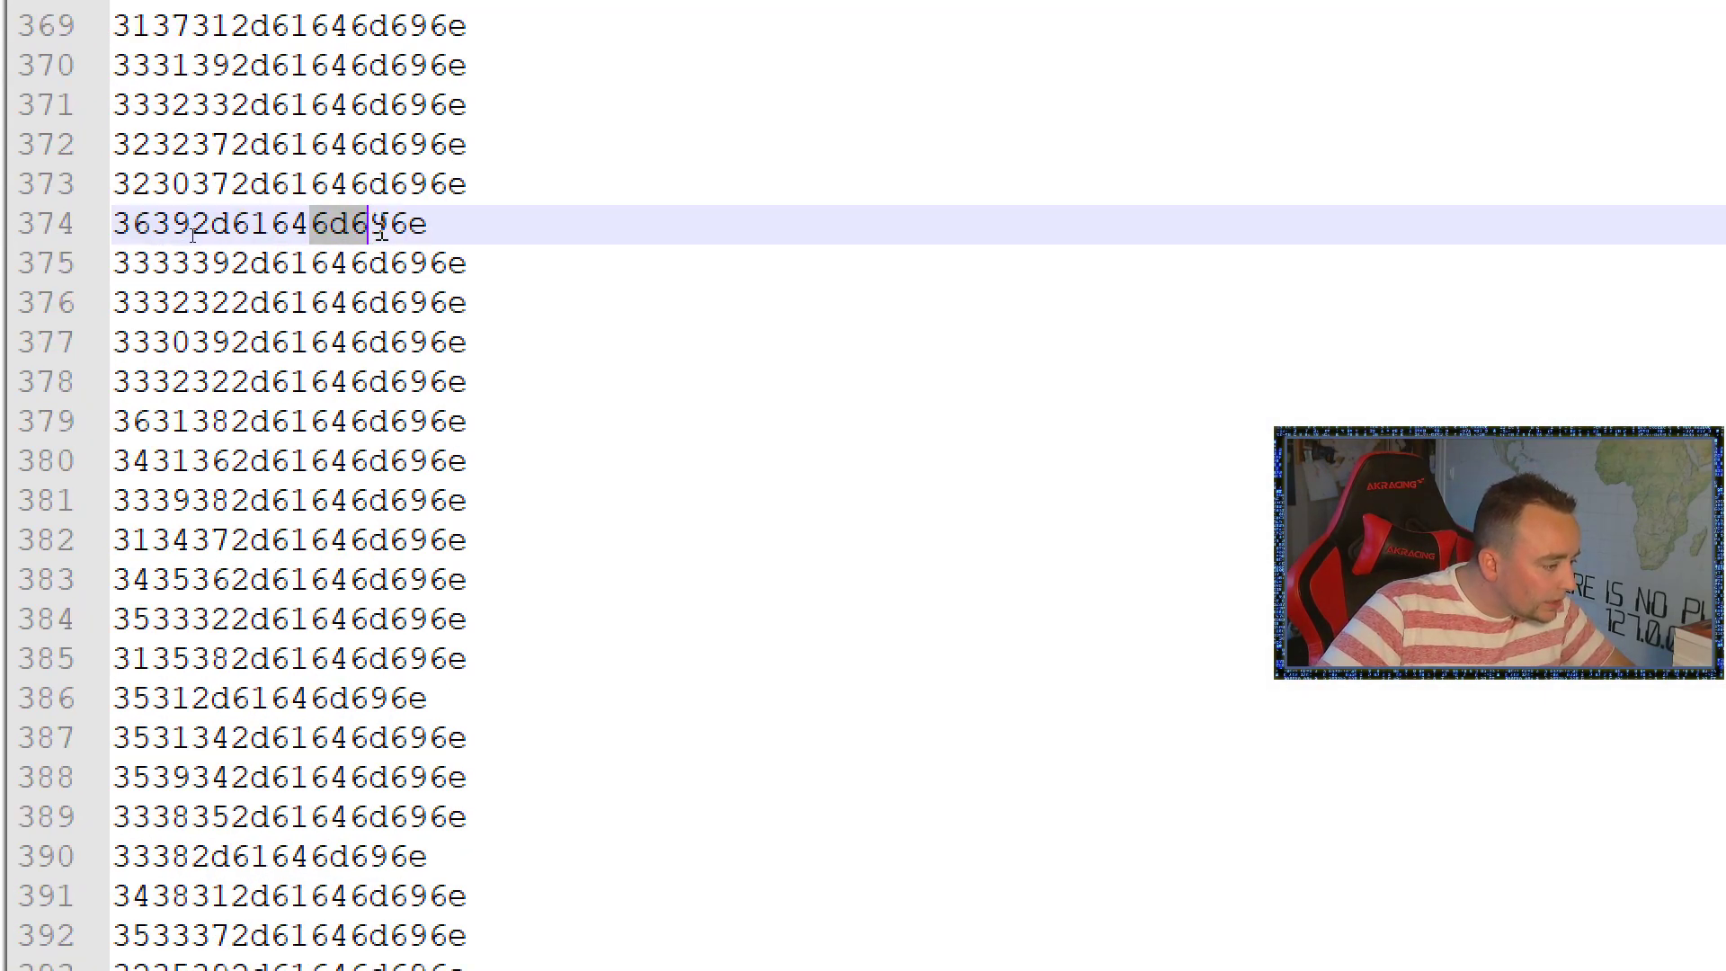
{"action": "scroll", "scroll_direction": "up", "scroll_amount": 3}
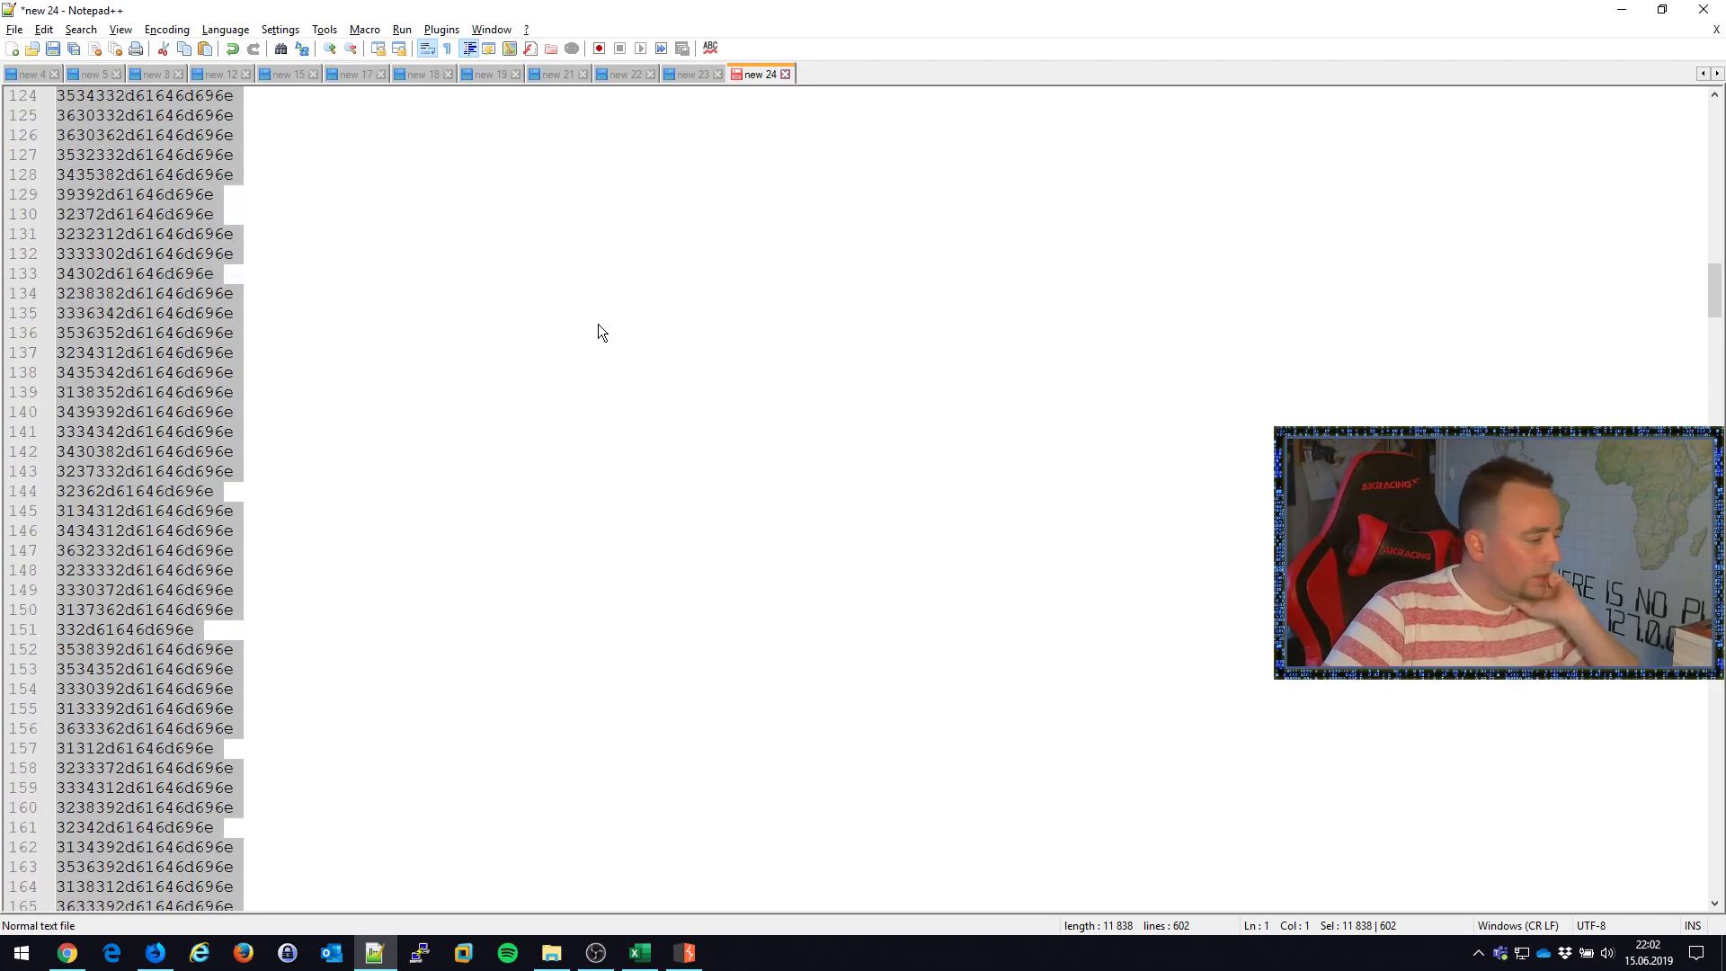
{"action": "scroll", "scroll_direction": "up", "scroll_amount": 3}
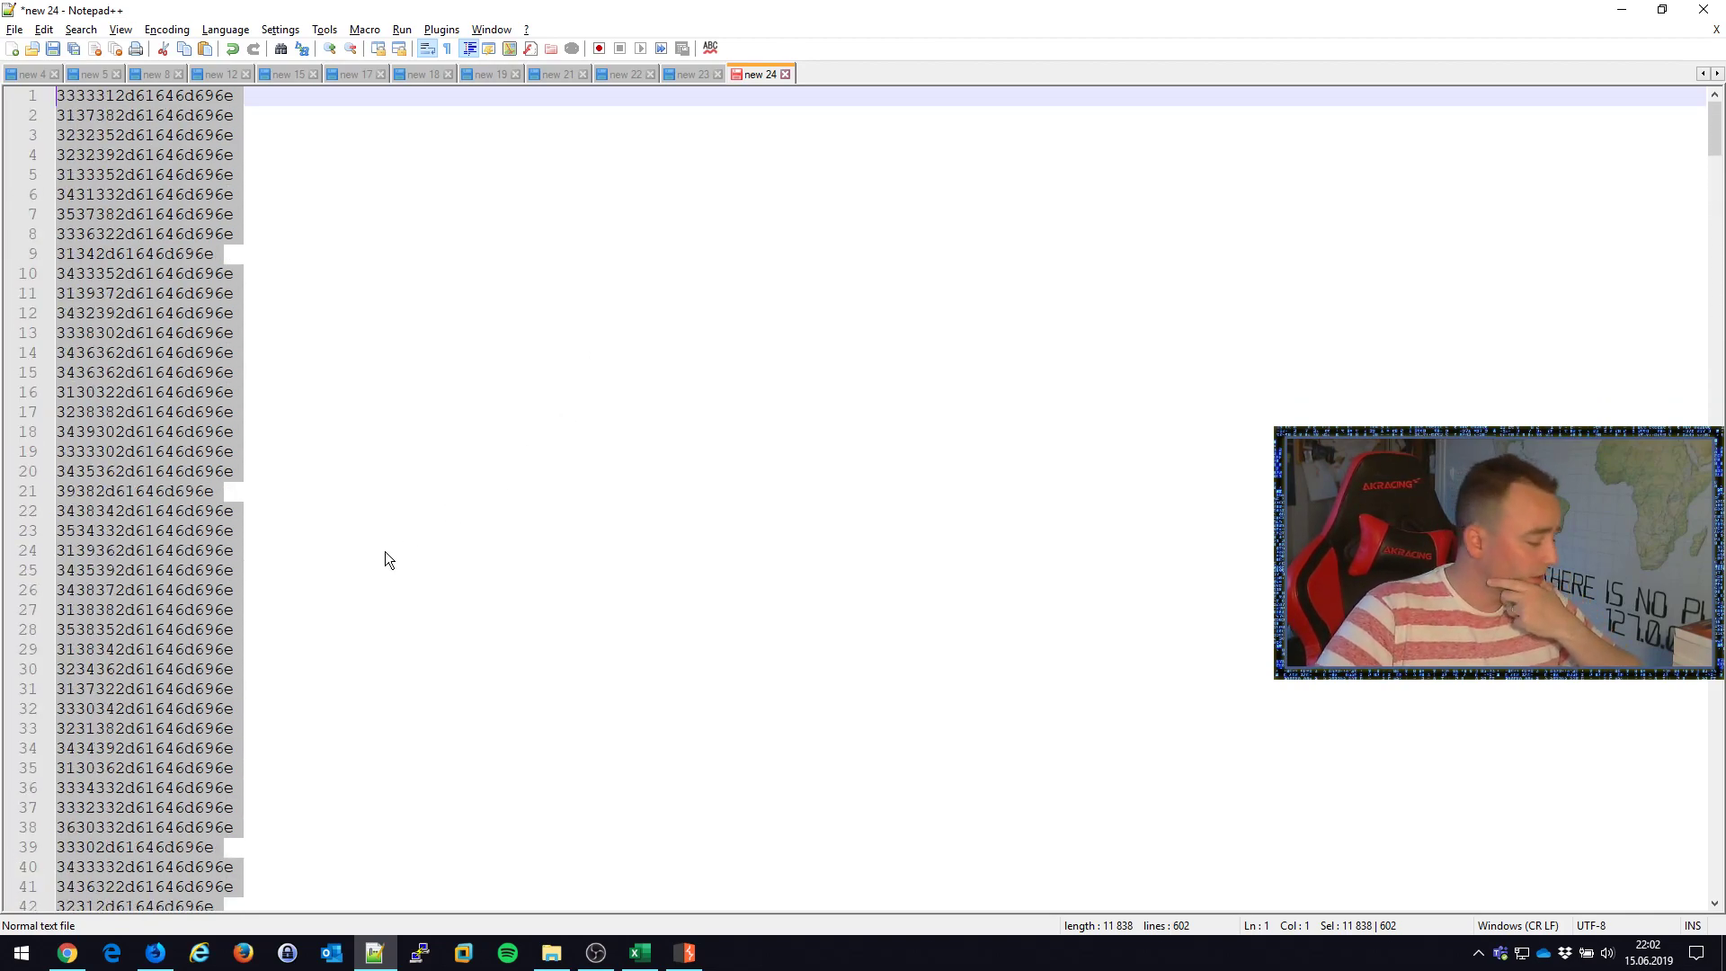
{"action": "left_click", "coordinate": [65, 953]}
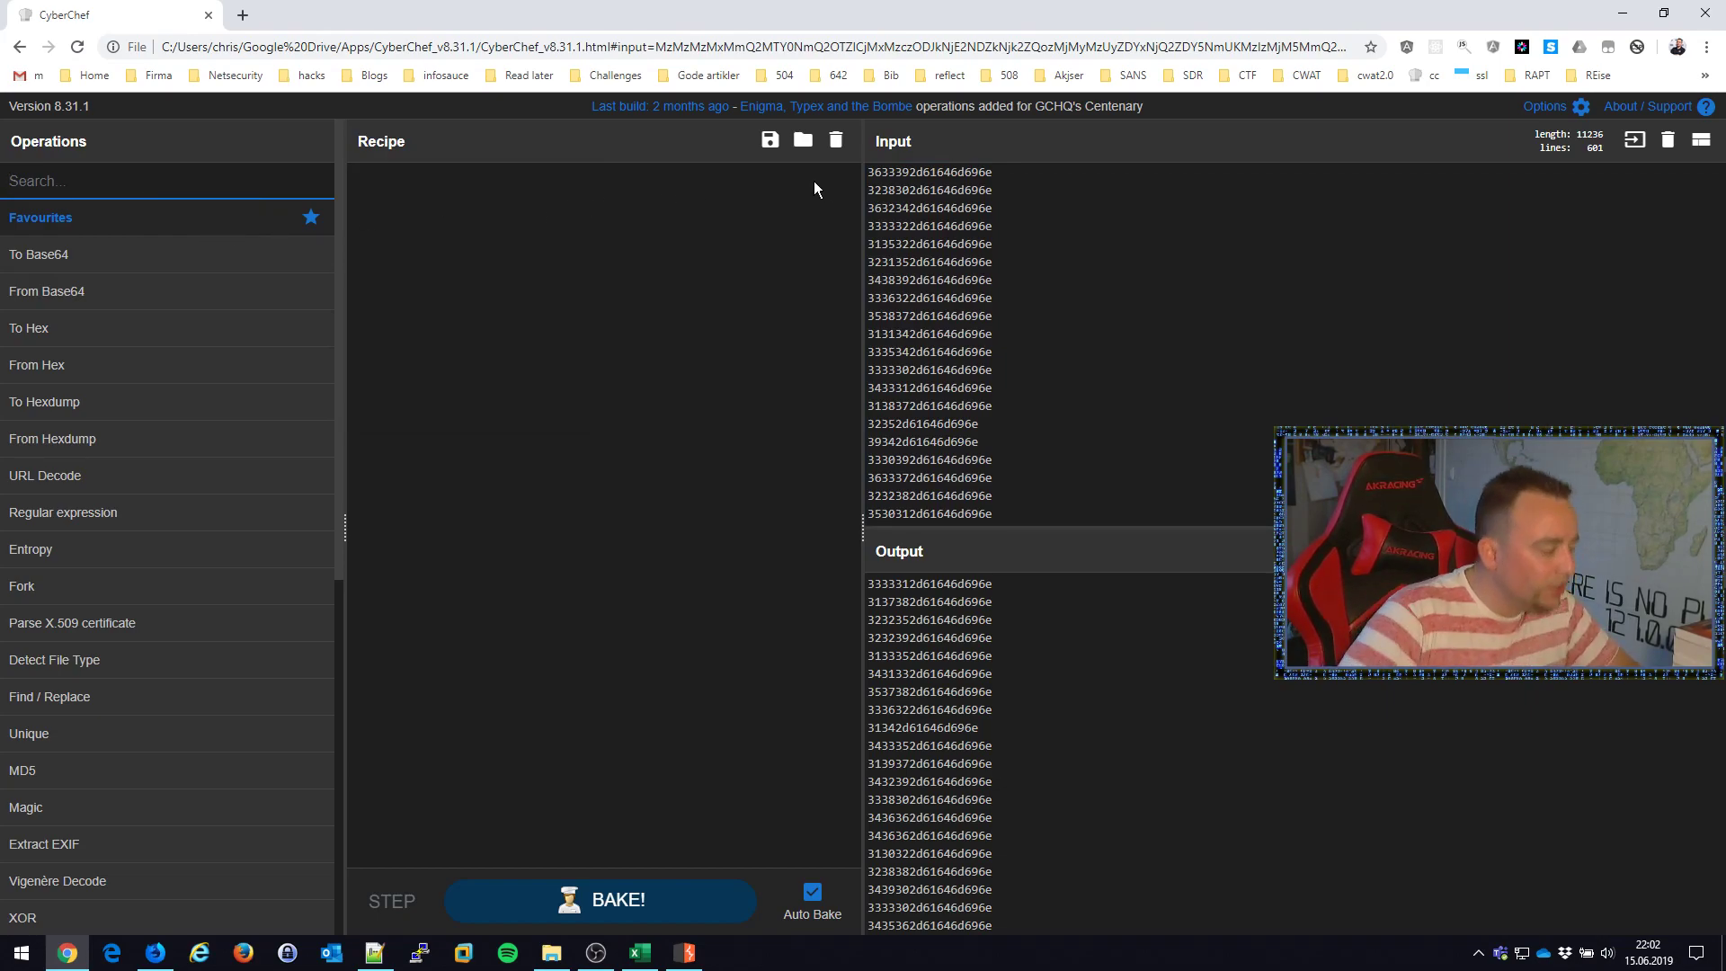
- Build a CyberChef recipe with Fork and From Base64, then disable the garbled Base64 step
{"action": "type", "text": "fork"}
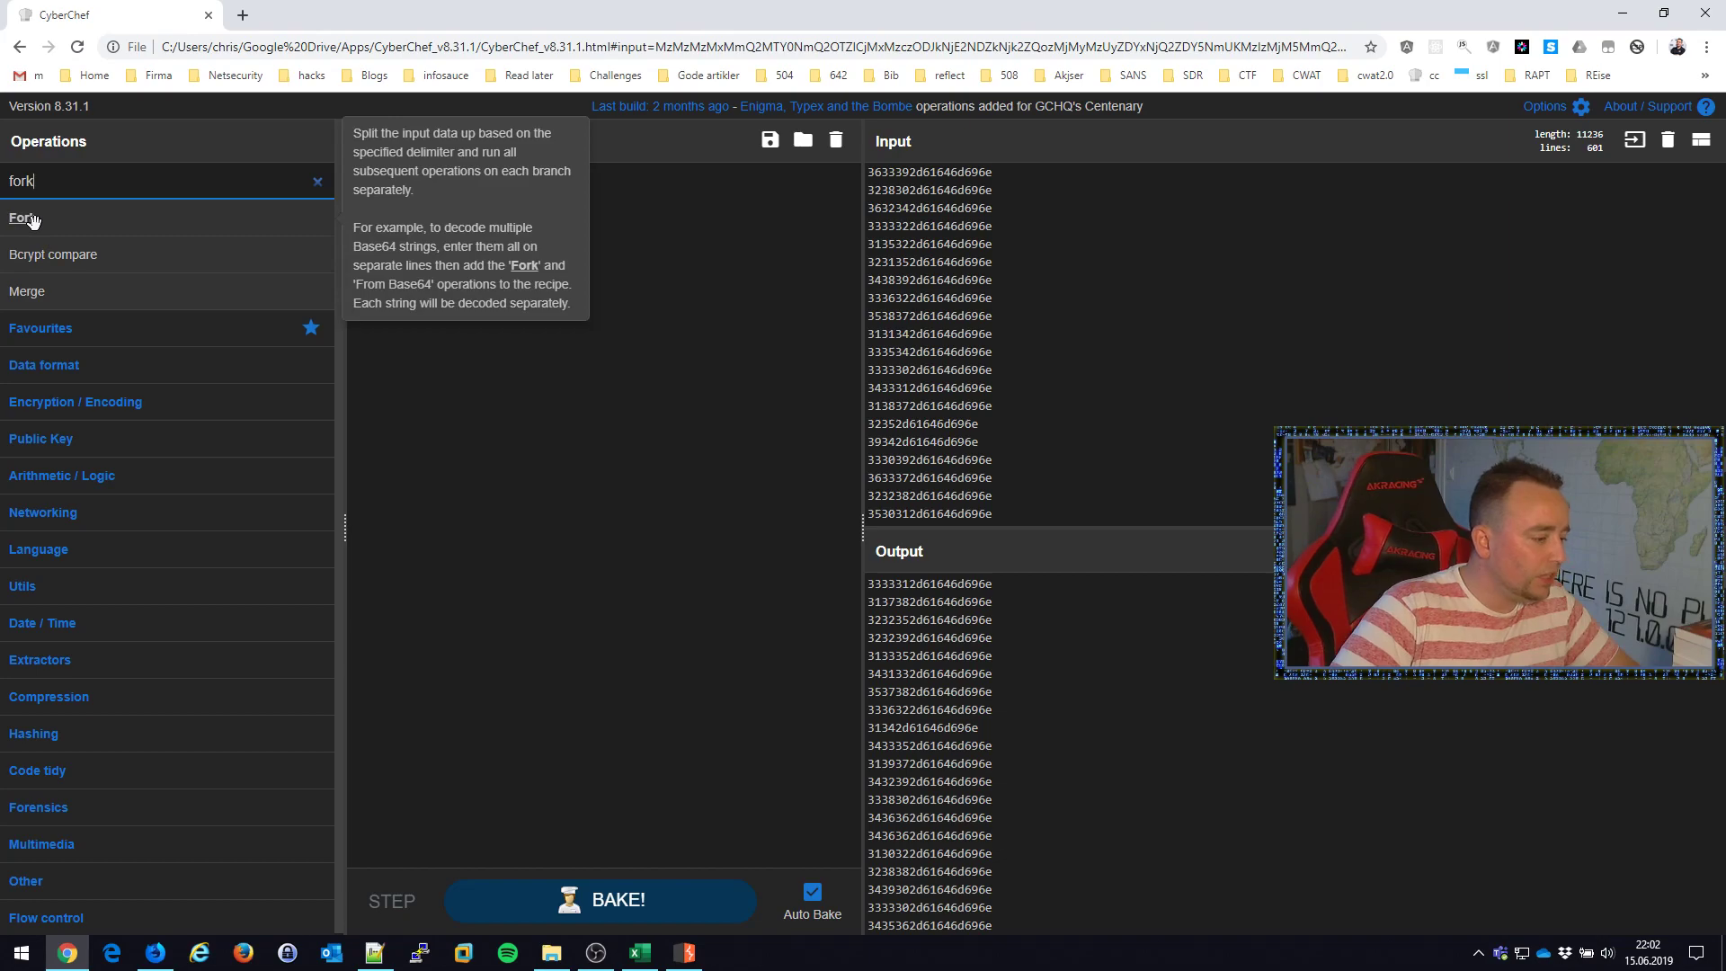
{"action": "double_click", "coordinate": [21, 218]}
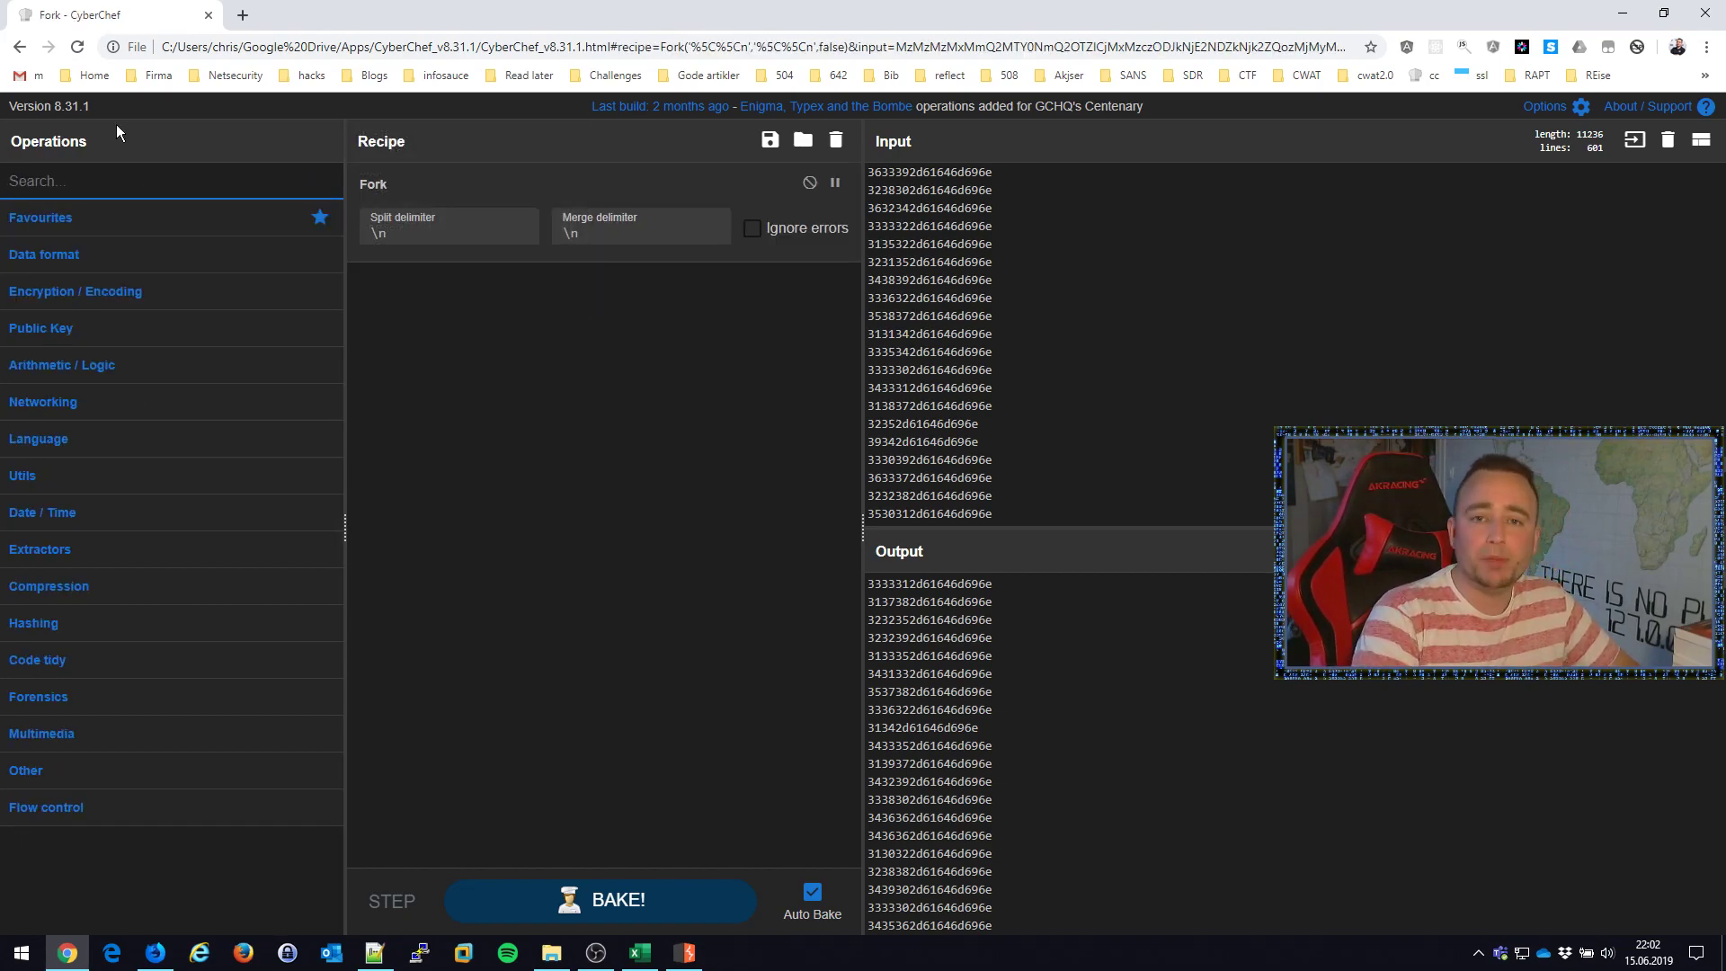
{"action": "type", "text": "base64"}
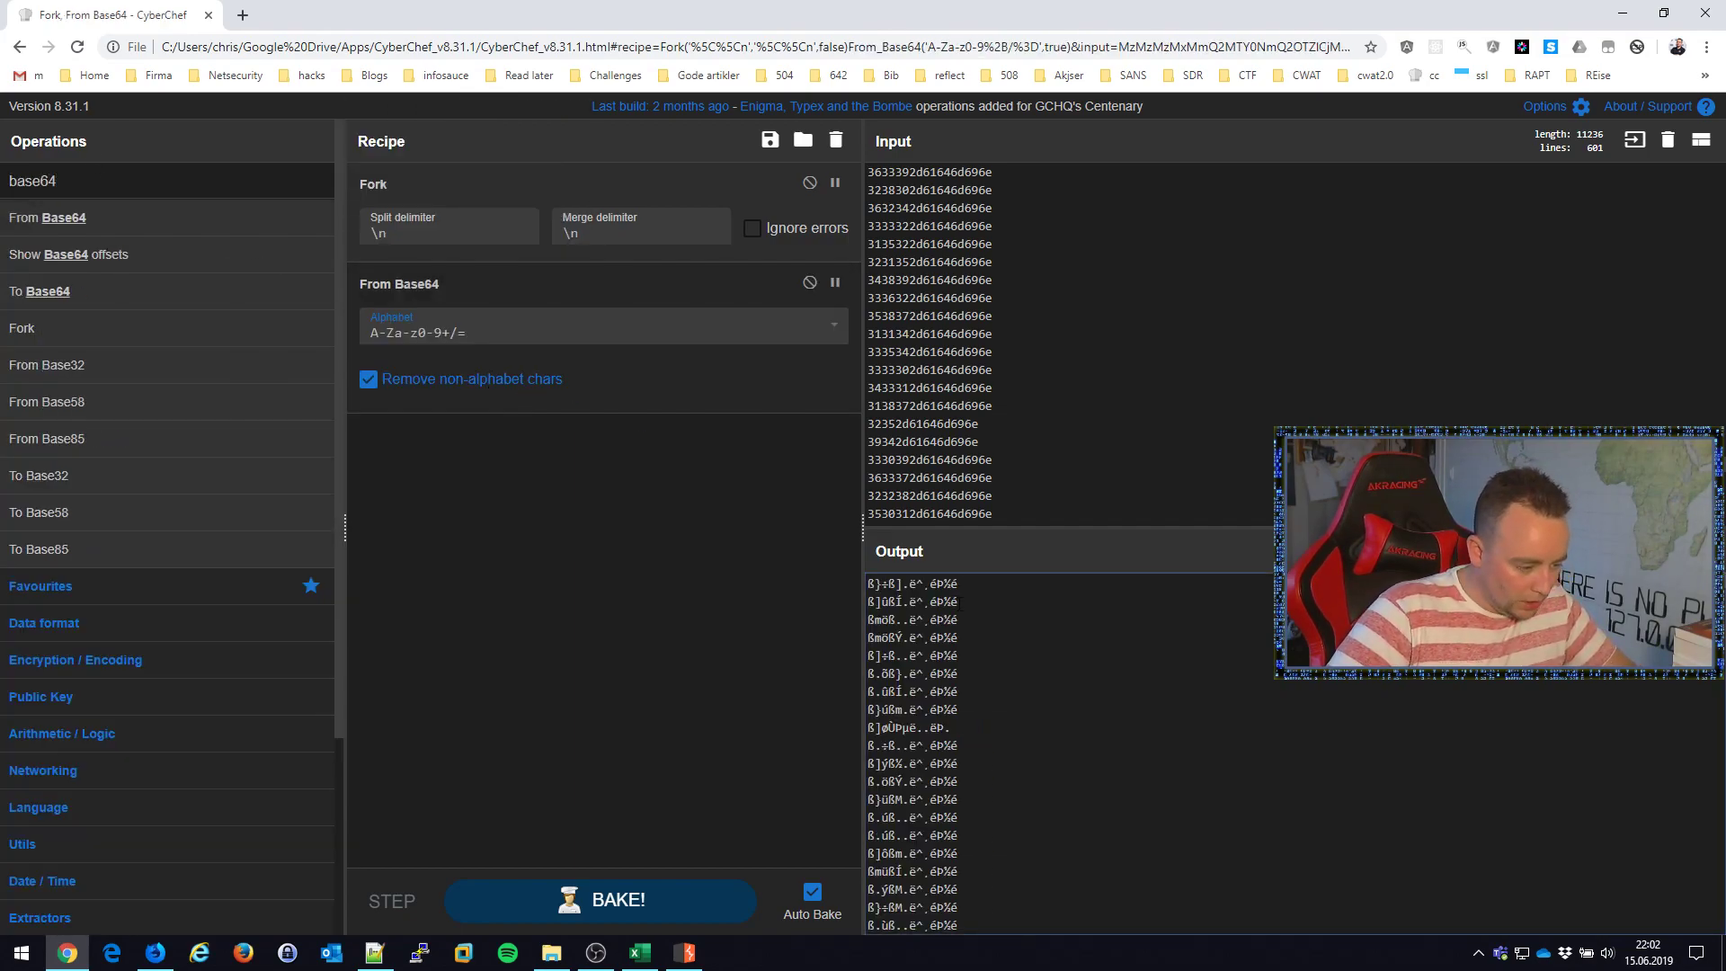
{"action": "scroll", "scroll_direction": "down", "scroll_amount": 3}
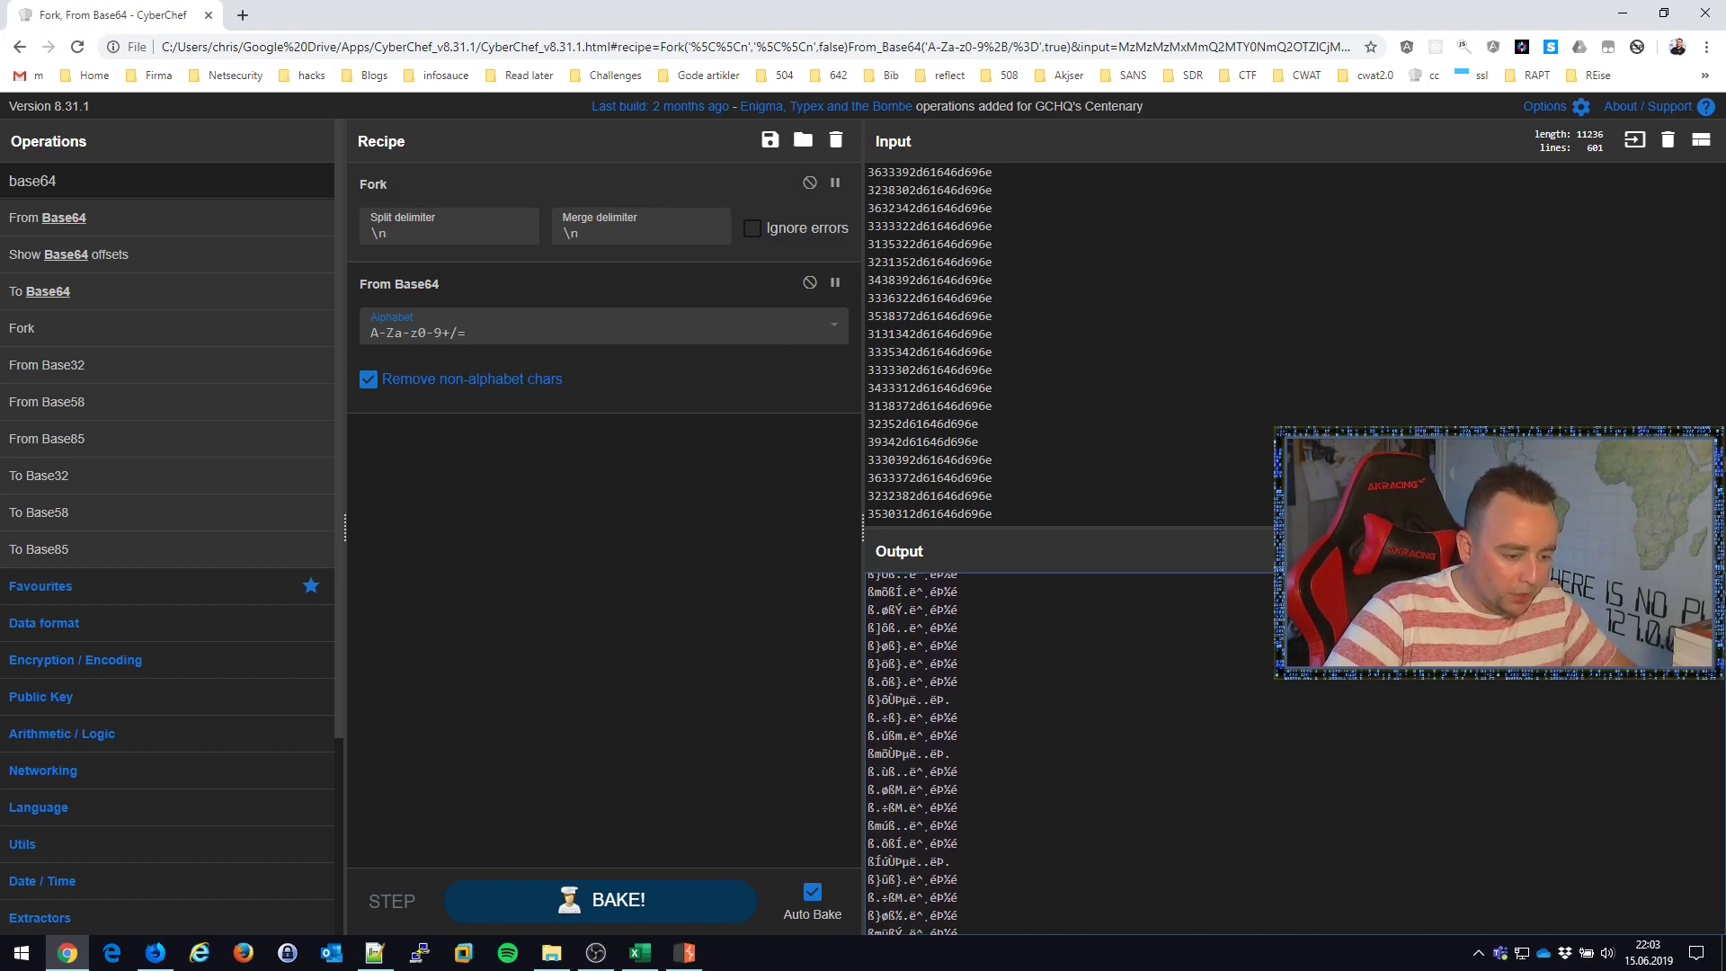
{"action": "left_click", "coordinate": [809, 282]}
{"action": "type", "text": "hex"}
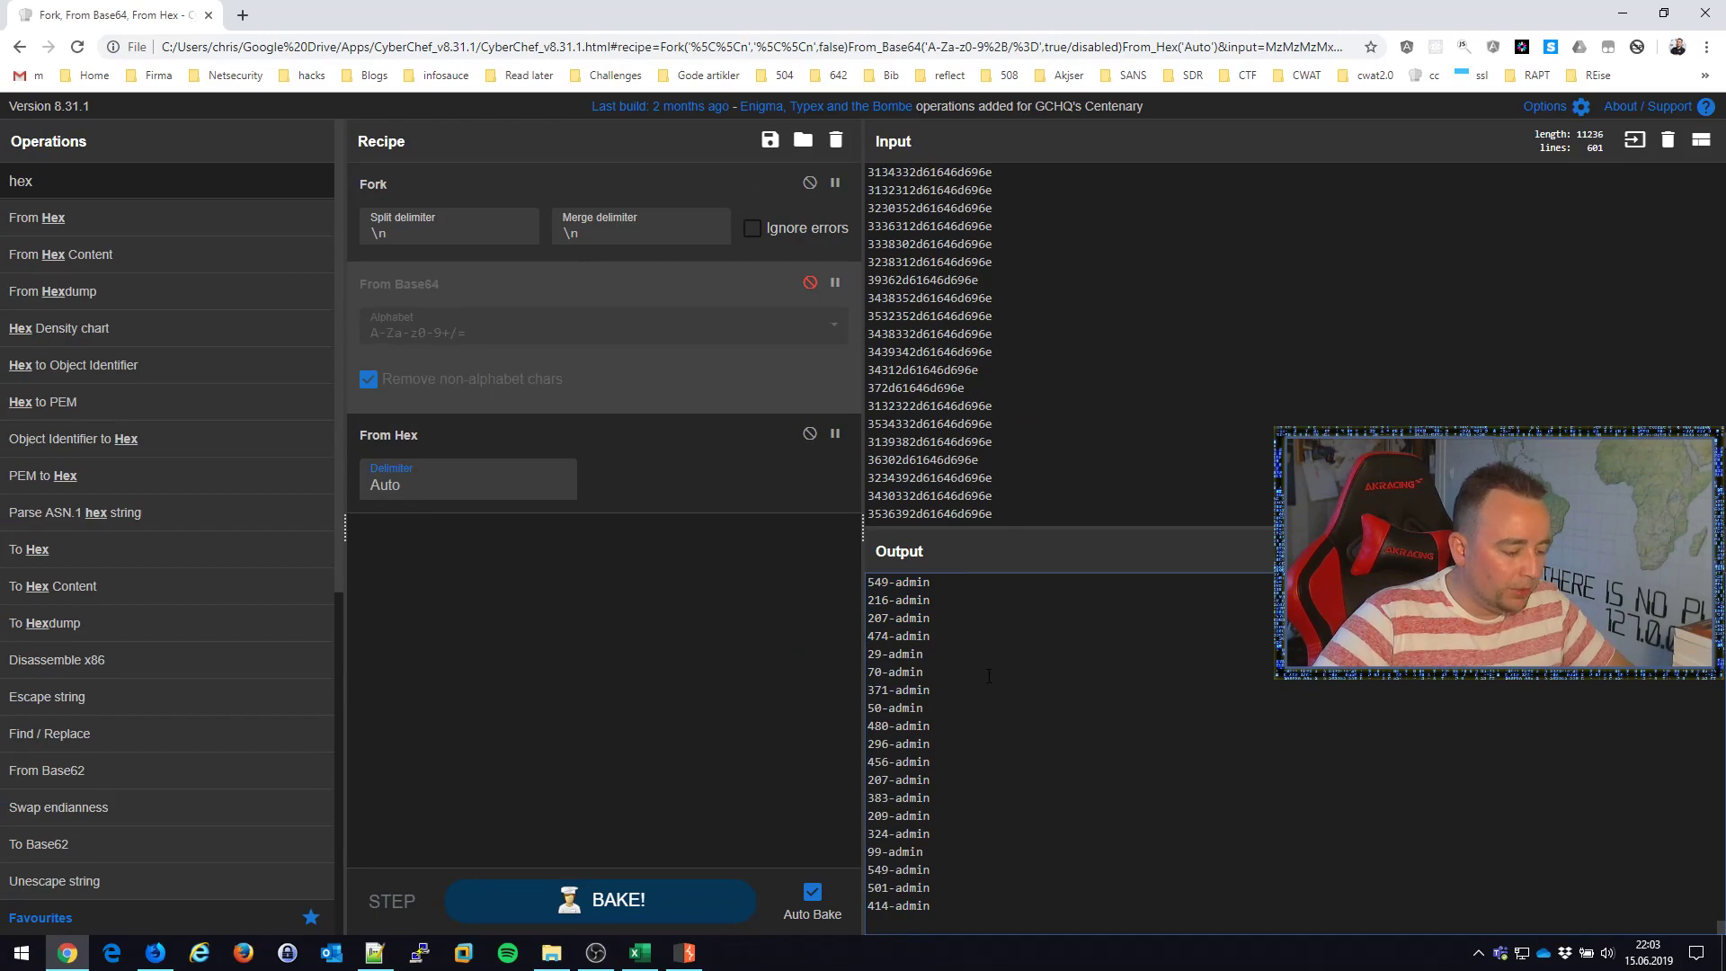
{"action": "mouse_move", "coordinate": [944, 679]}
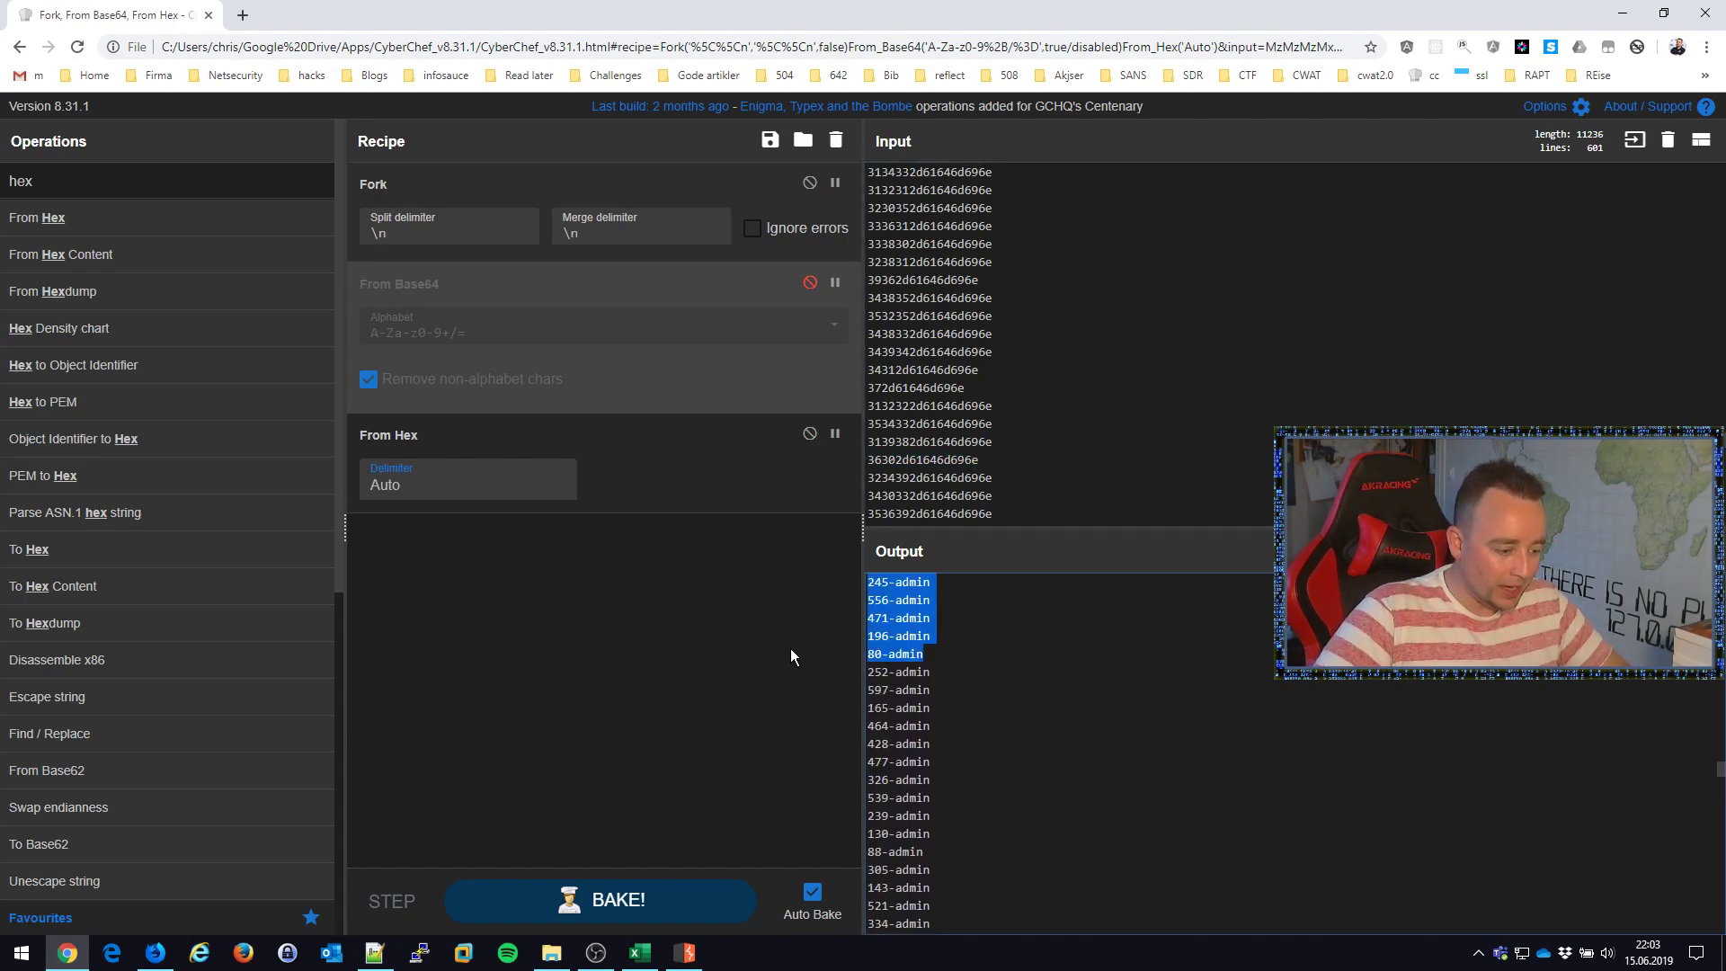
{"action": "key", "text": "alt+tab"}
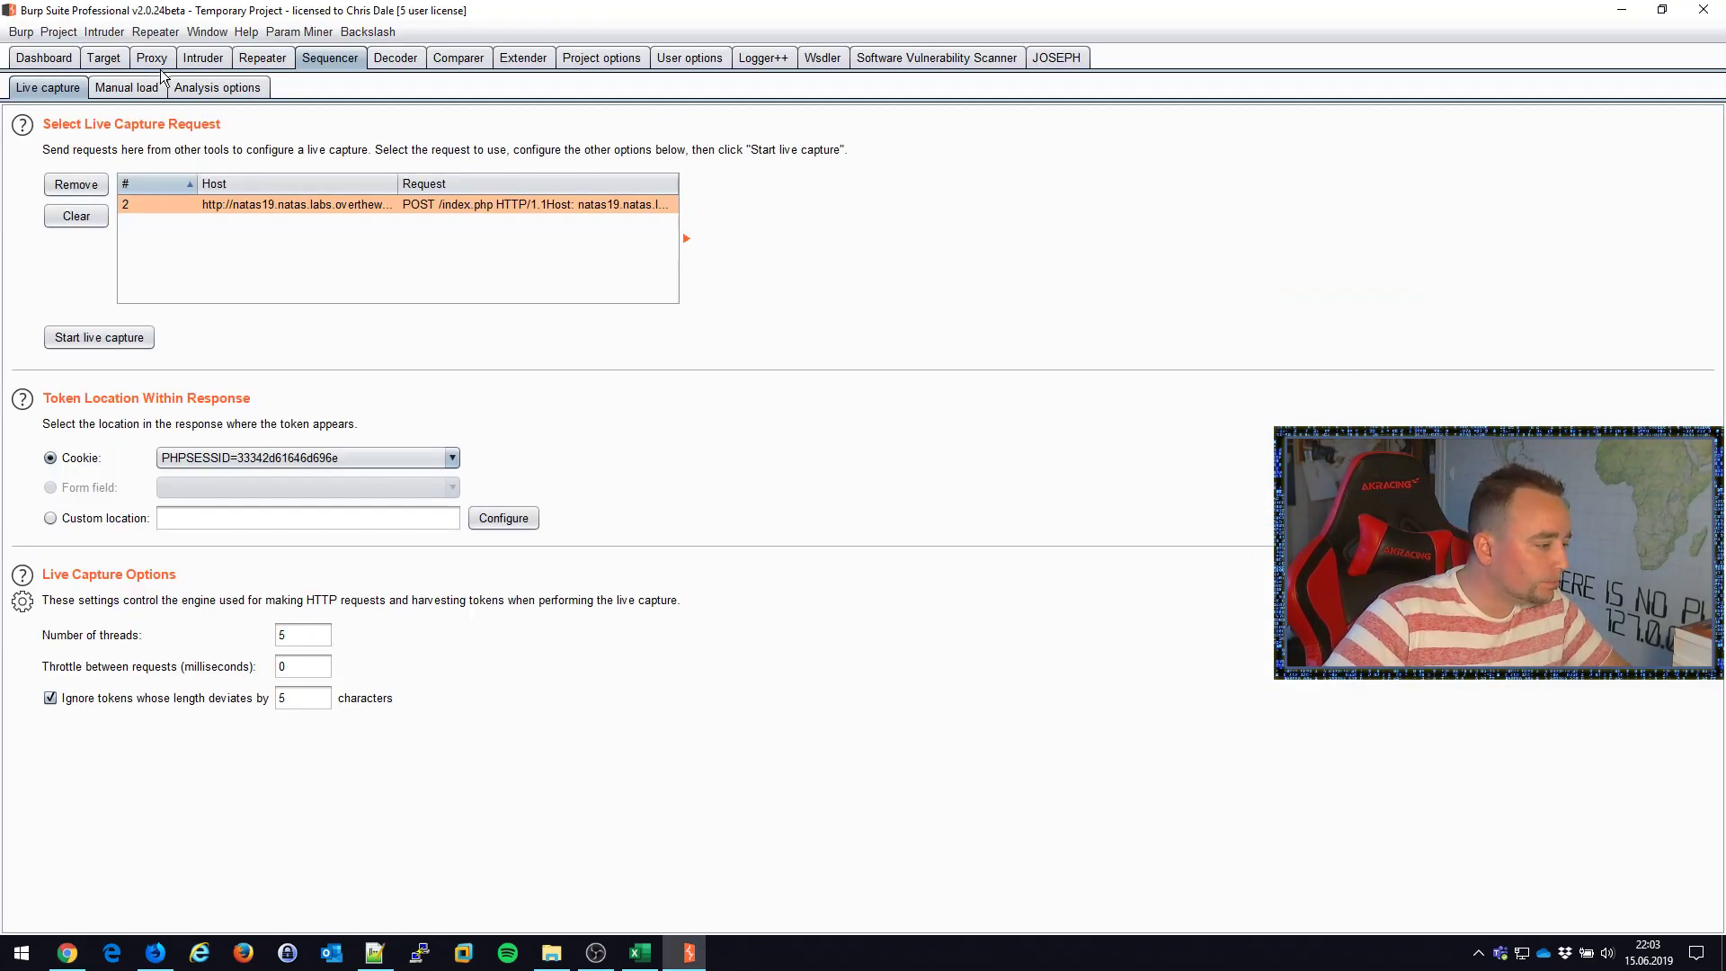
- View the captured natas19 GET /index.php request in Proxy and select its PHPSESSID cookie value
{"action": "left_click", "coordinate": [151, 58]}
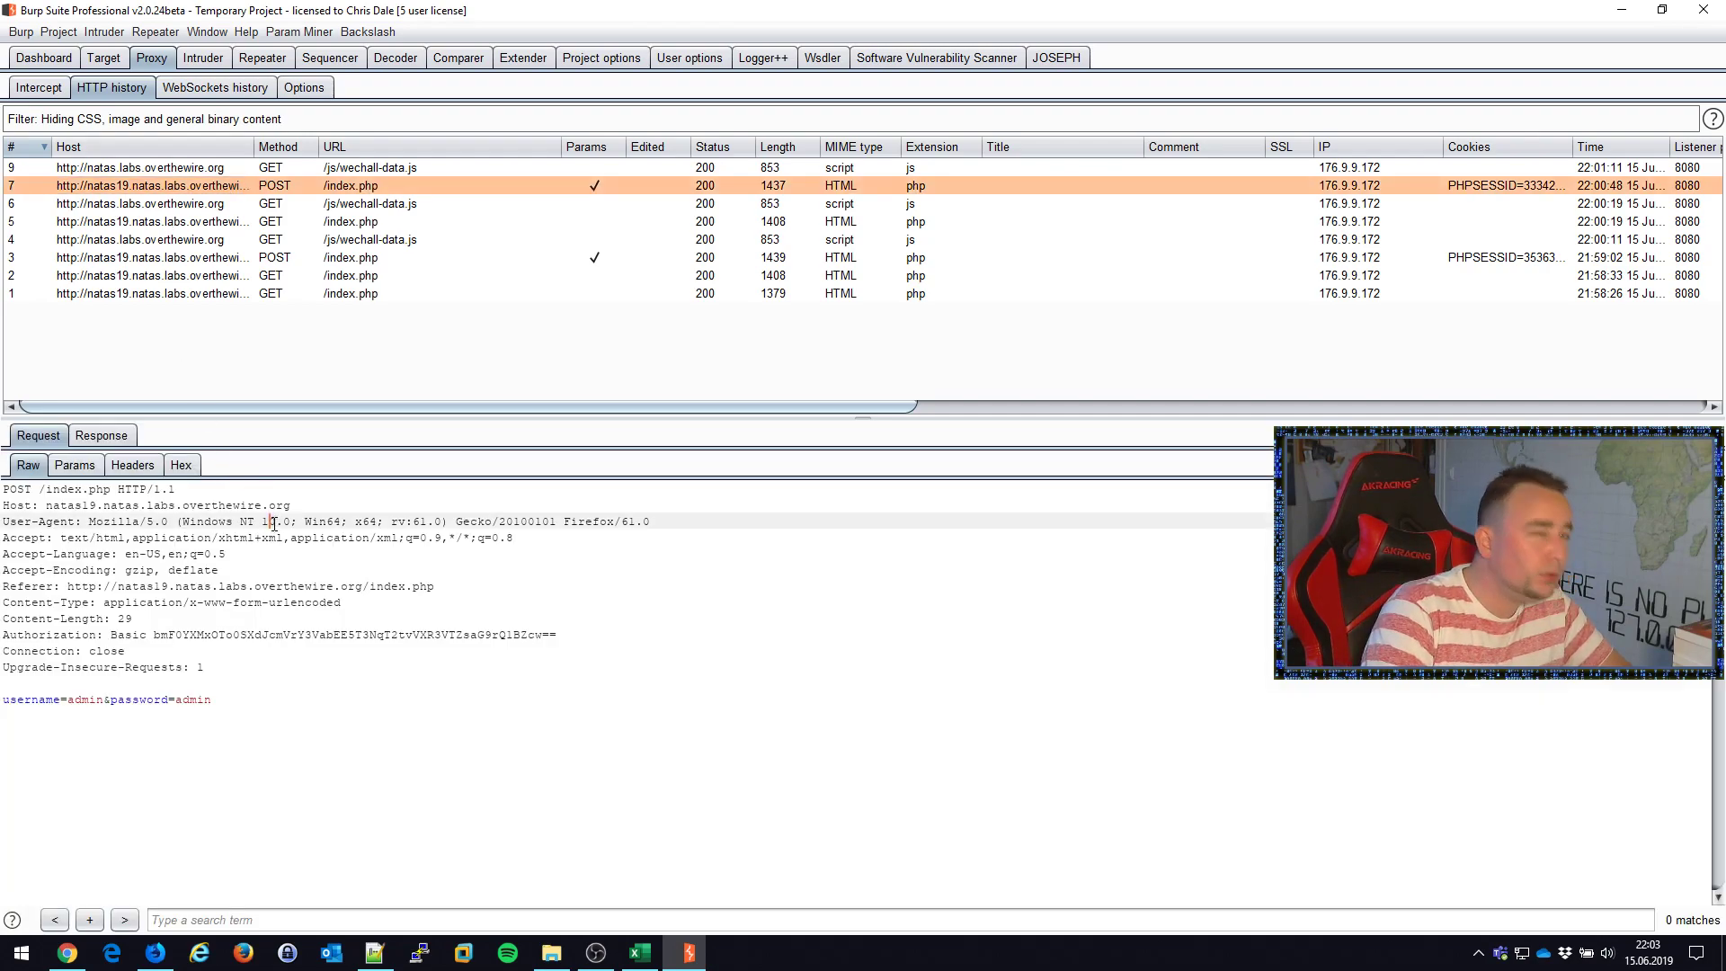
{"action": "left_click", "coordinate": [37, 87]}
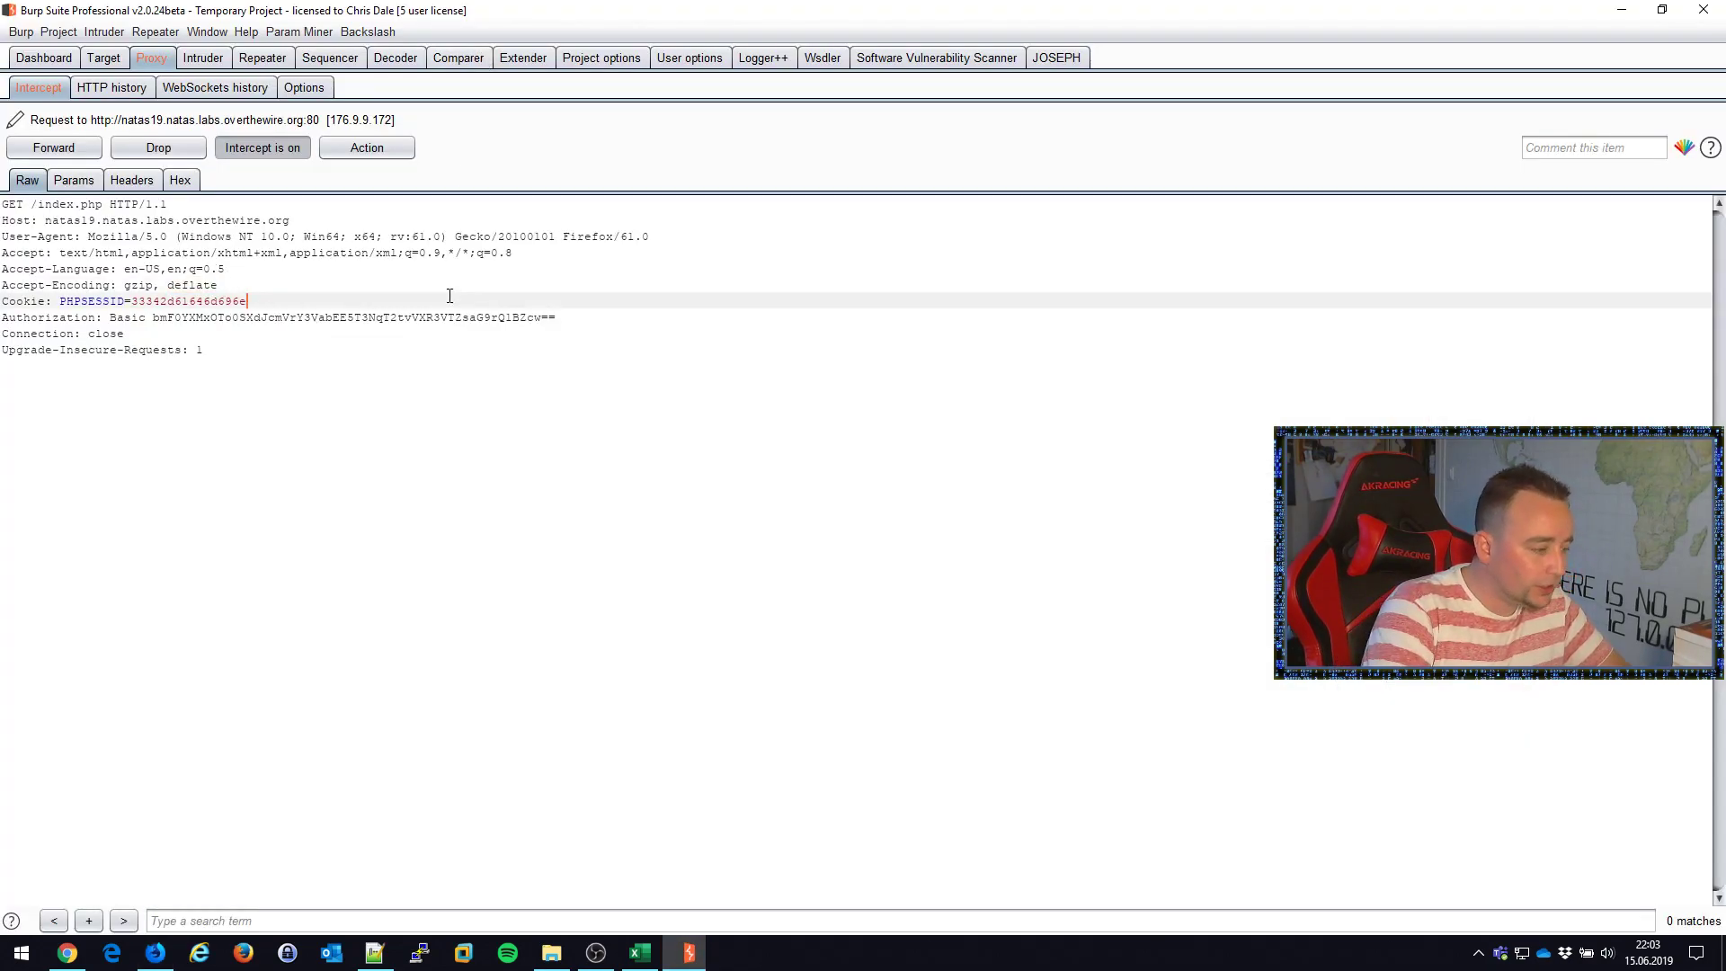
{"action": "left_click", "coordinate": [263, 148]}
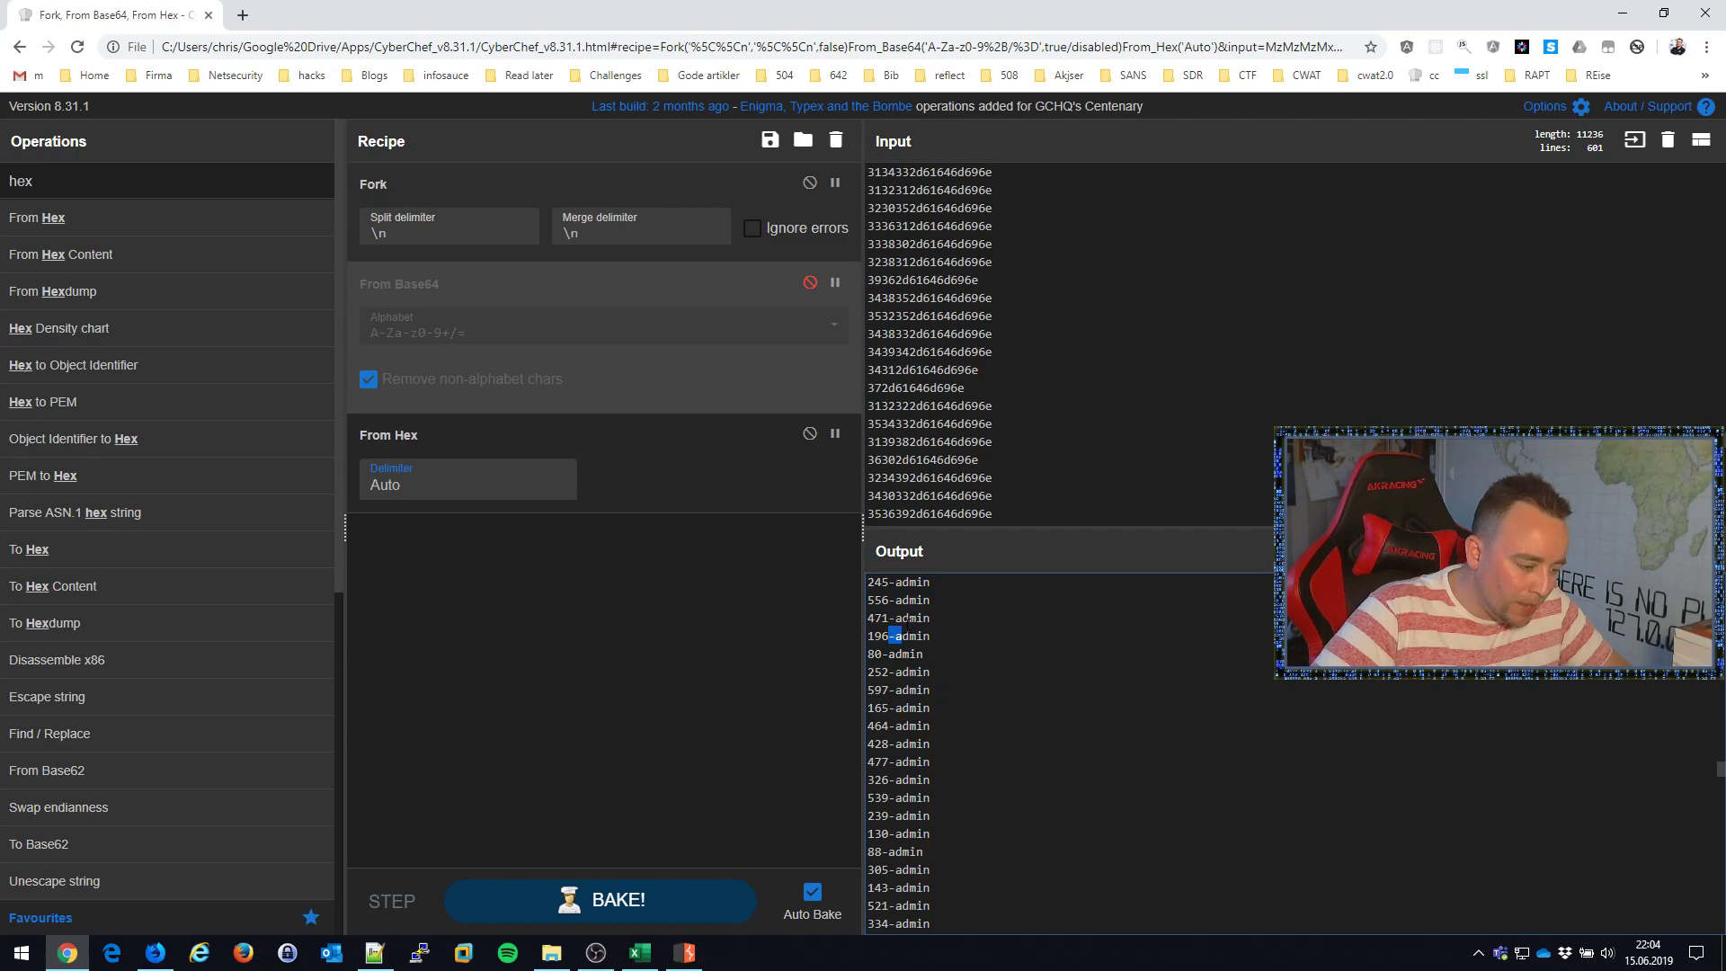
{"action": "double_click", "coordinate": [903, 617]}
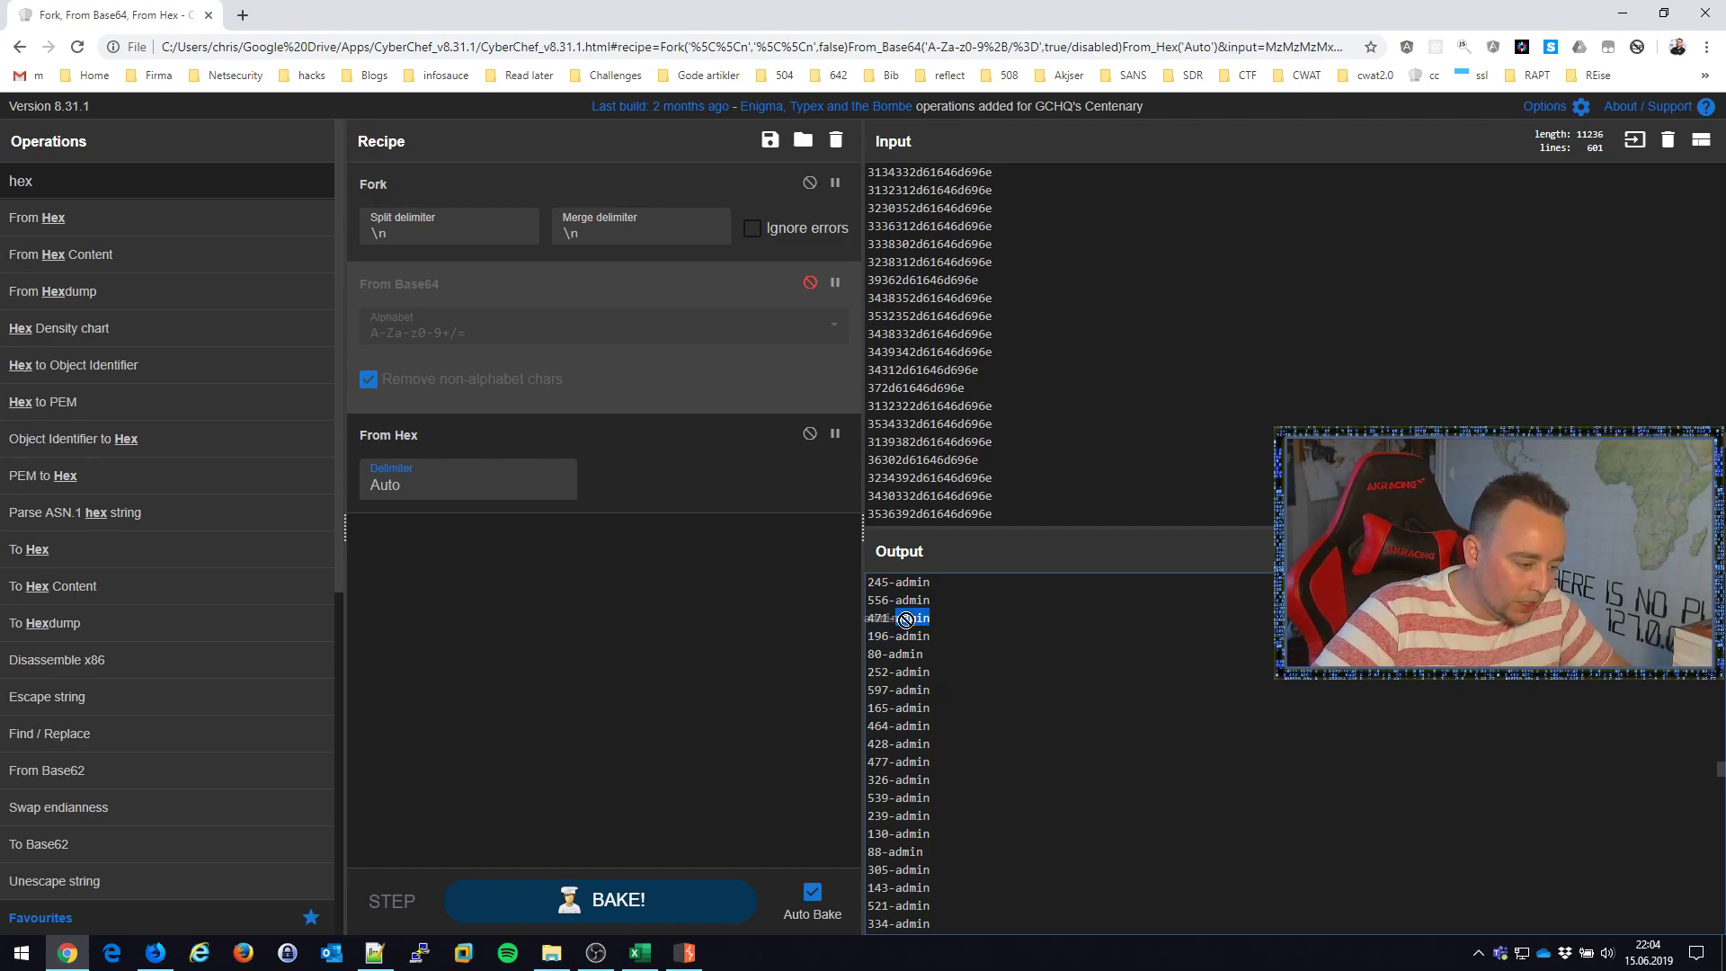
{"action": "double_click", "coordinate": [910, 617]}
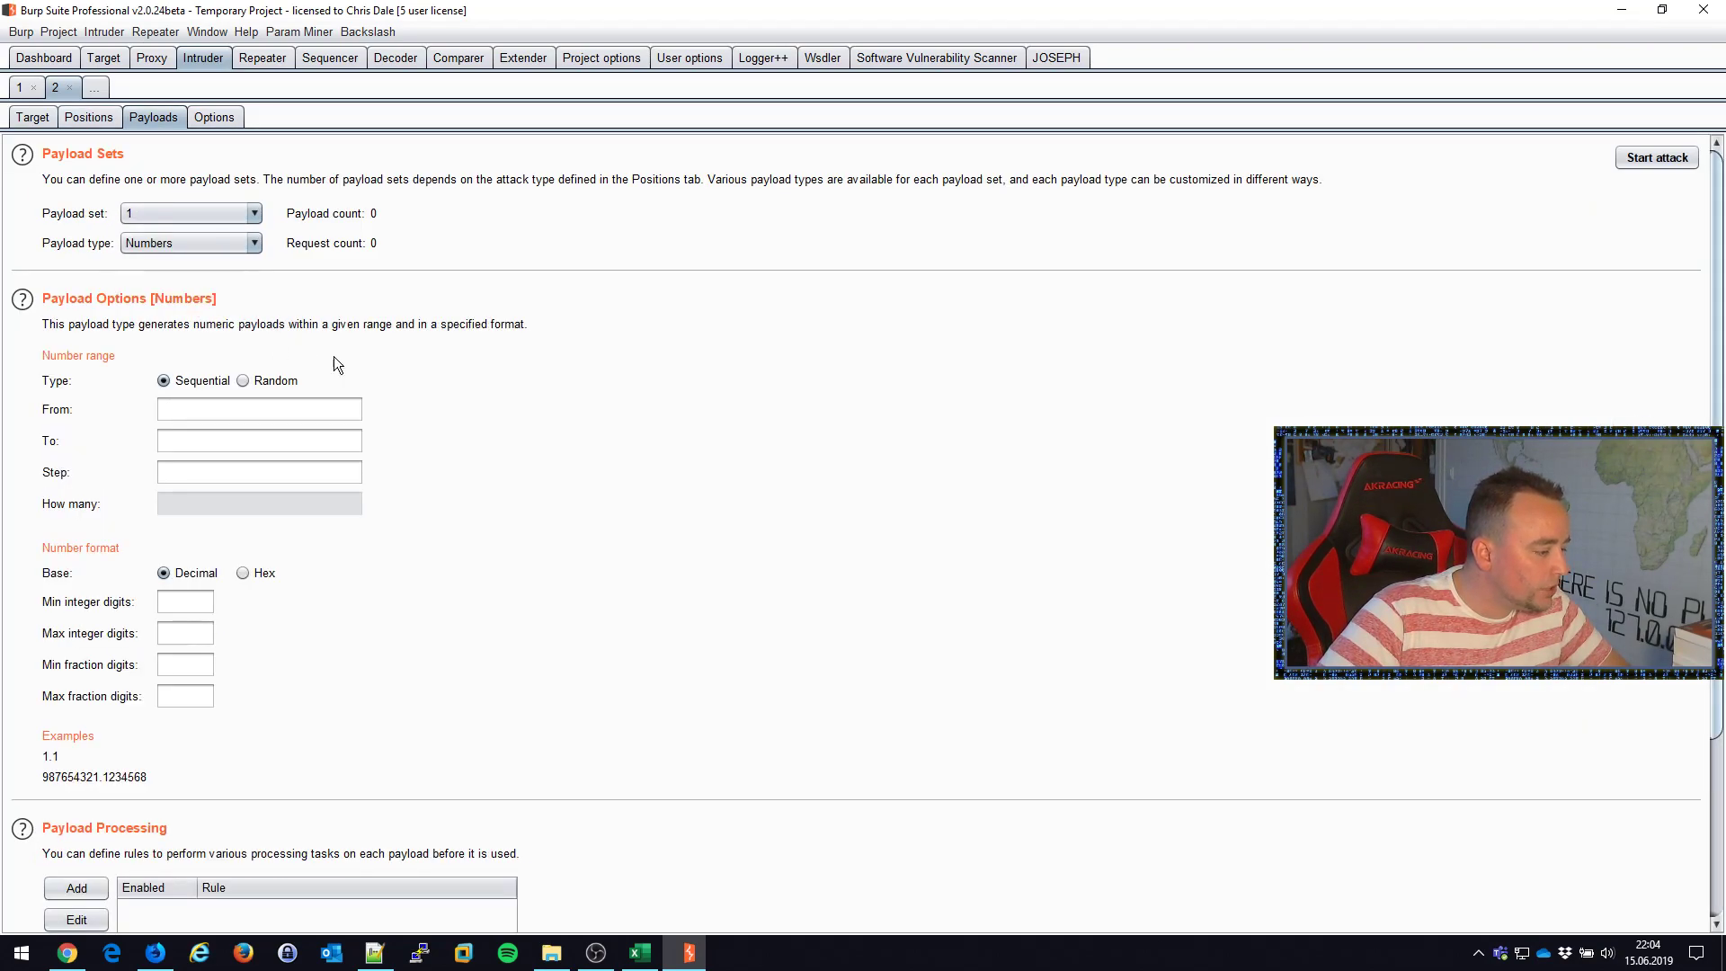
- Set the Intruder Numbers payload range from 0 to 1000
{"action": "type", "text": "1000"}
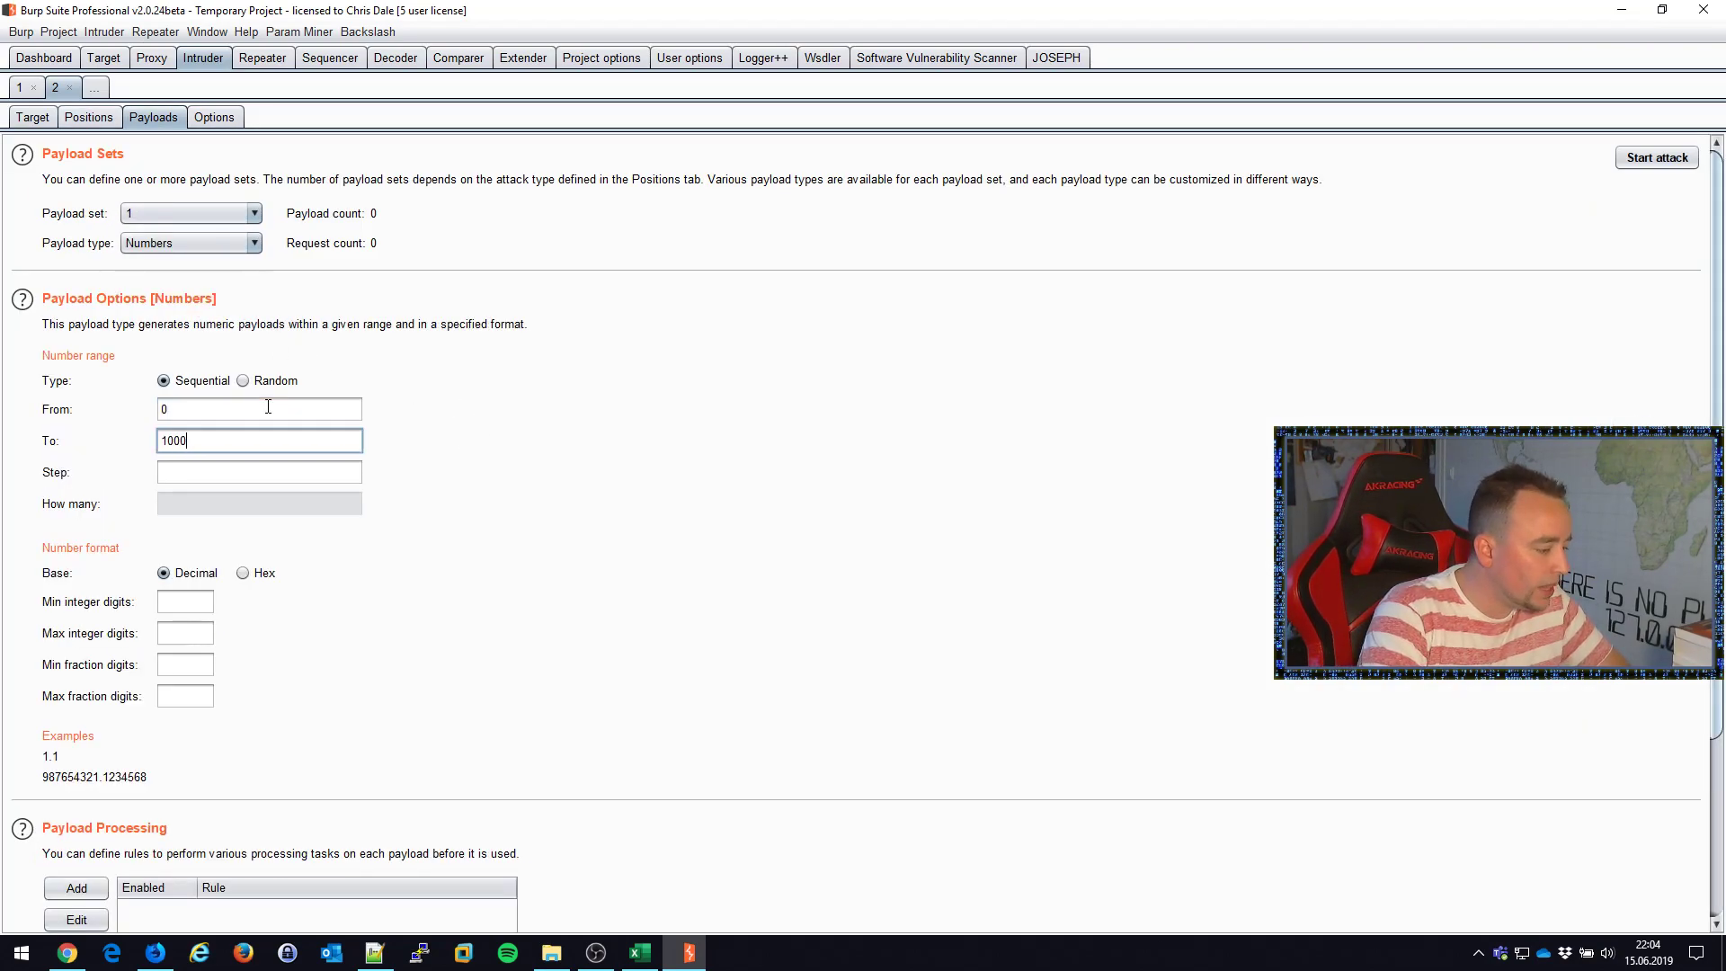
{"action": "scroll", "scroll_direction": "down", "scroll_amount": 3}
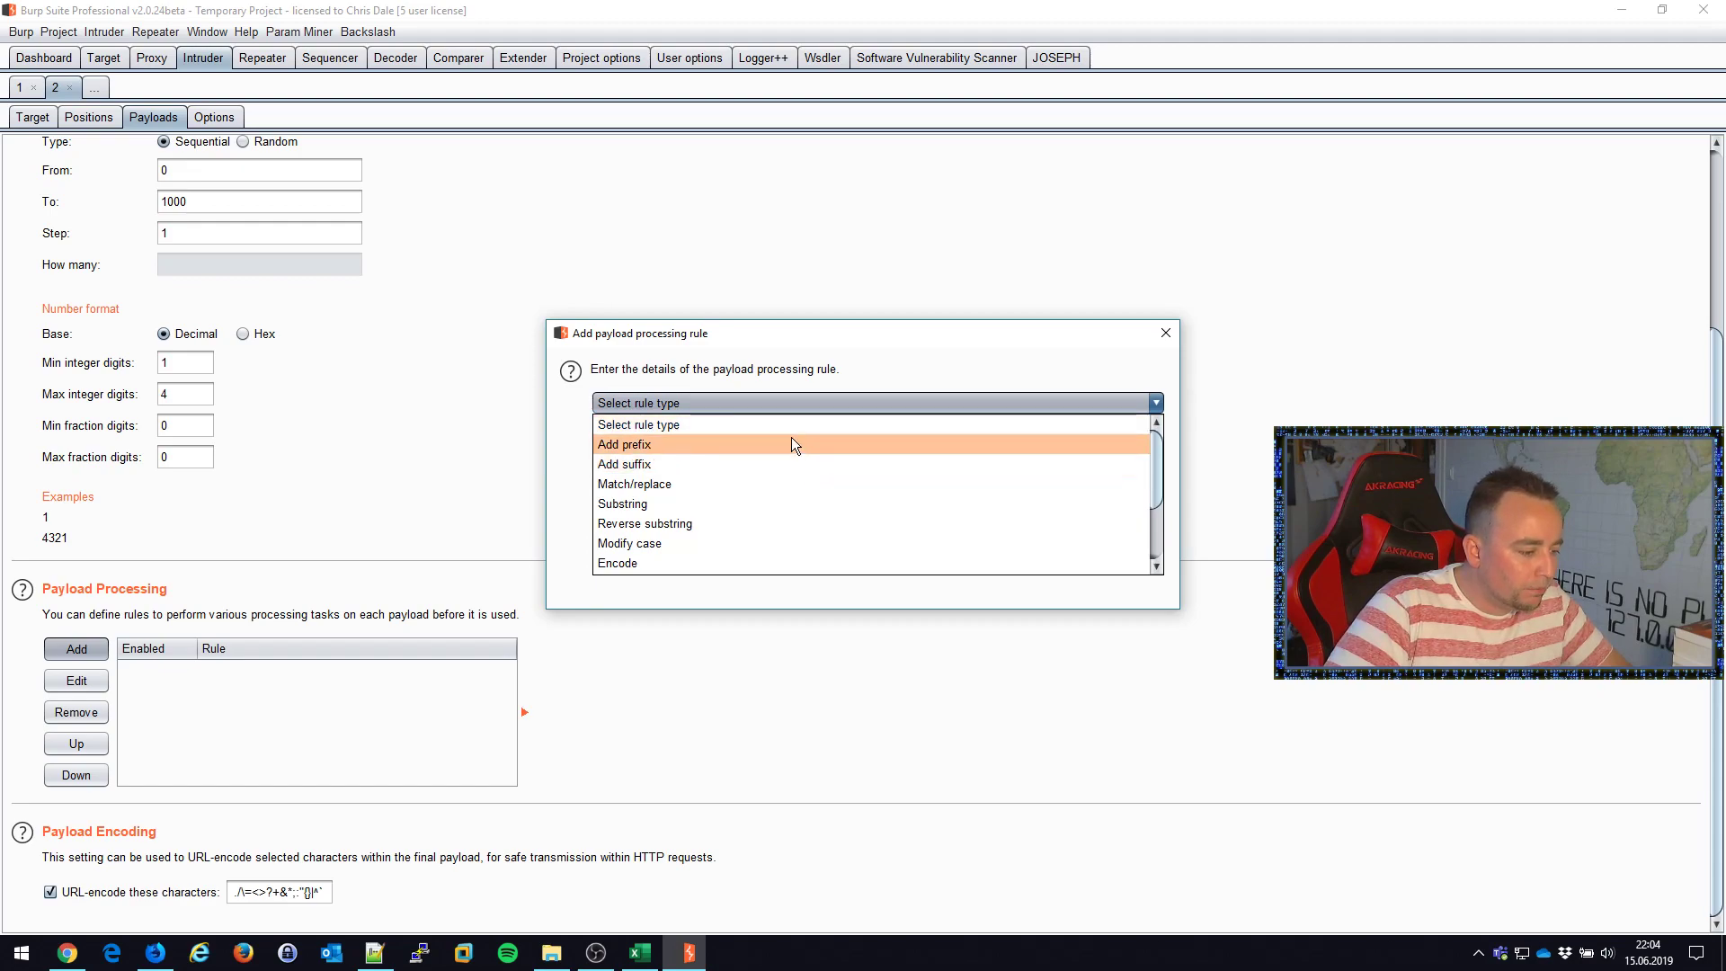
- Add a payload processing rule appending the '-admin' suffix
{"action": "left_click", "coordinate": [623, 463]}
{"action": "type", "text": "-admin"}
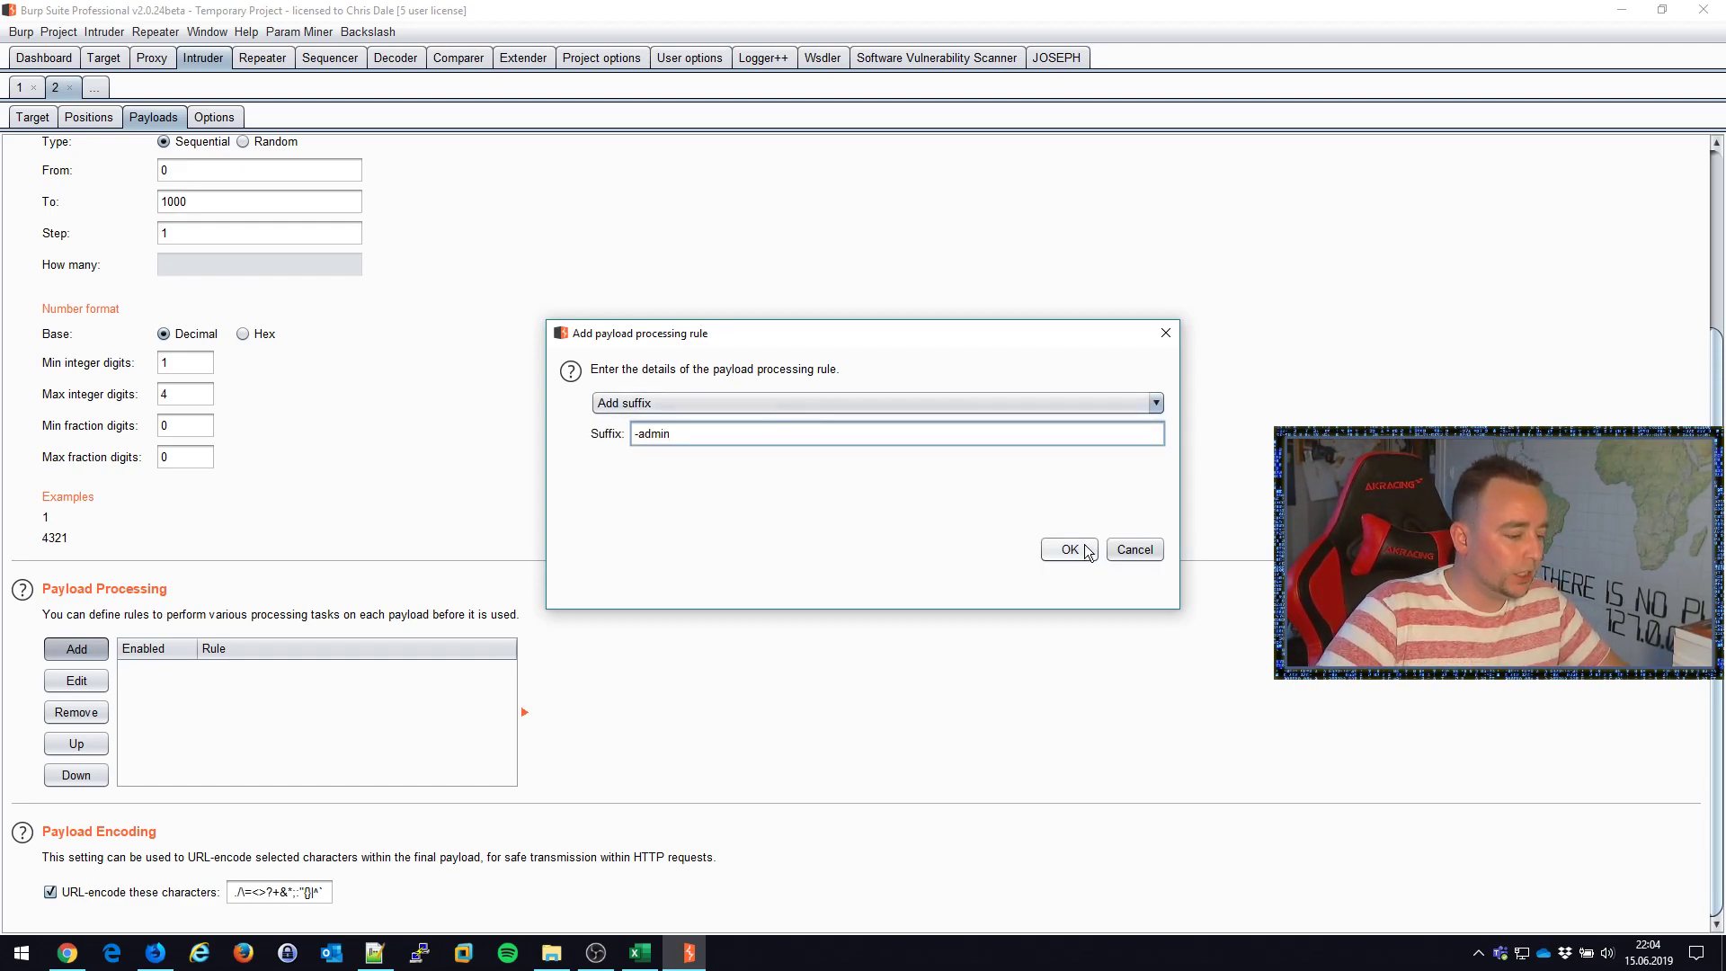
{"action": "left_click", "coordinate": [1066, 551]}
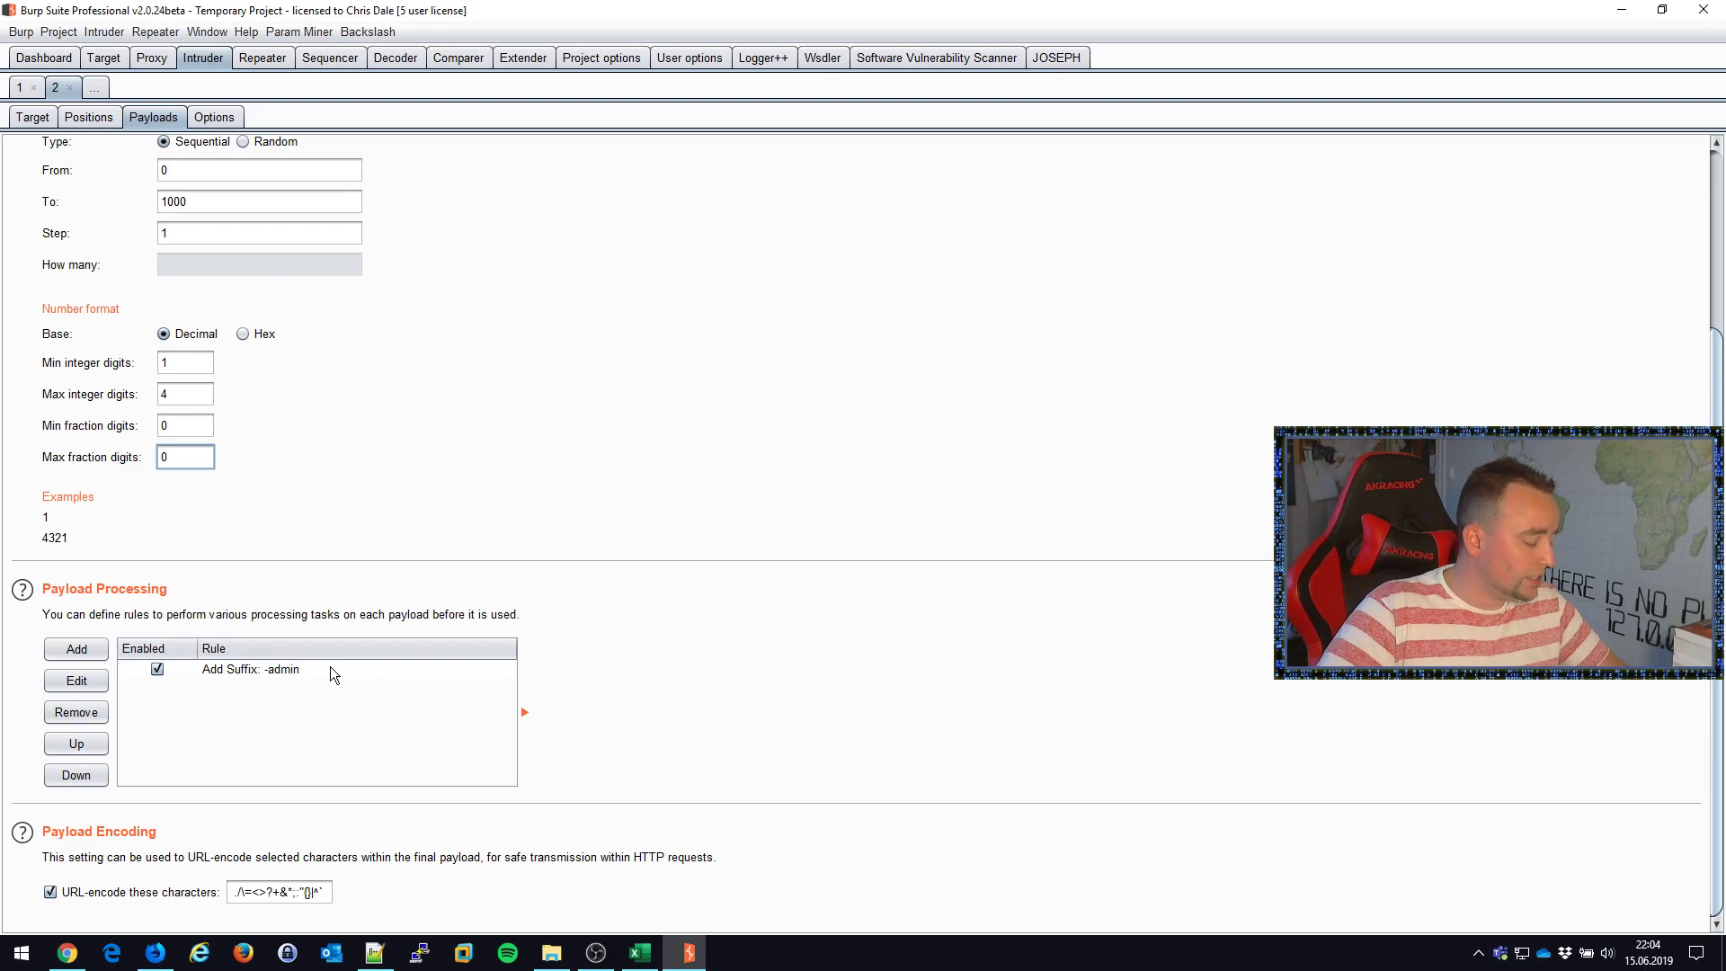
{"action": "mouse_move", "coordinate": [408, 627]}
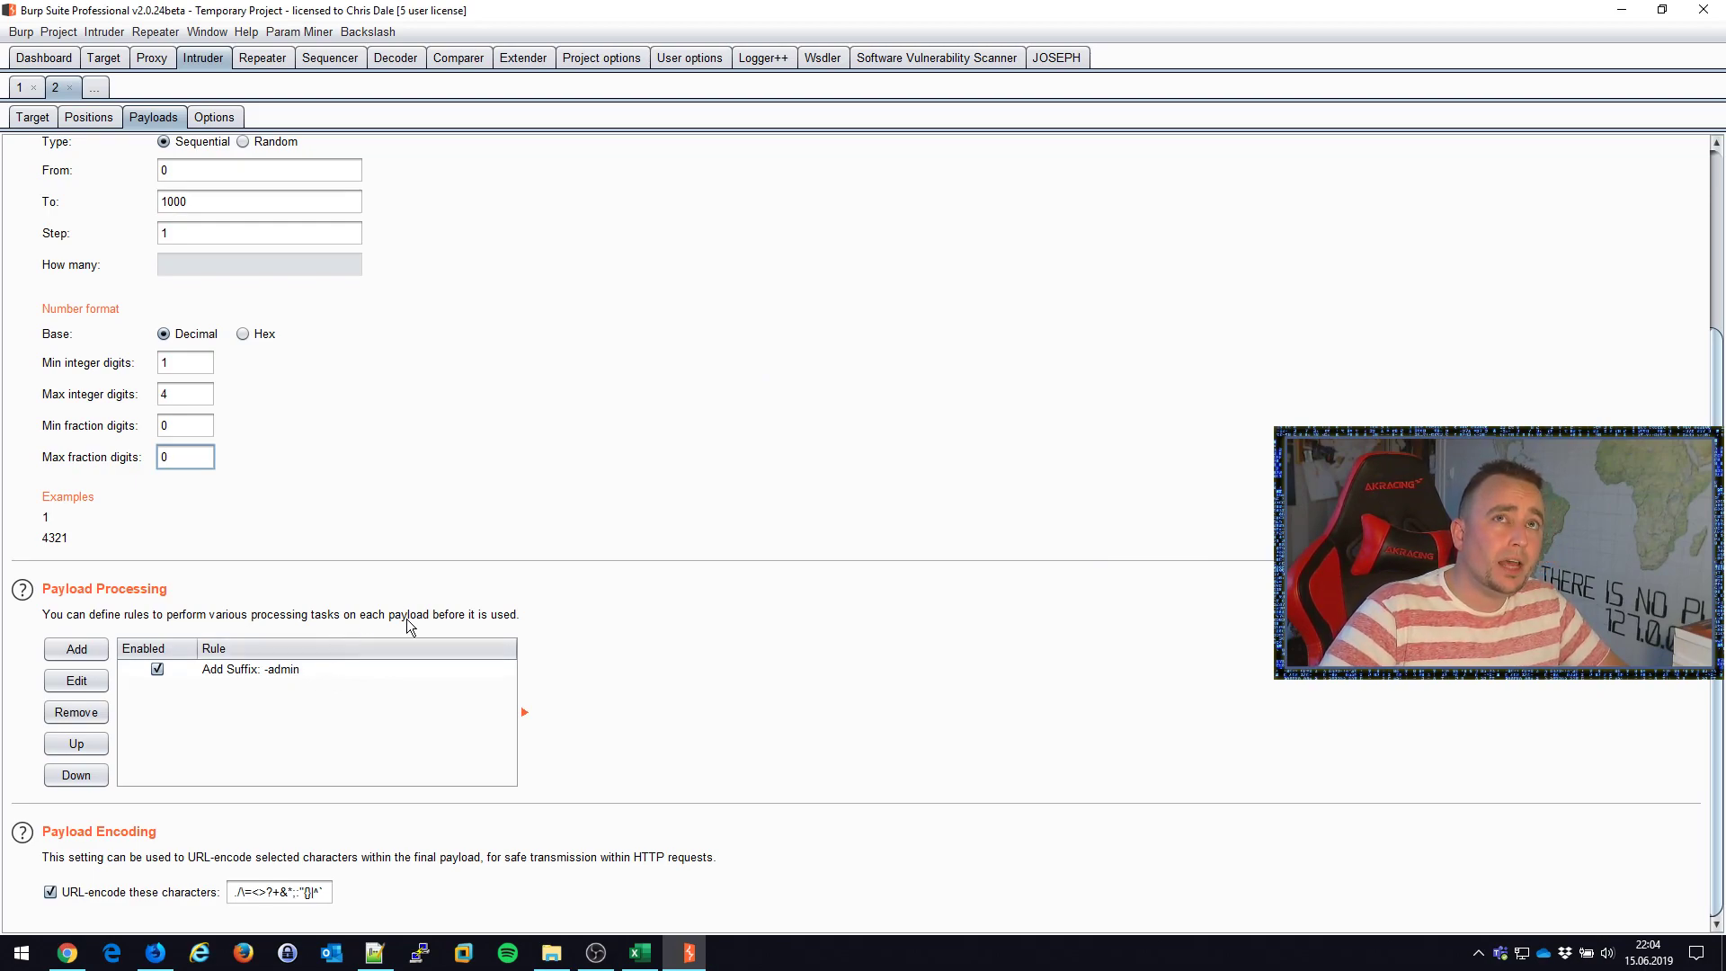
- Add a second rule encoding each payload as ASCII hex, queuing 1,001 requests
{"action": "left_click", "coordinate": [76, 649]}
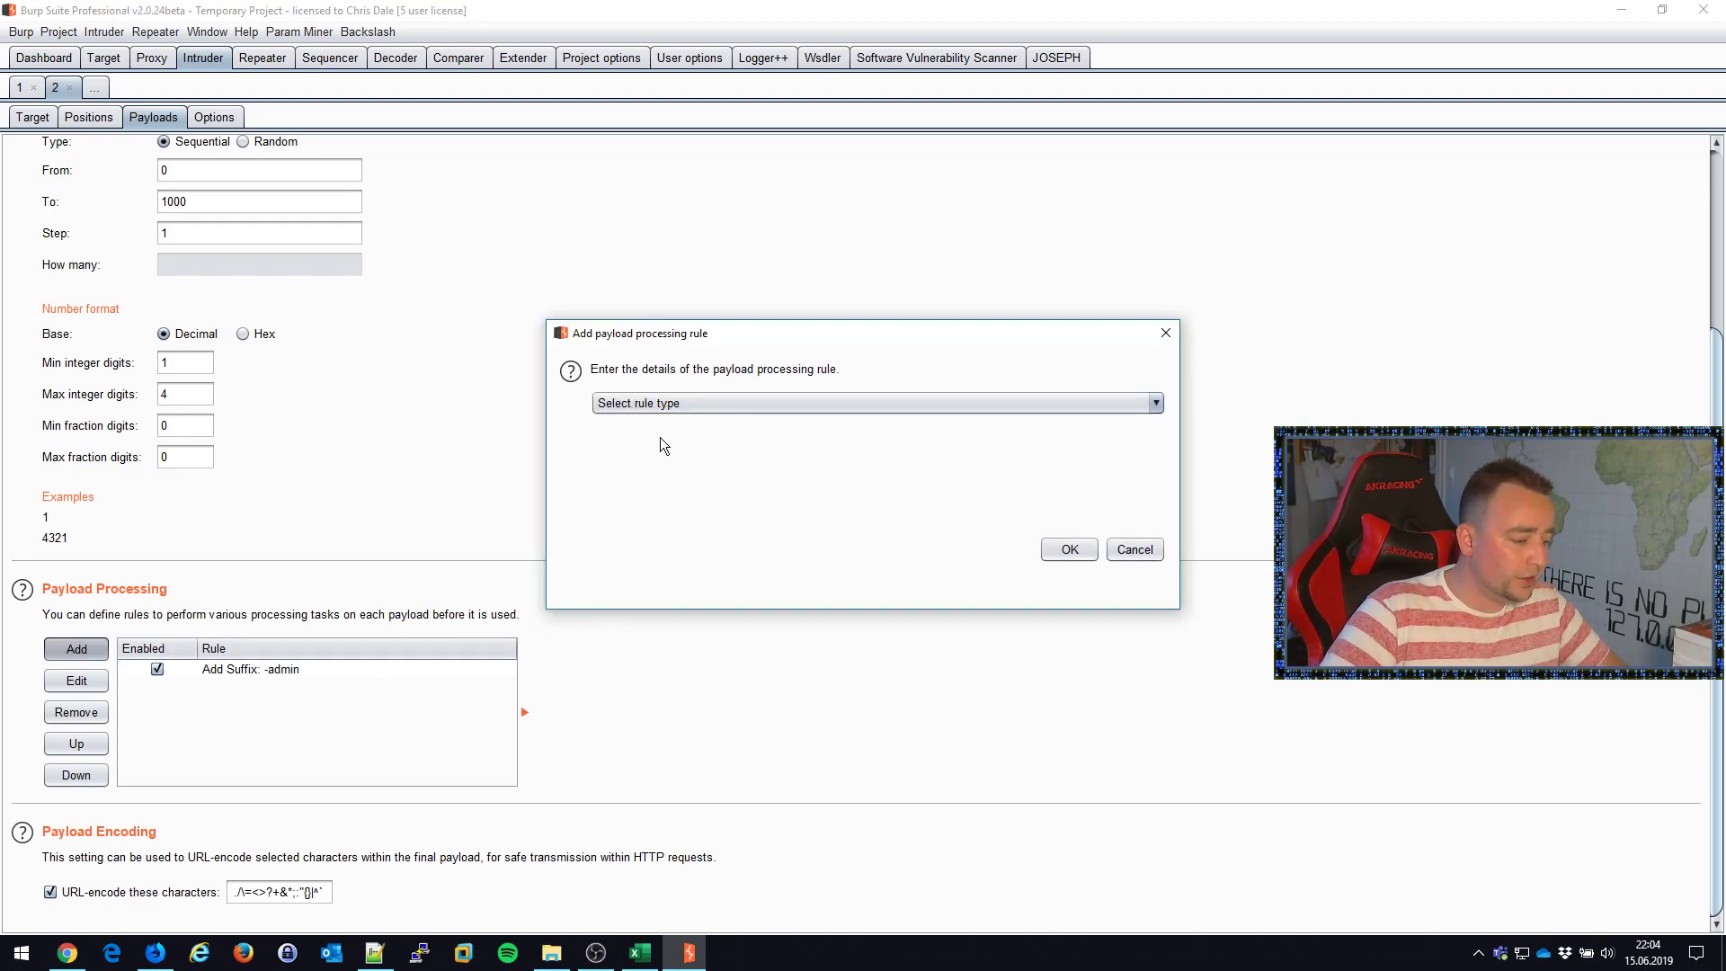
{"action": "left_click", "coordinate": [875, 401]}
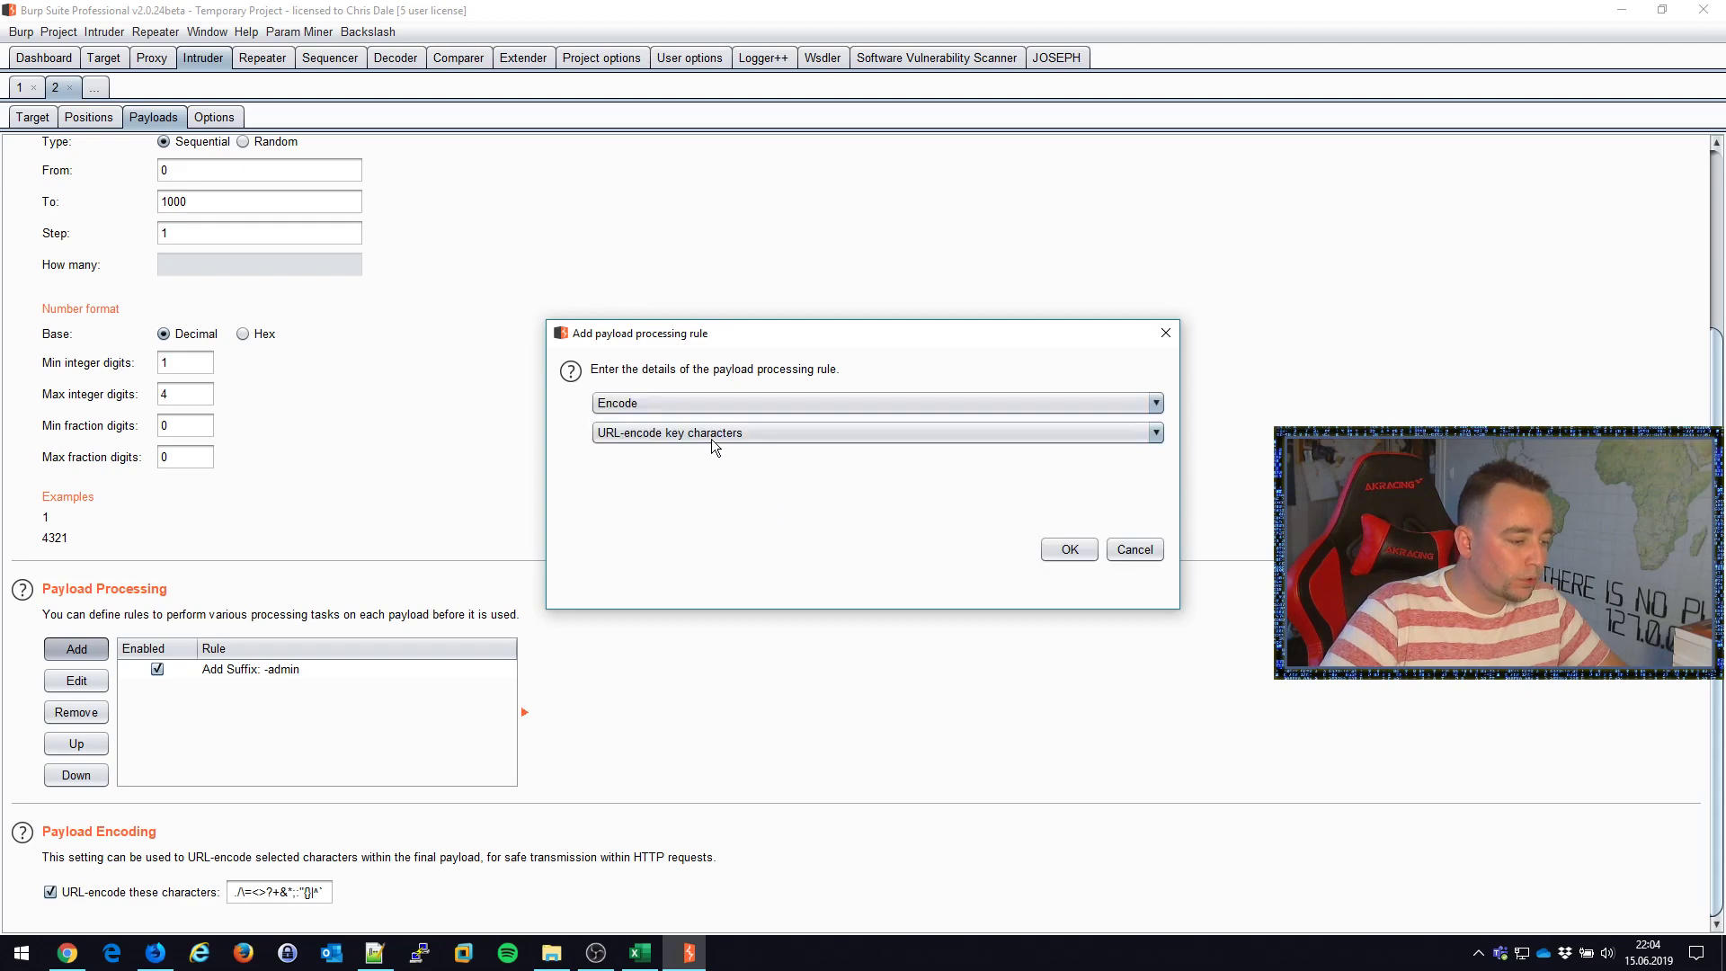
{"action": "left_click", "coordinate": [872, 431]}
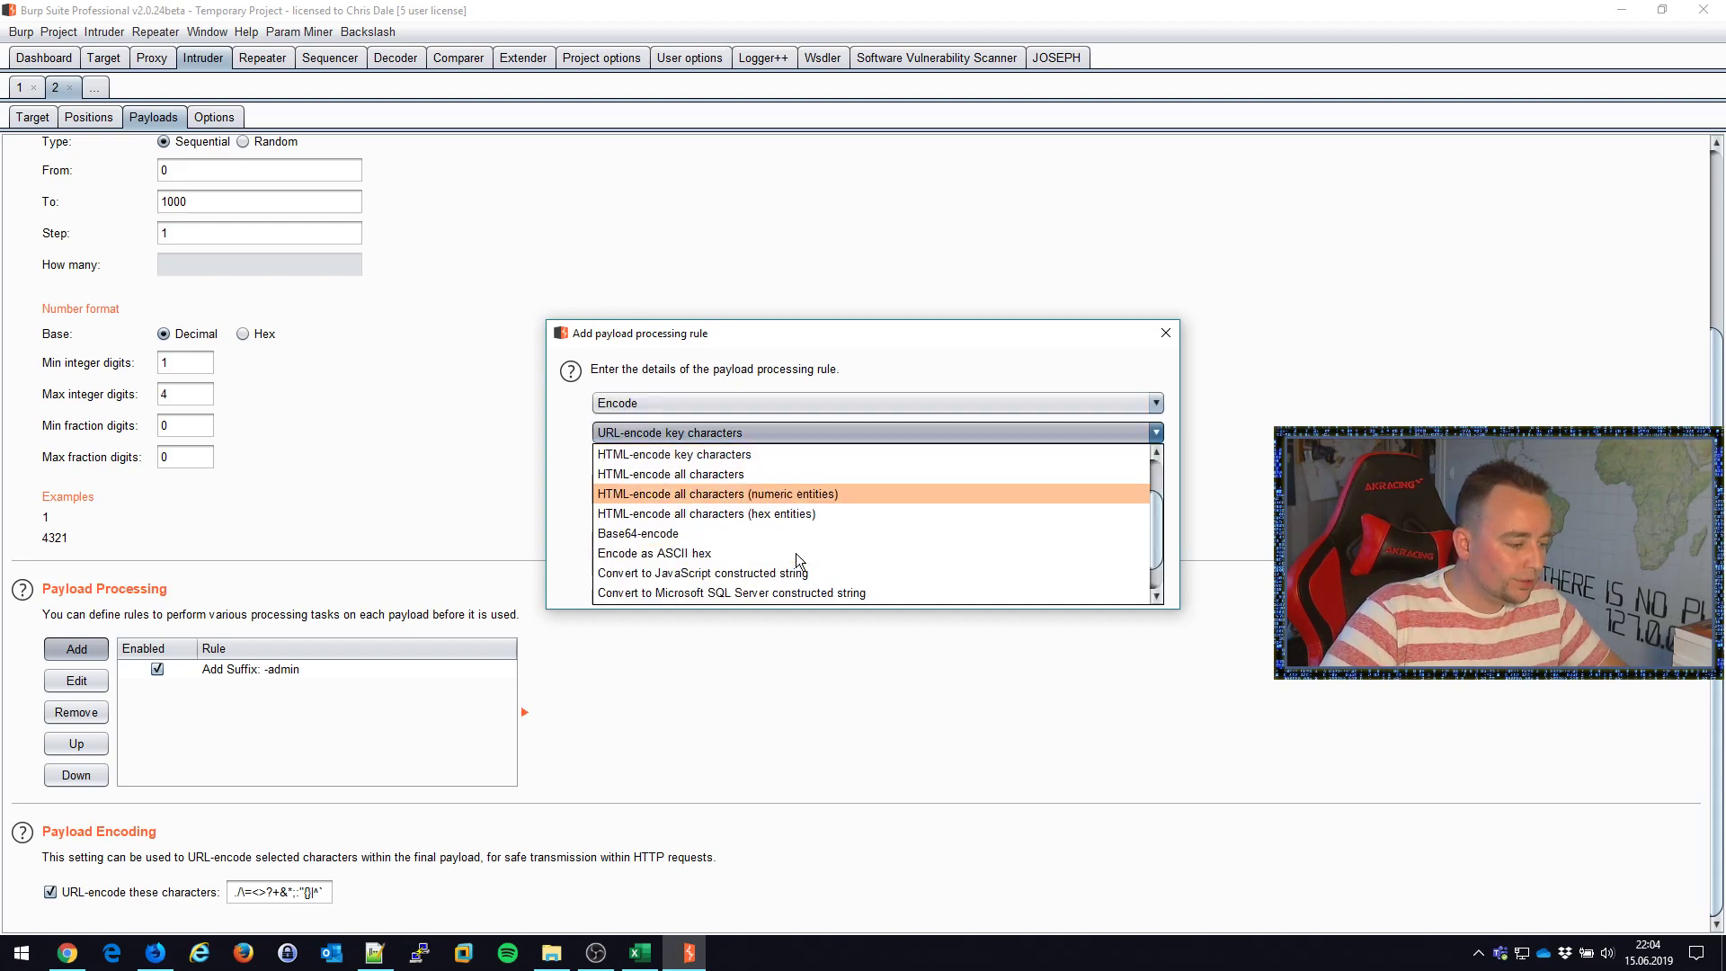
{"action": "left_click", "coordinate": [654, 552]}
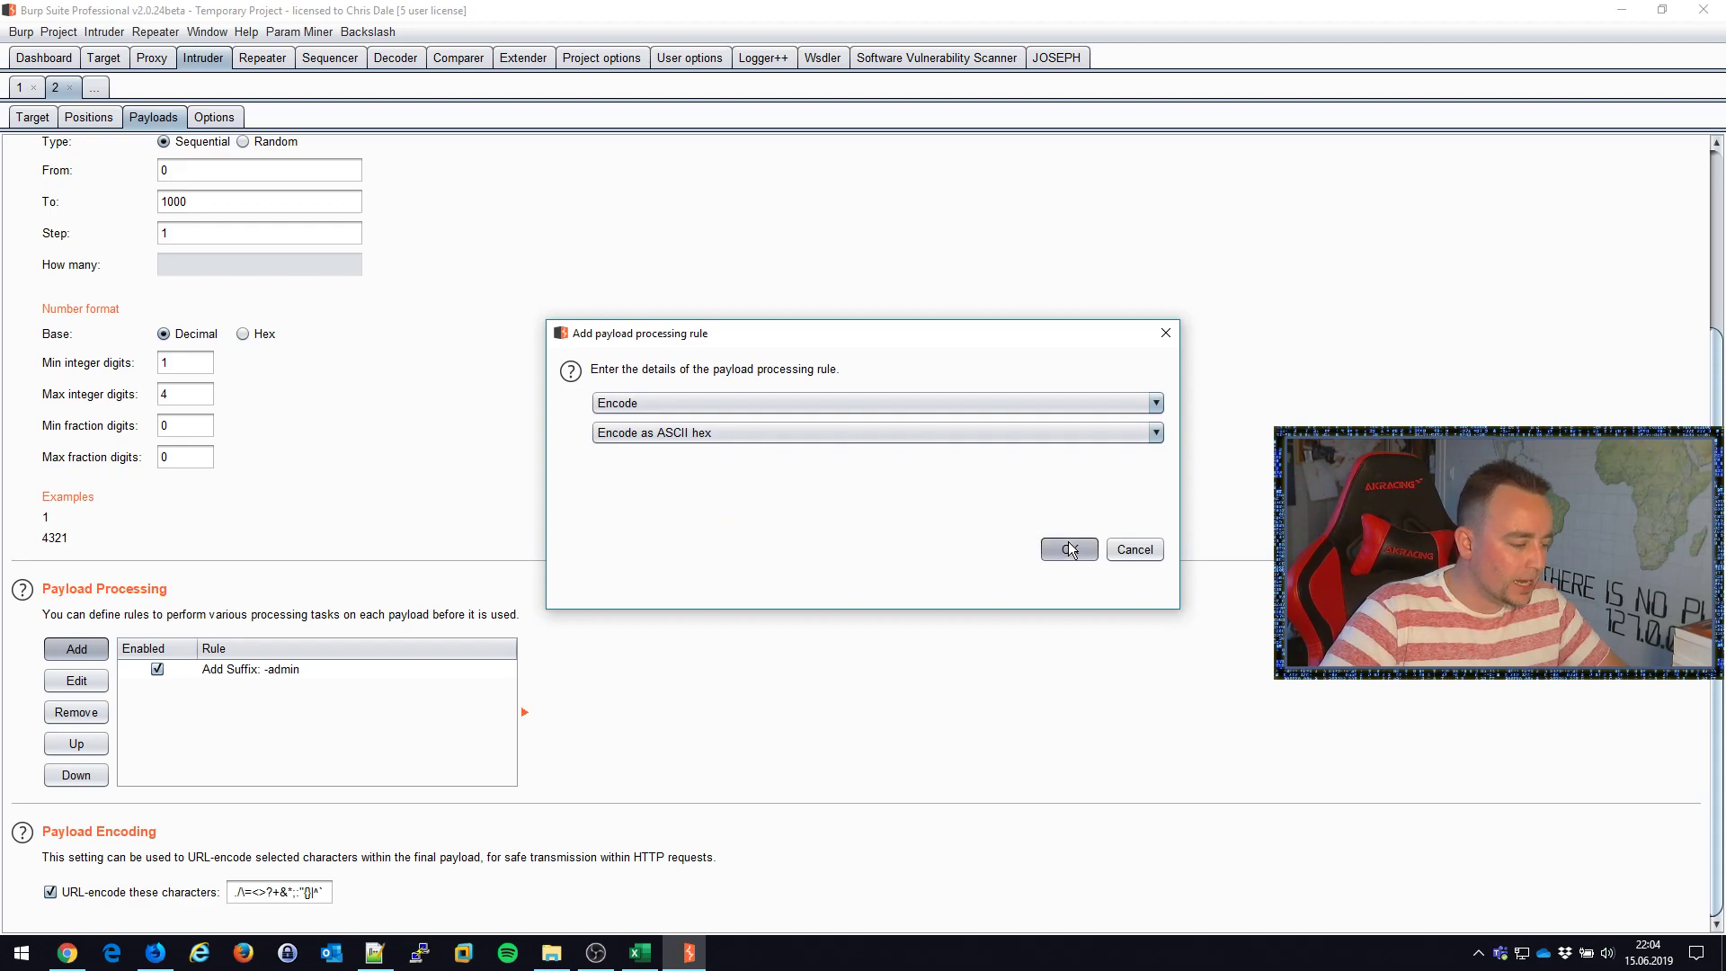
{"action": "left_click", "coordinate": [1067, 550]}
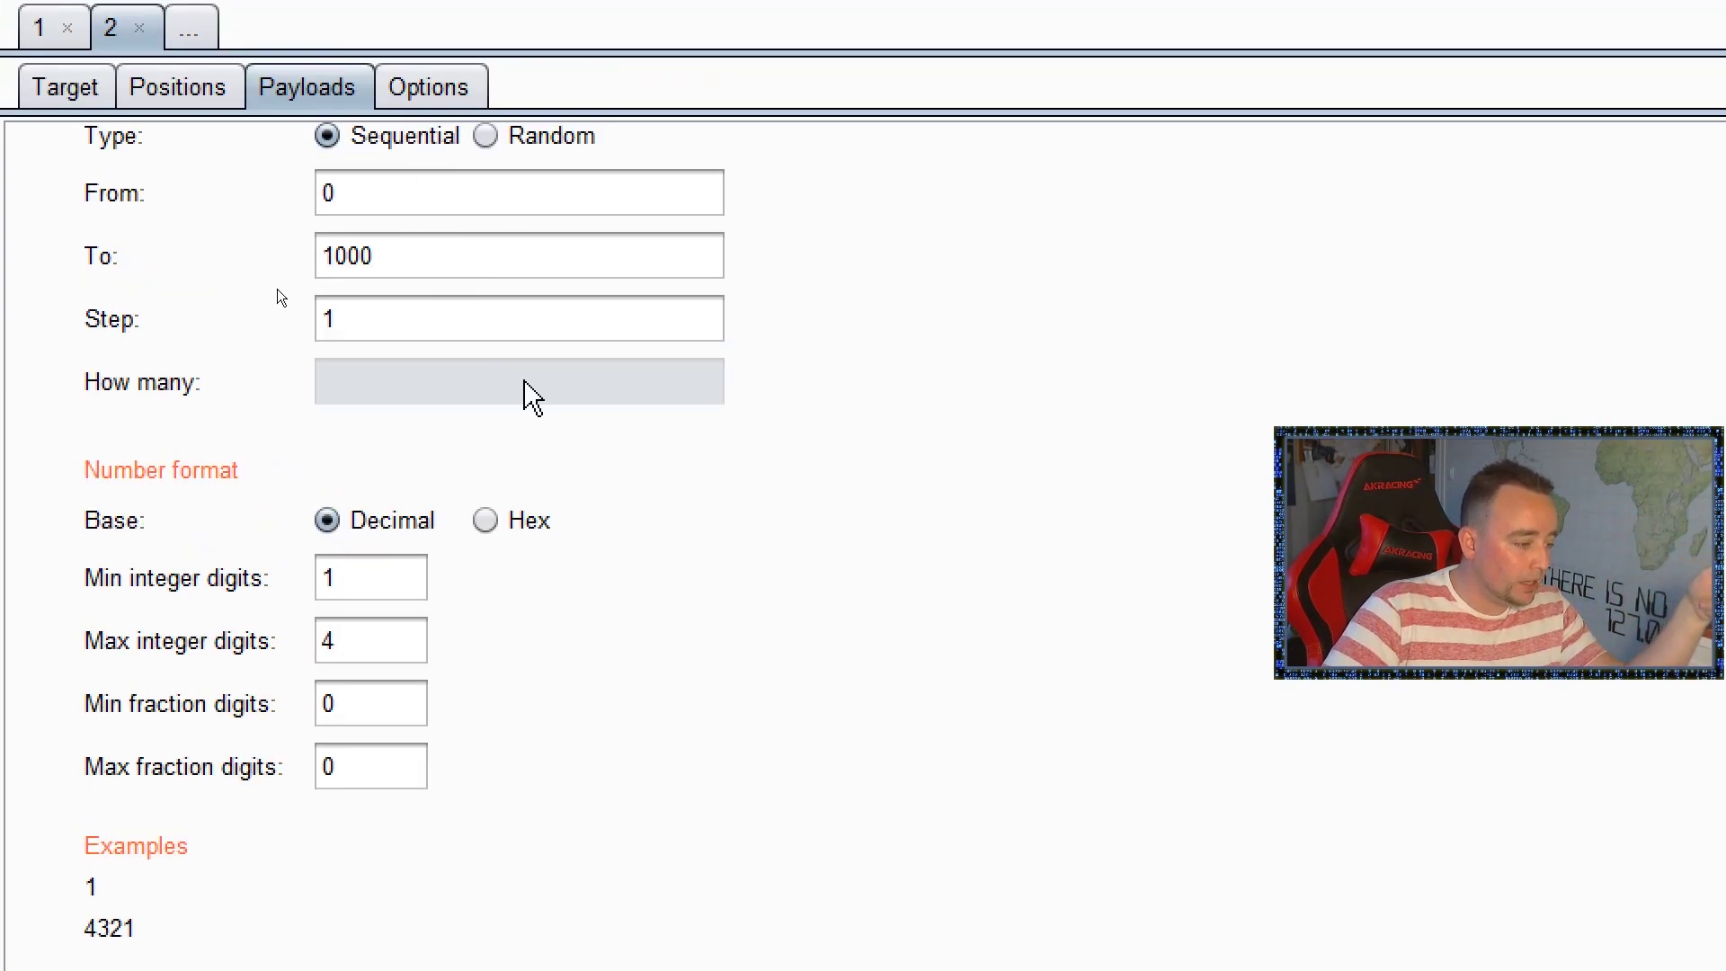
{"action": "scroll", "scroll_direction": "down", "scroll_amount": 3}
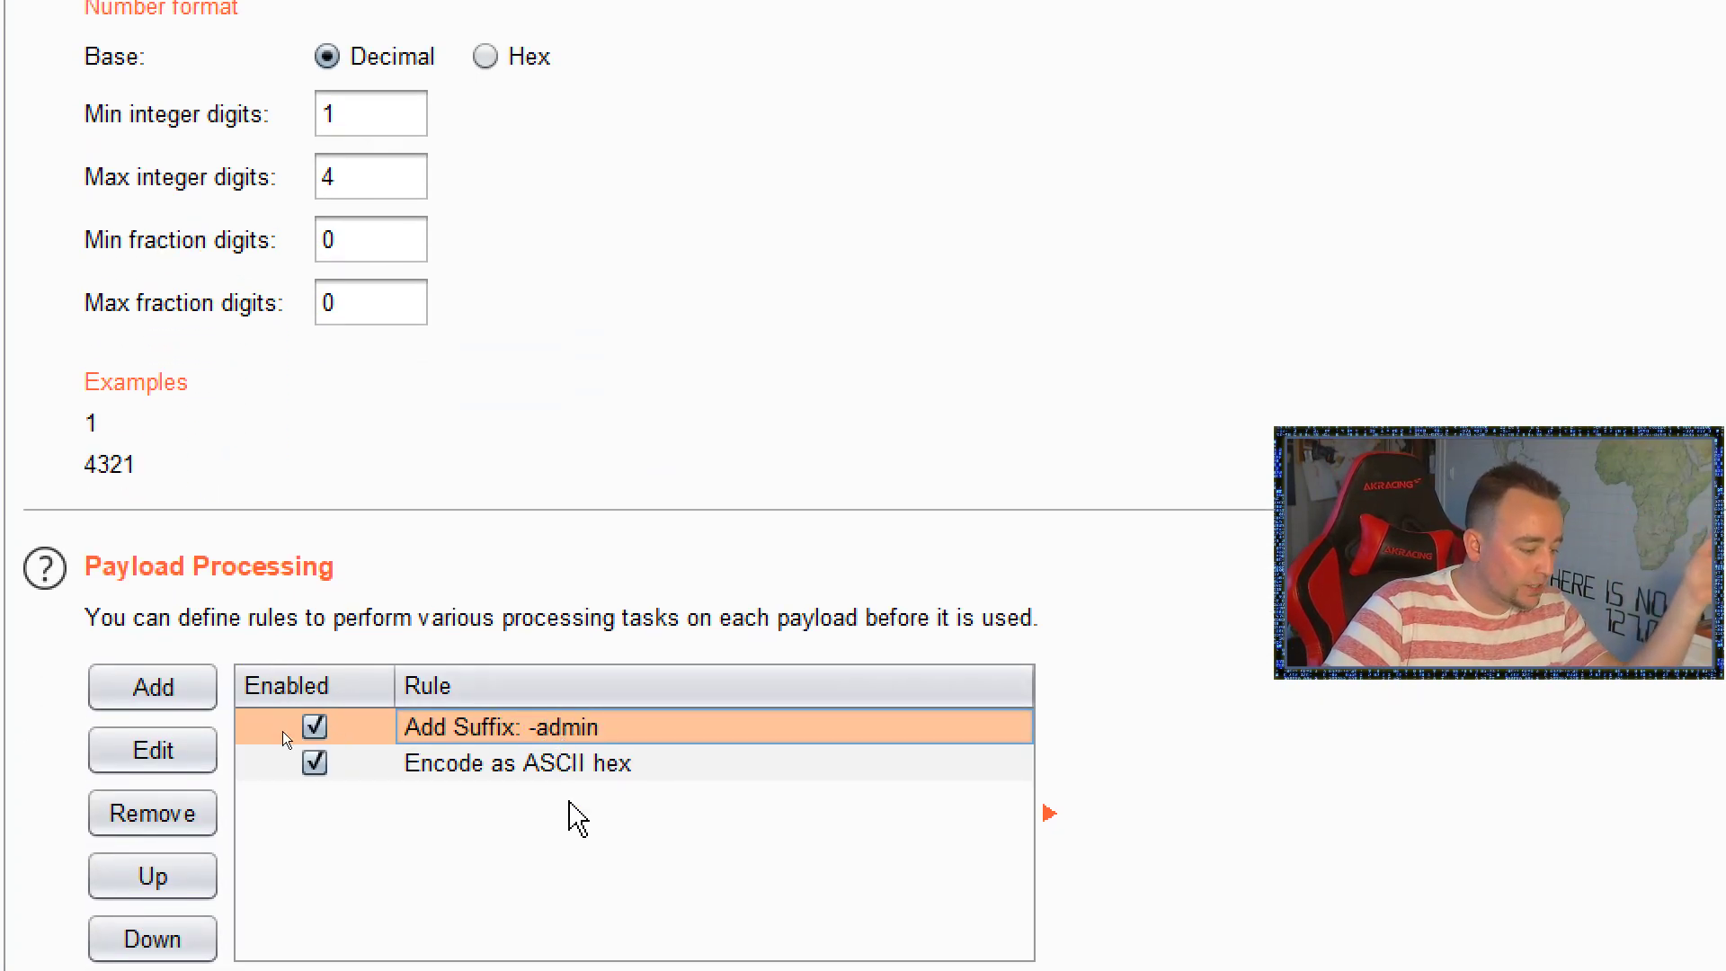
{"action": "scroll", "scroll_direction": "down", "scroll_amount": 3}
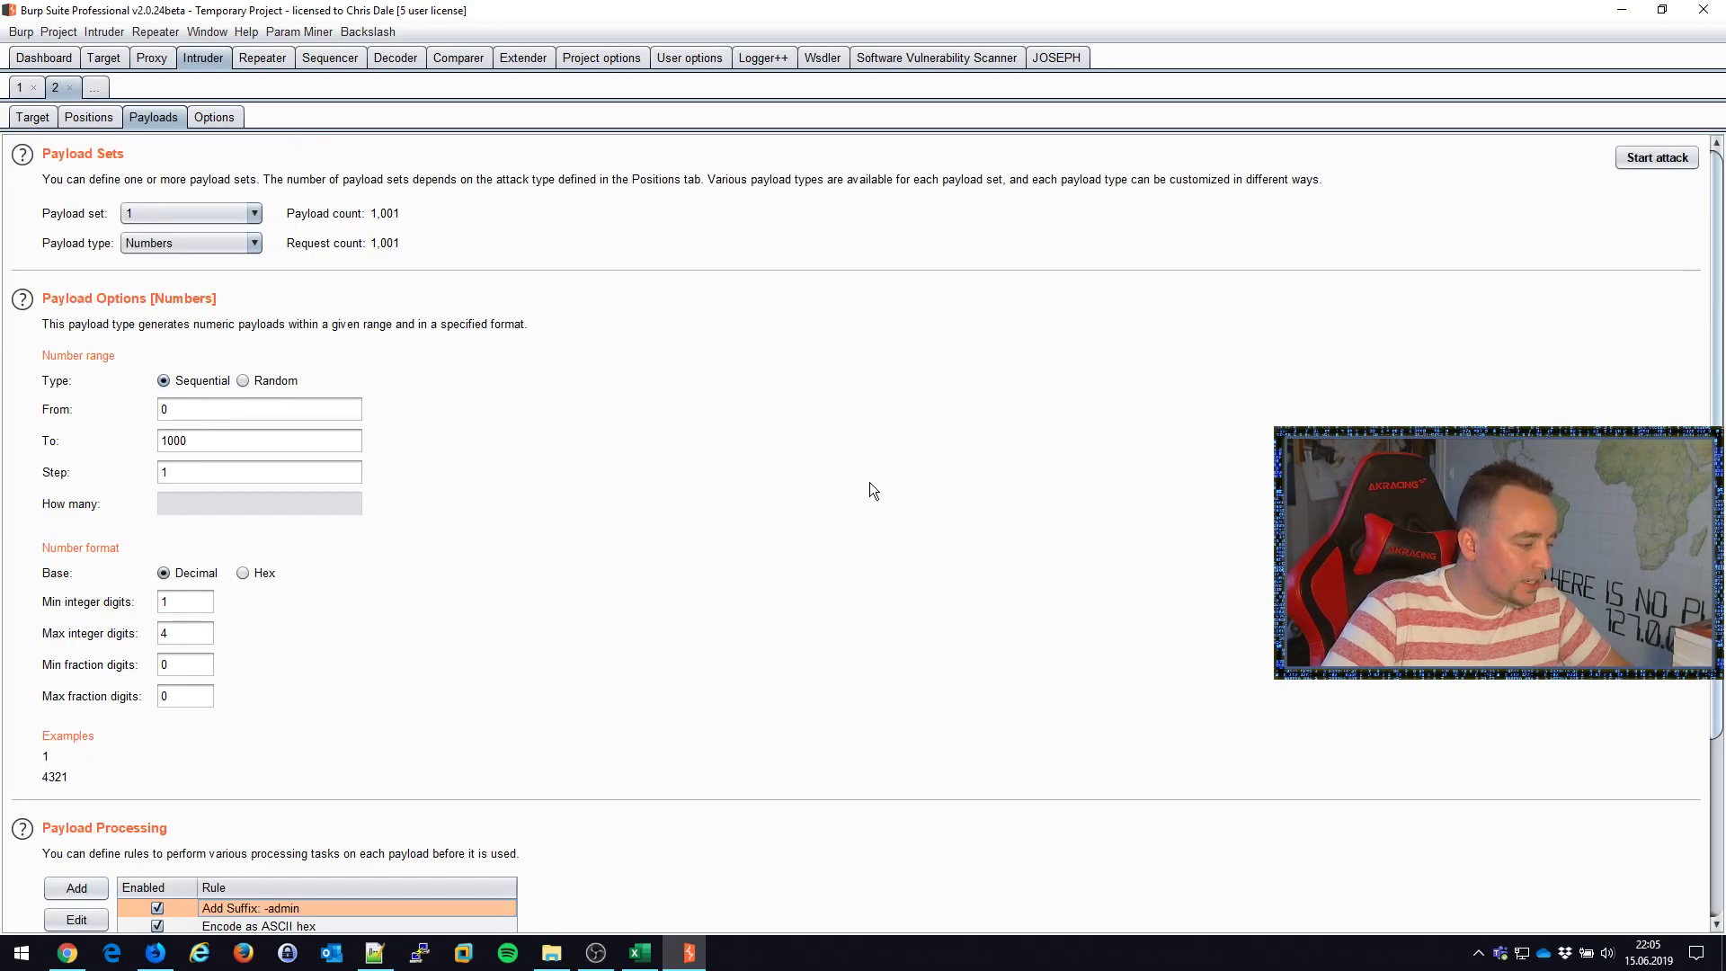
- Start the Intruder attack and check its request engine settings before returning to results
{"action": "left_click", "coordinate": [1656, 158]}
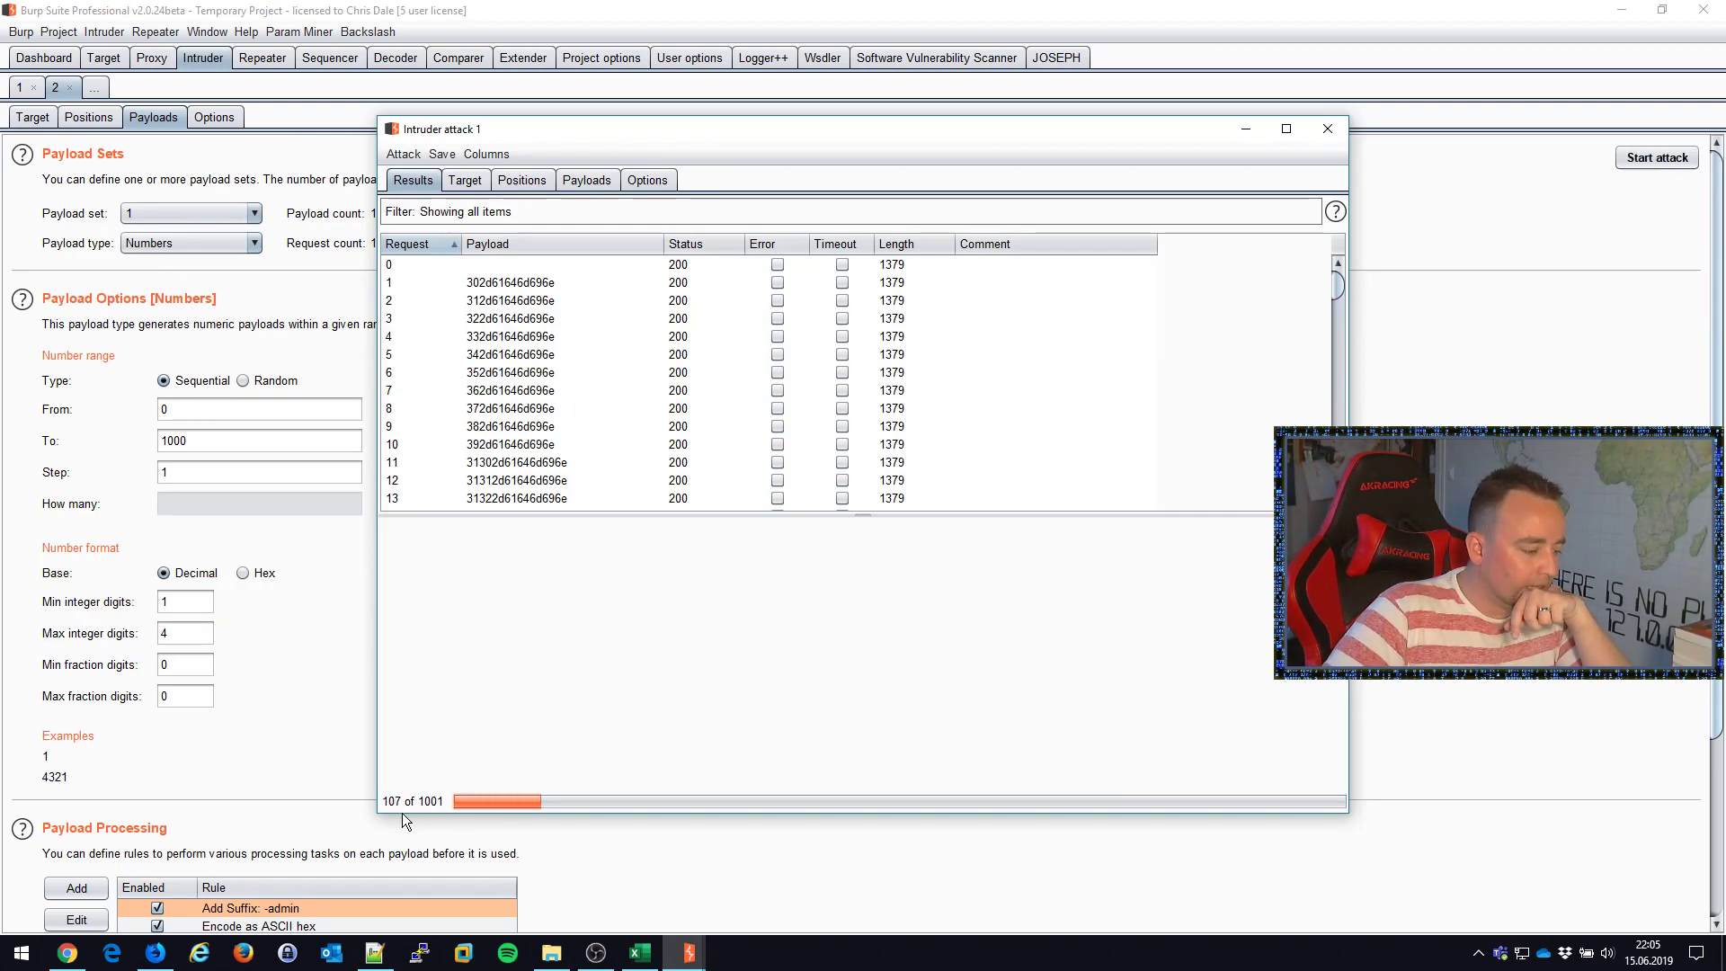
{"action": "left_click", "coordinate": [647, 180]}
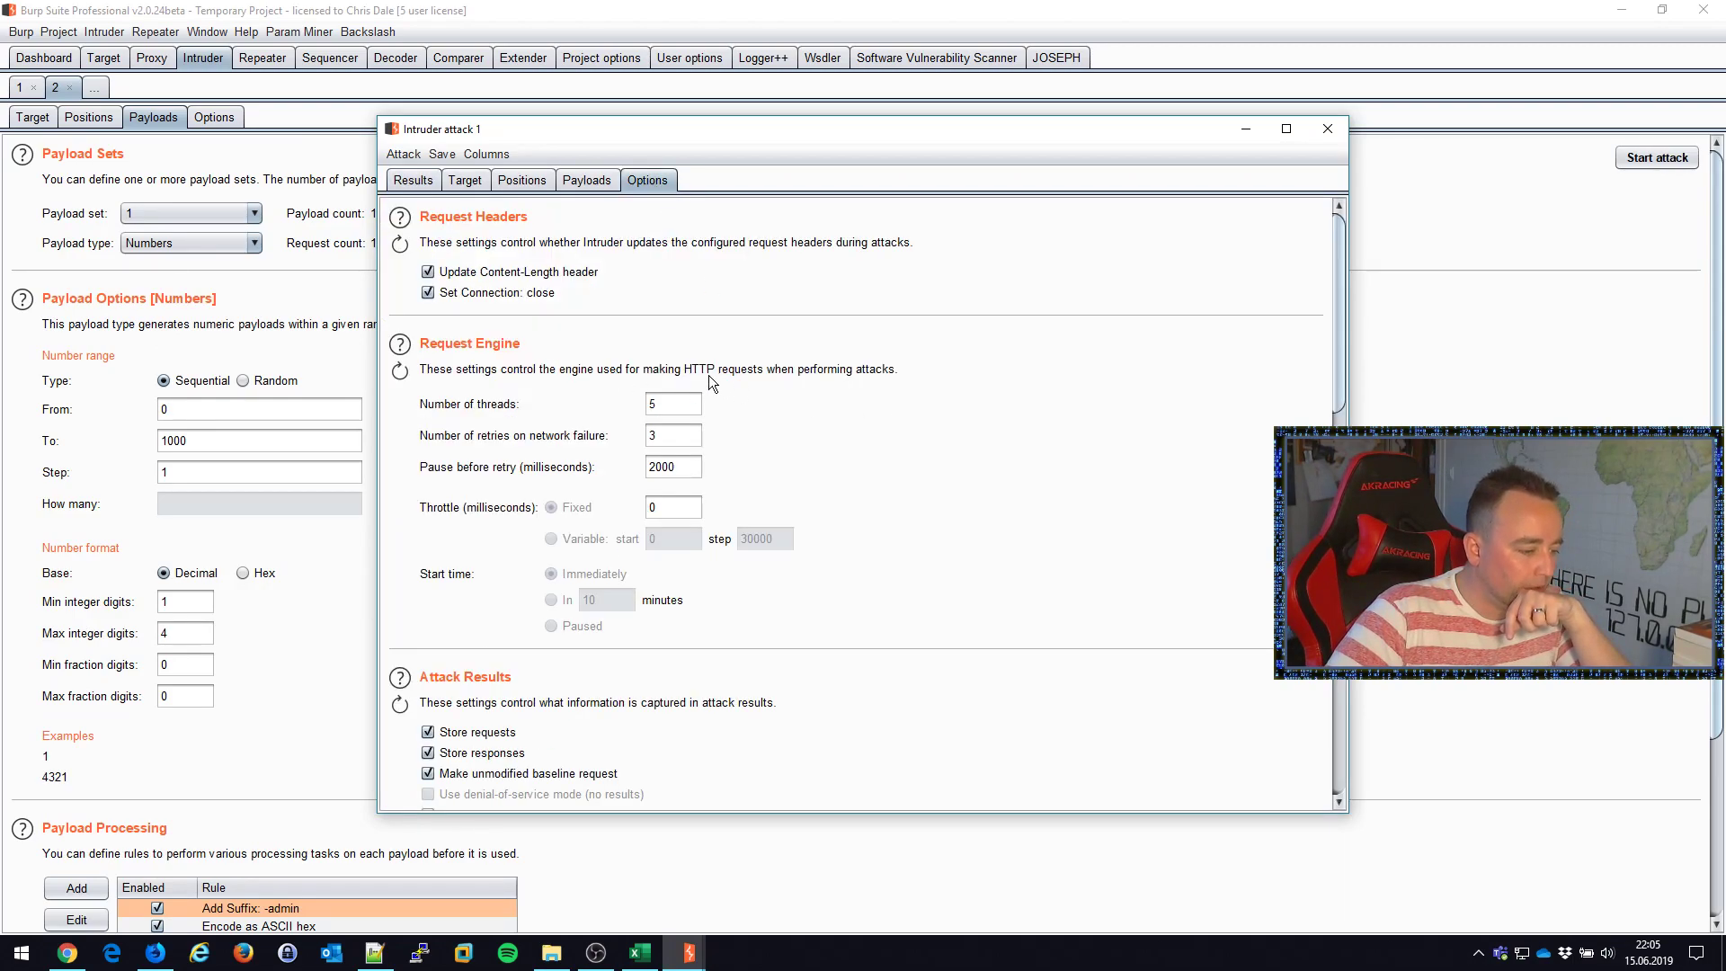
{"action": "left_click", "coordinate": [487, 154]}
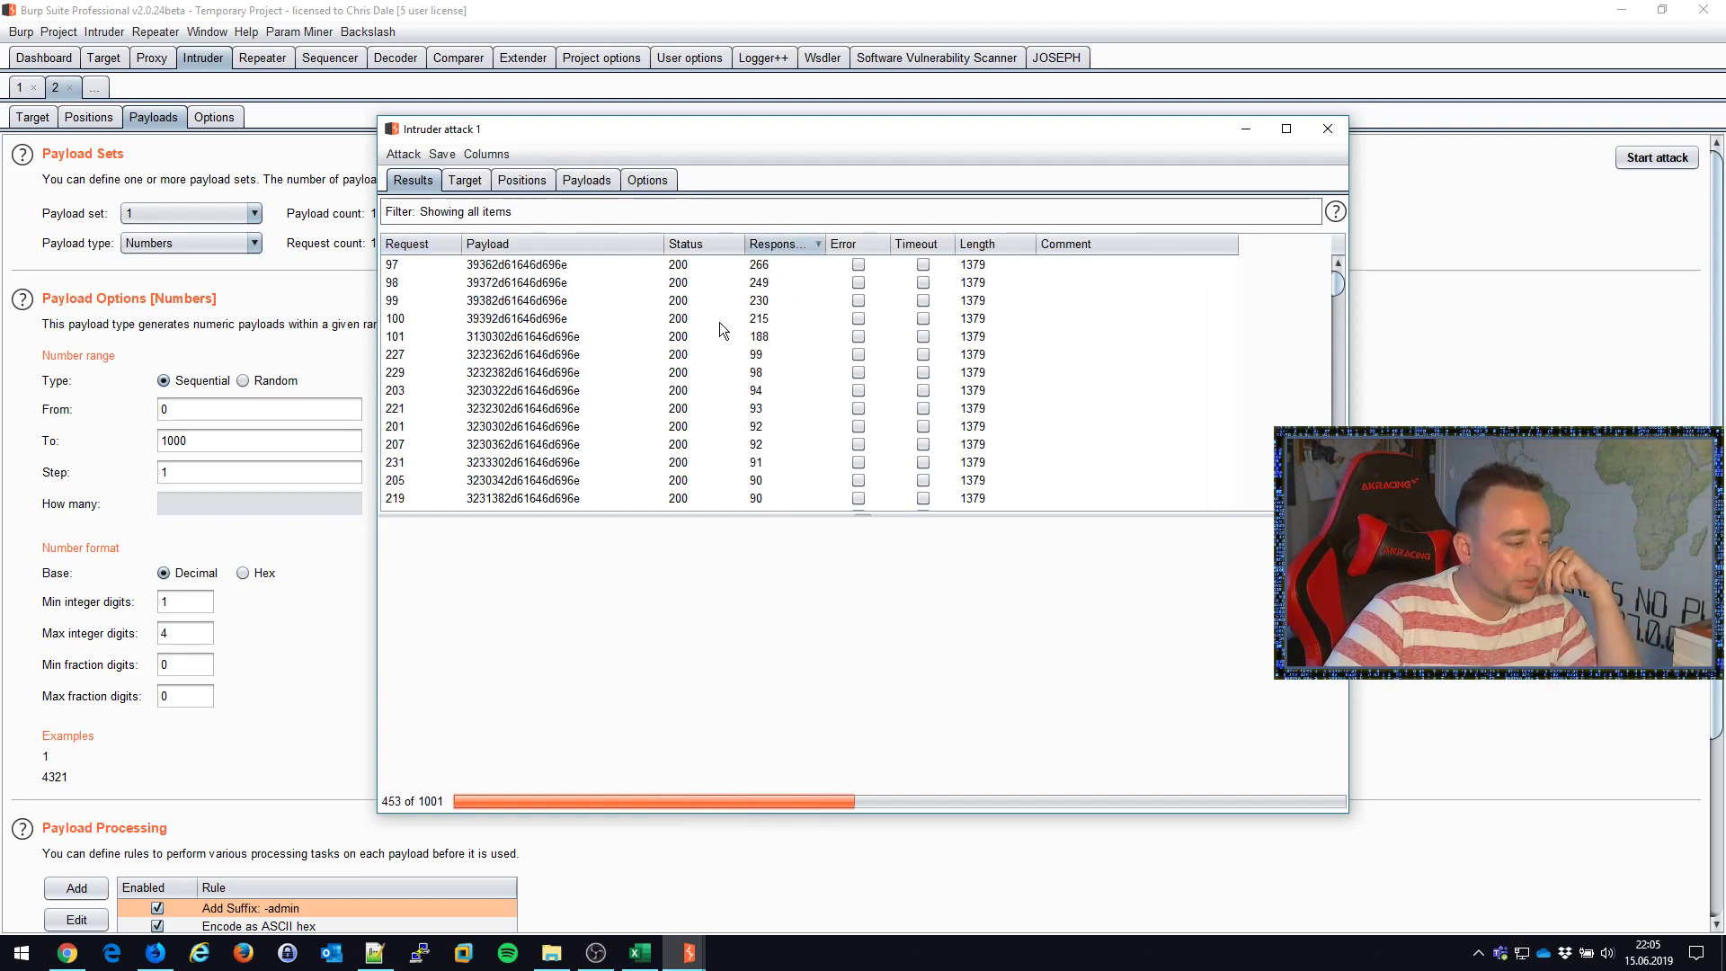
- Inspect the request for payload 101 and sort results by response length
{"action": "left_click", "coordinate": [523, 336]}
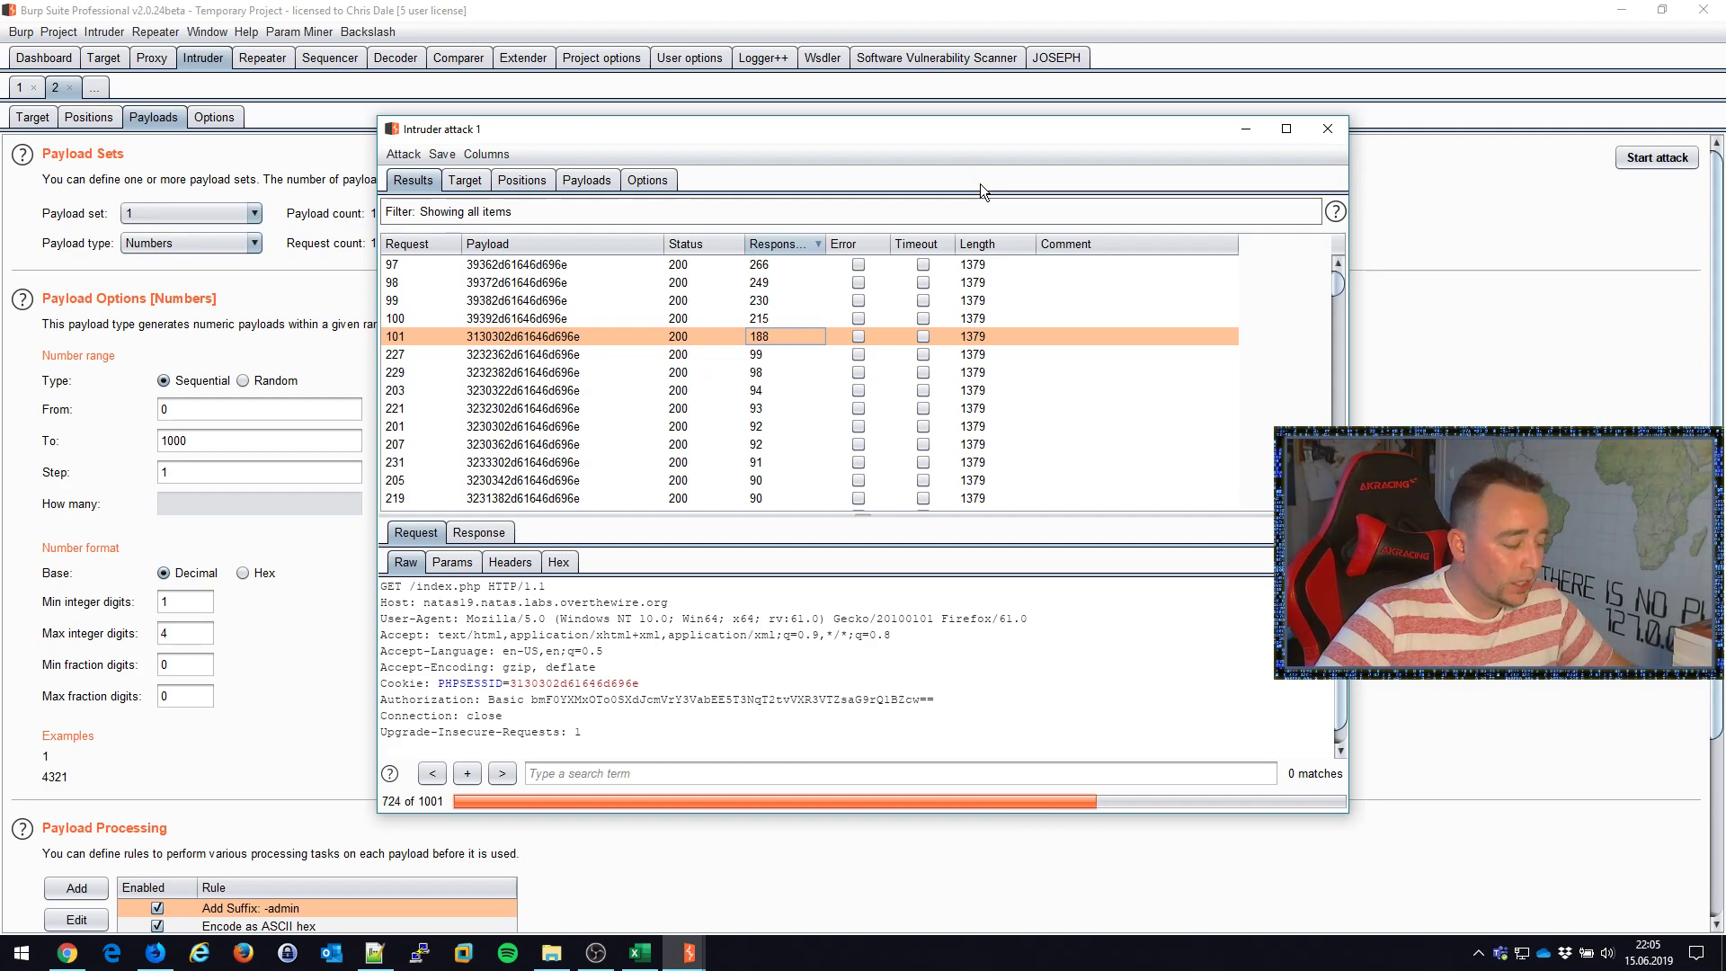
{"action": "left_click", "coordinate": [976, 243]}
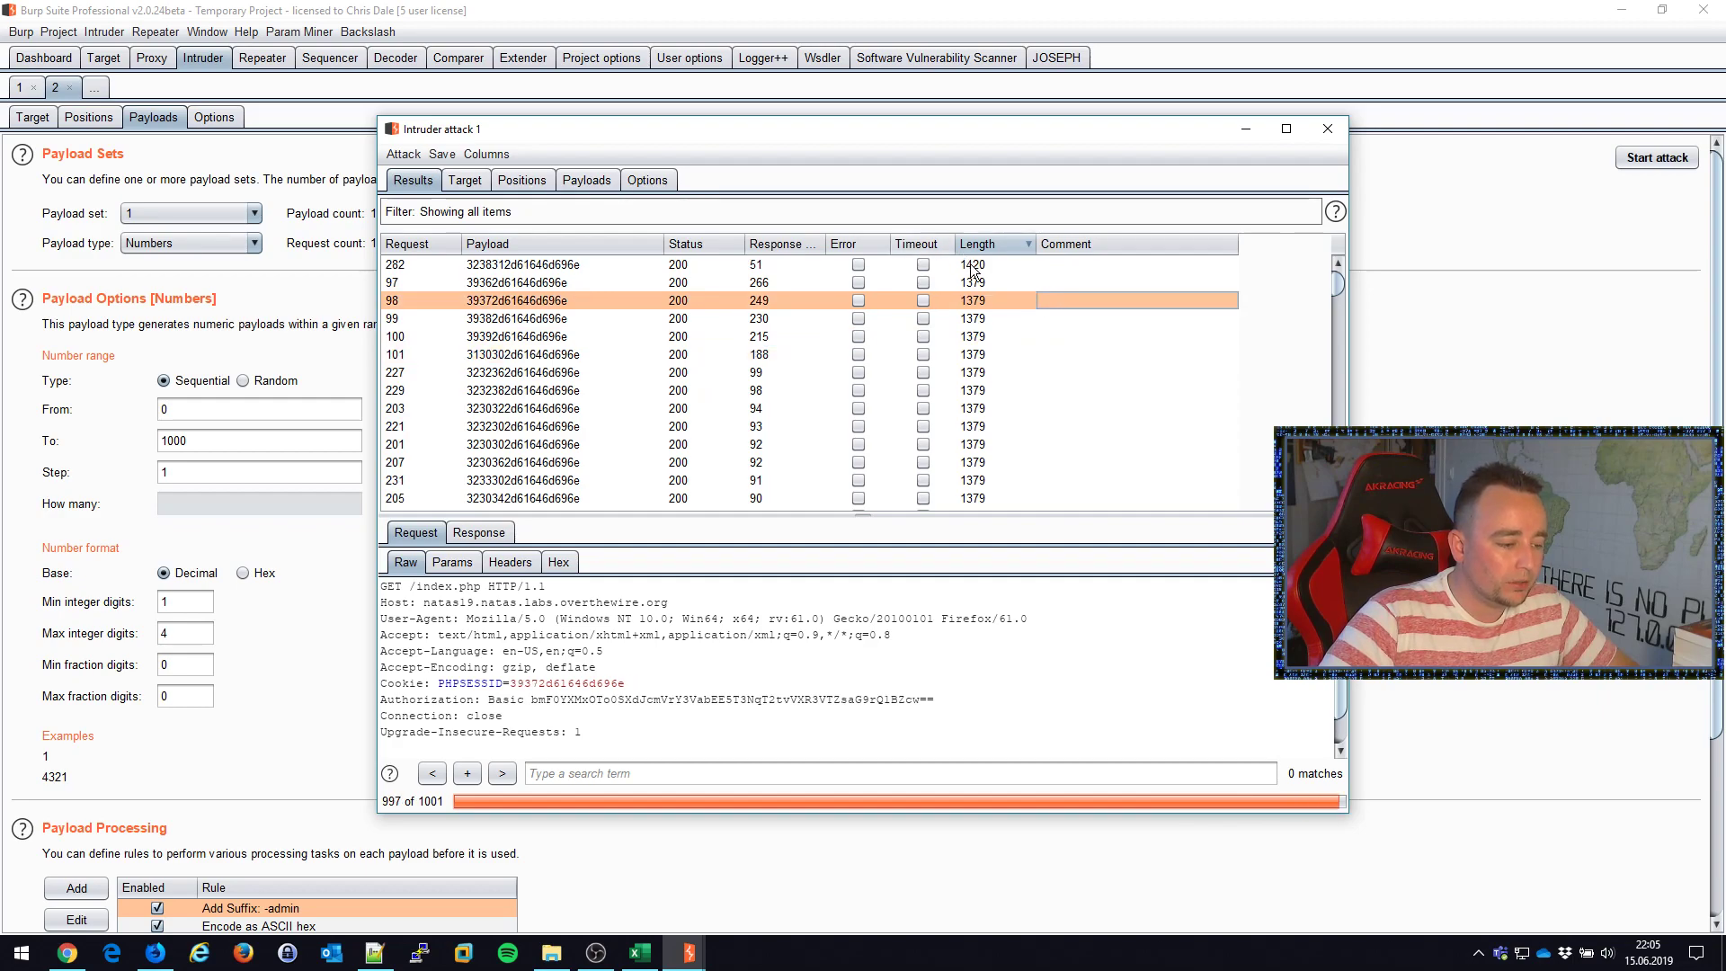
- Select request 282, the response whose length 1420 stands out from the finished attack
{"action": "left_click", "coordinate": [973, 265]}
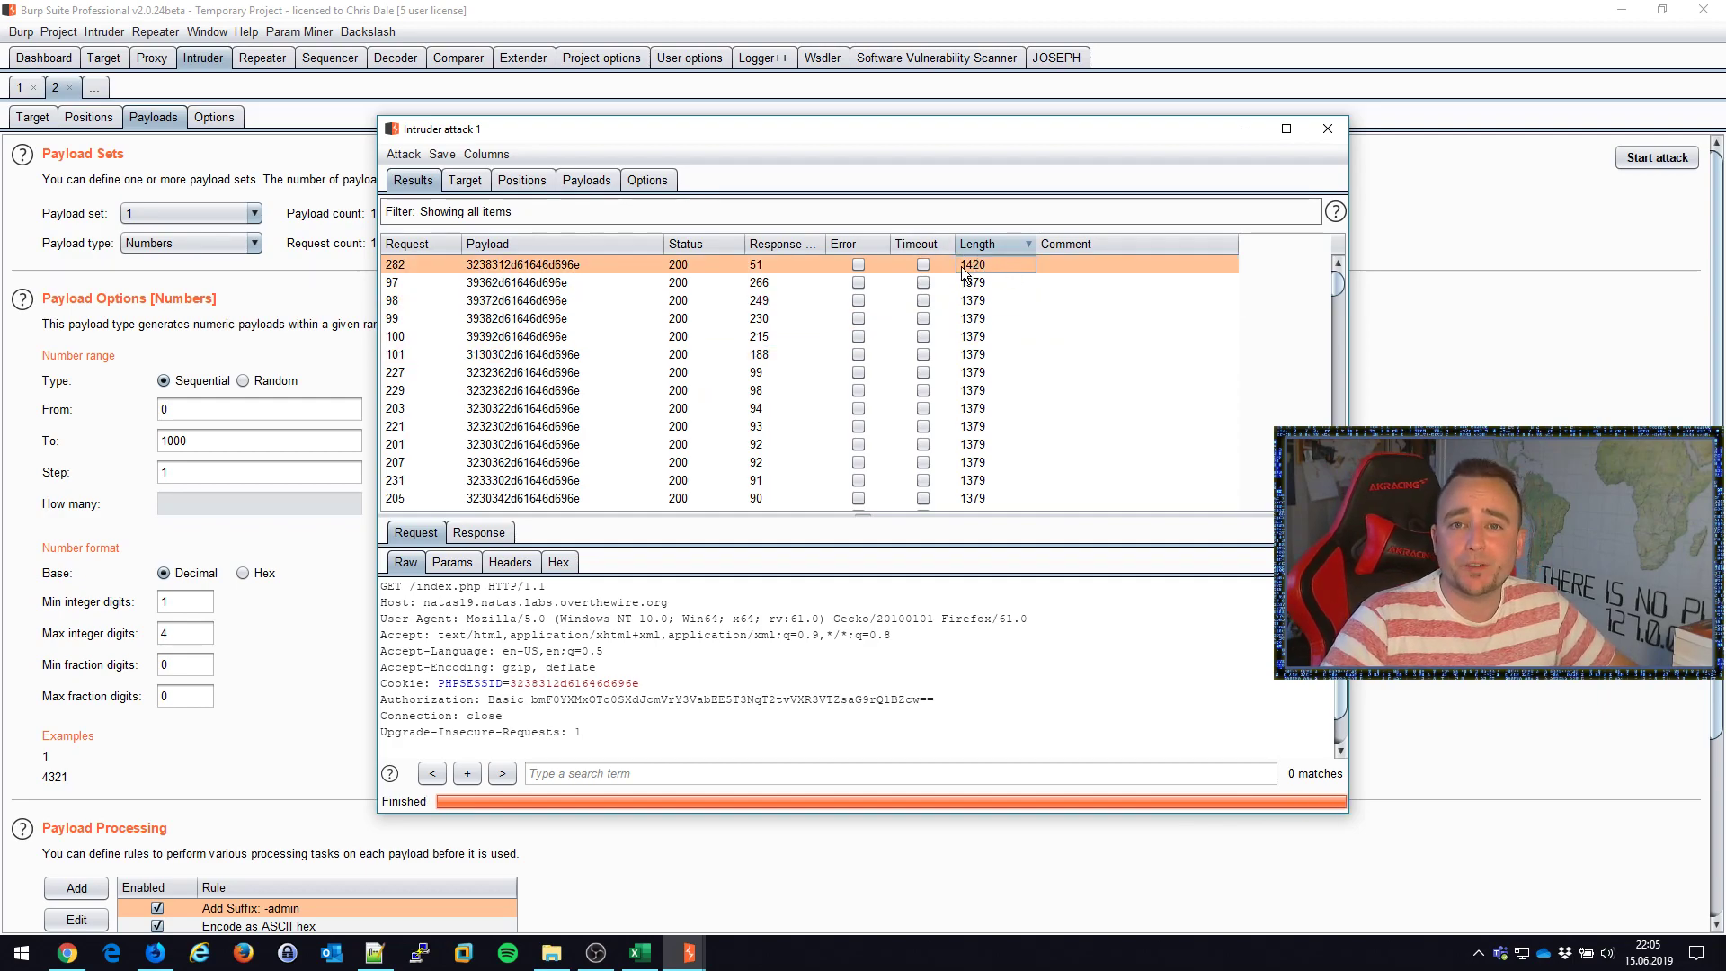
{"action": "mouse_move", "coordinate": [721, 291]}
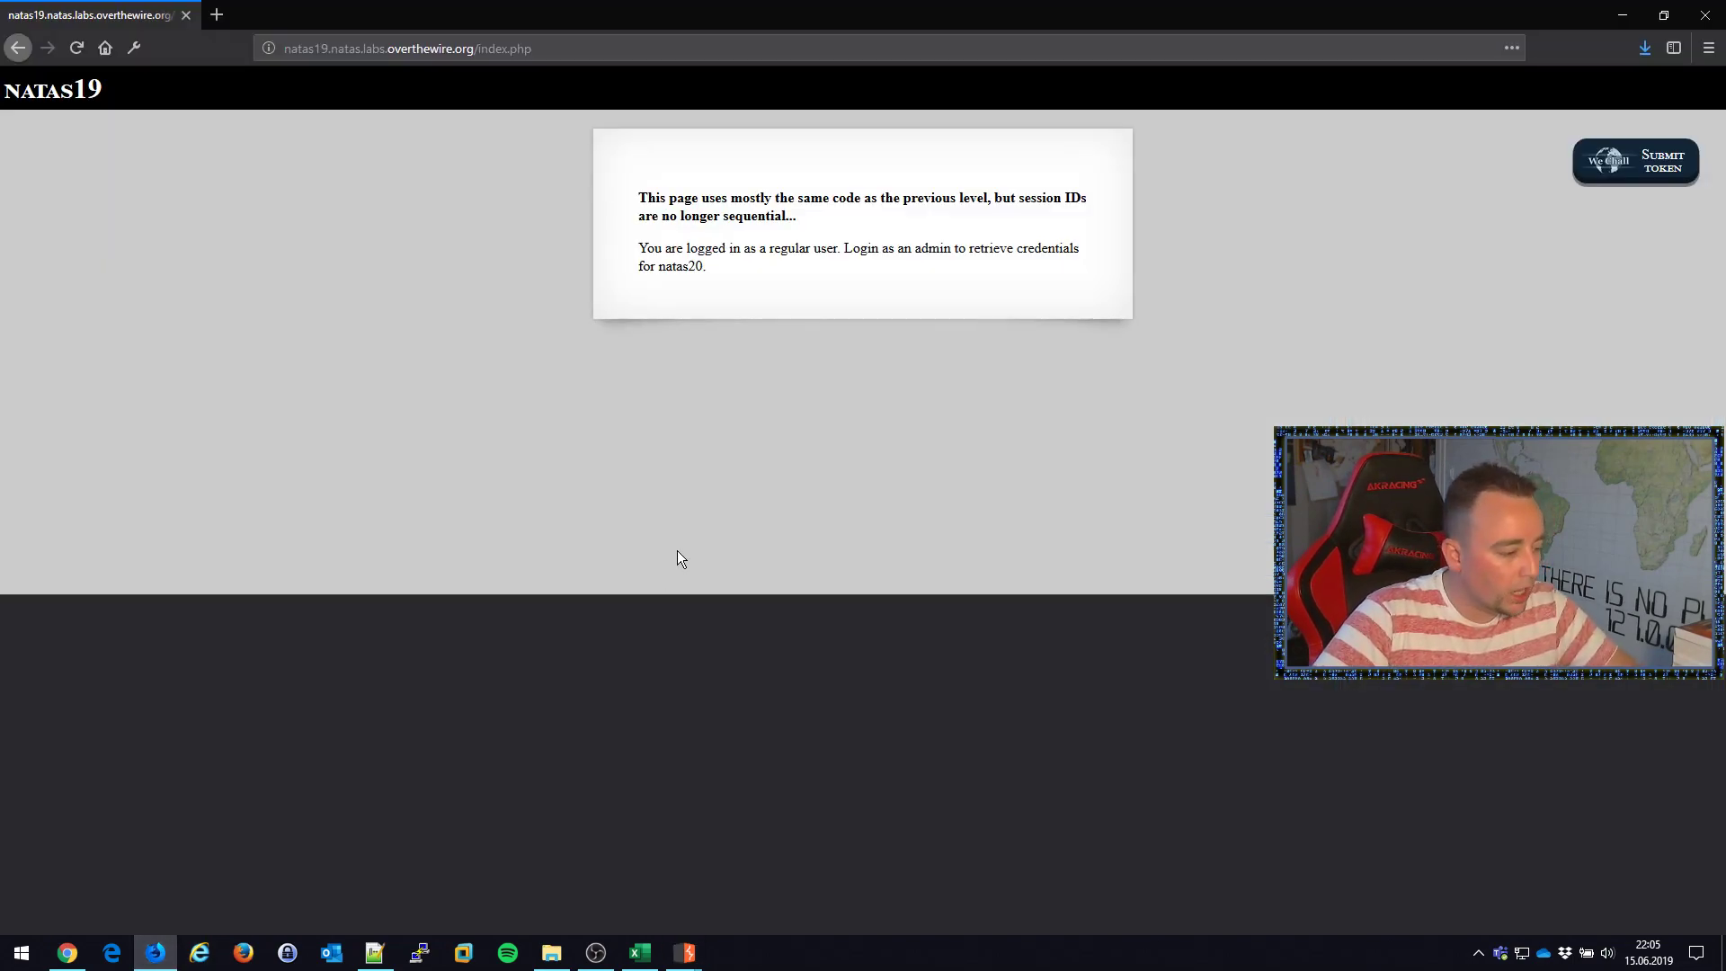
- In Firefox's Storage inspector, edit the natas19 PHPSESSID cookie to the payload-282 admin session ID
{"action": "left_click", "coordinate": [721, 609]}
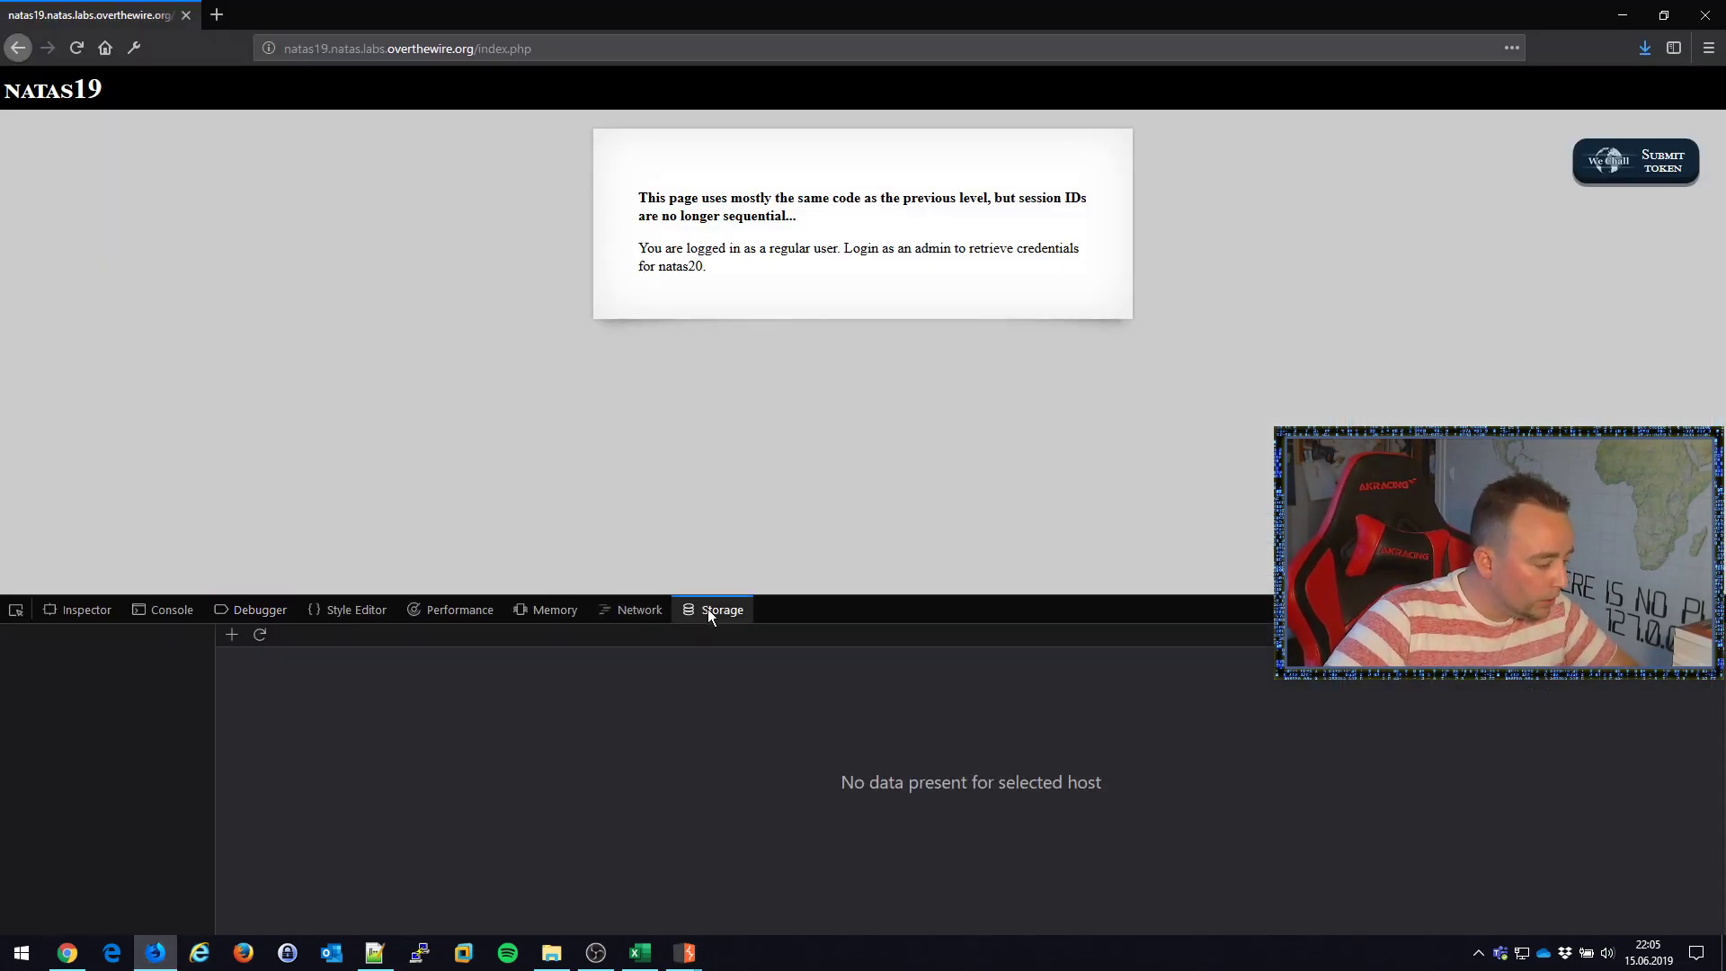
{"action": "left_click", "coordinate": [160, 679]}
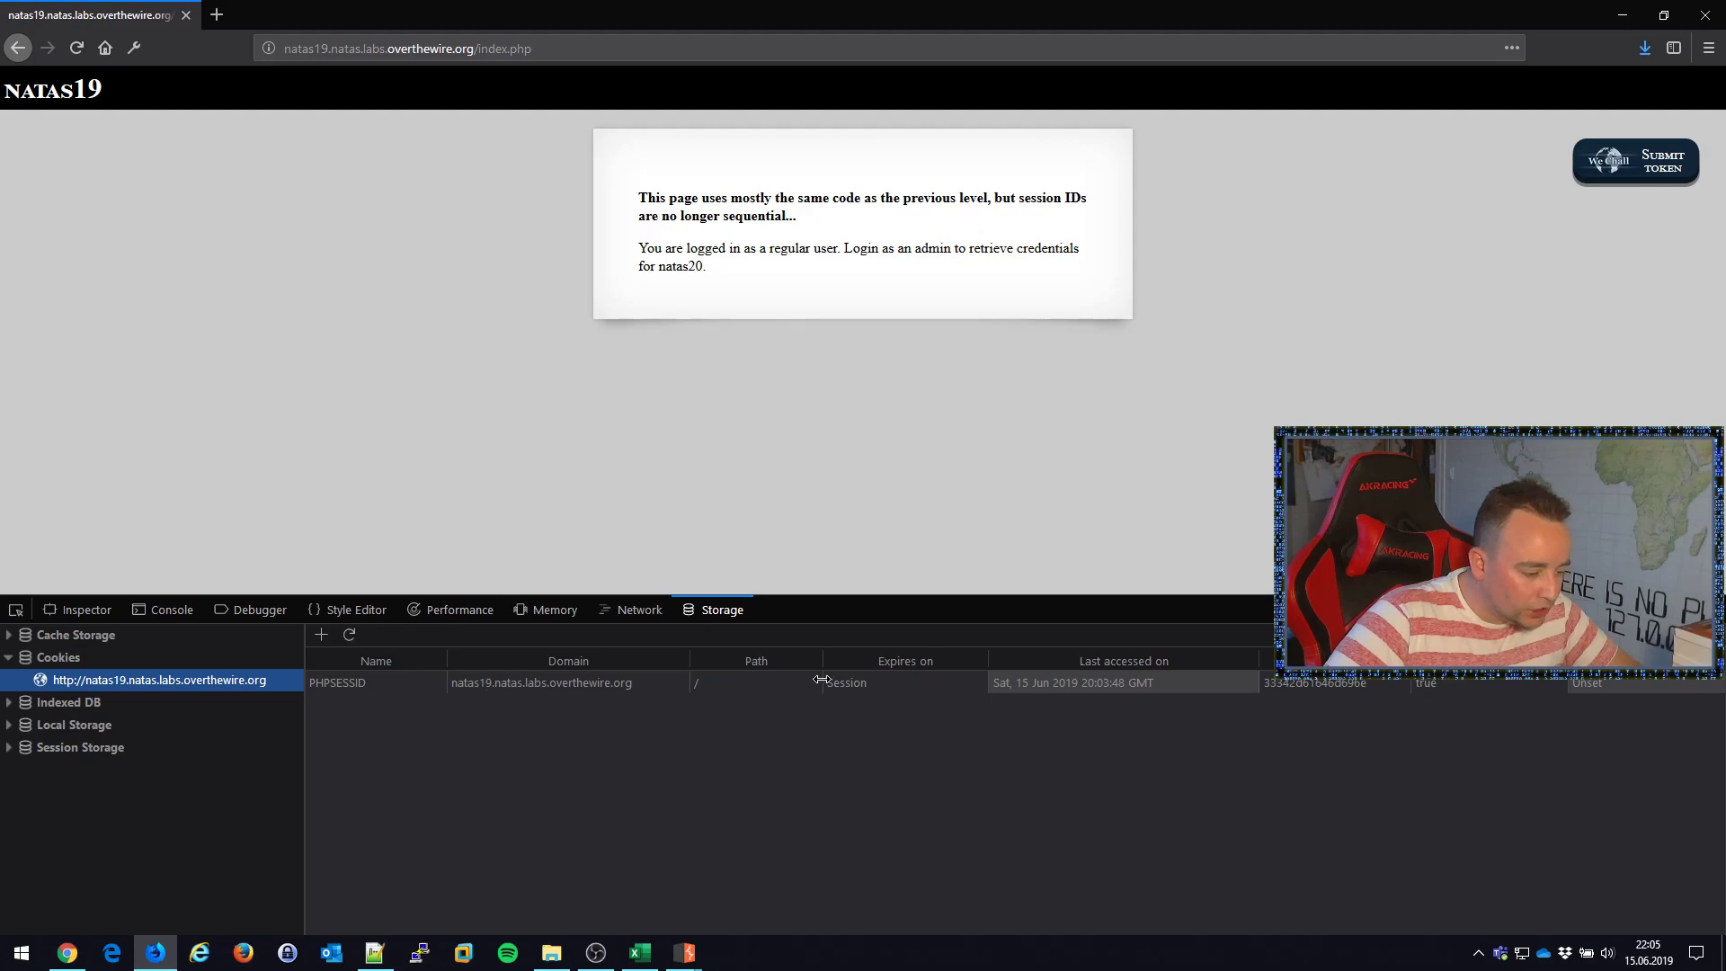
{"action": "left_click", "coordinate": [338, 683]}
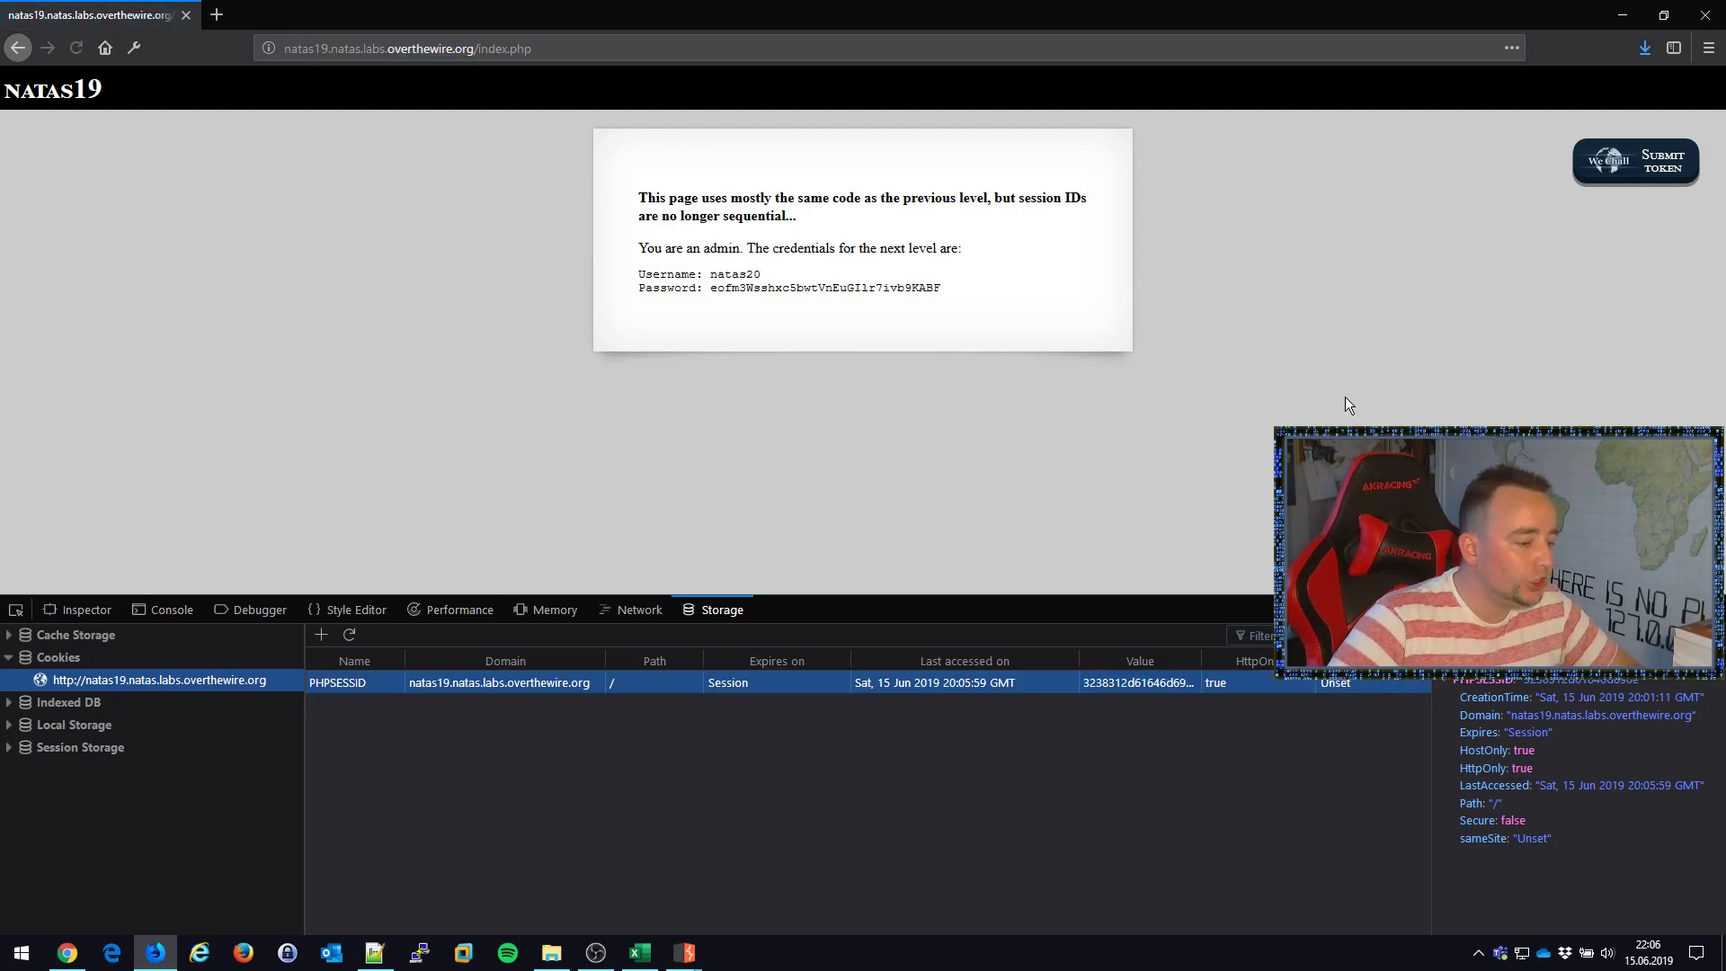
- Reload natas19 so it shows the natas20 credentials, then start a new browser tab
{"action": "left_click", "coordinate": [404, 48]}
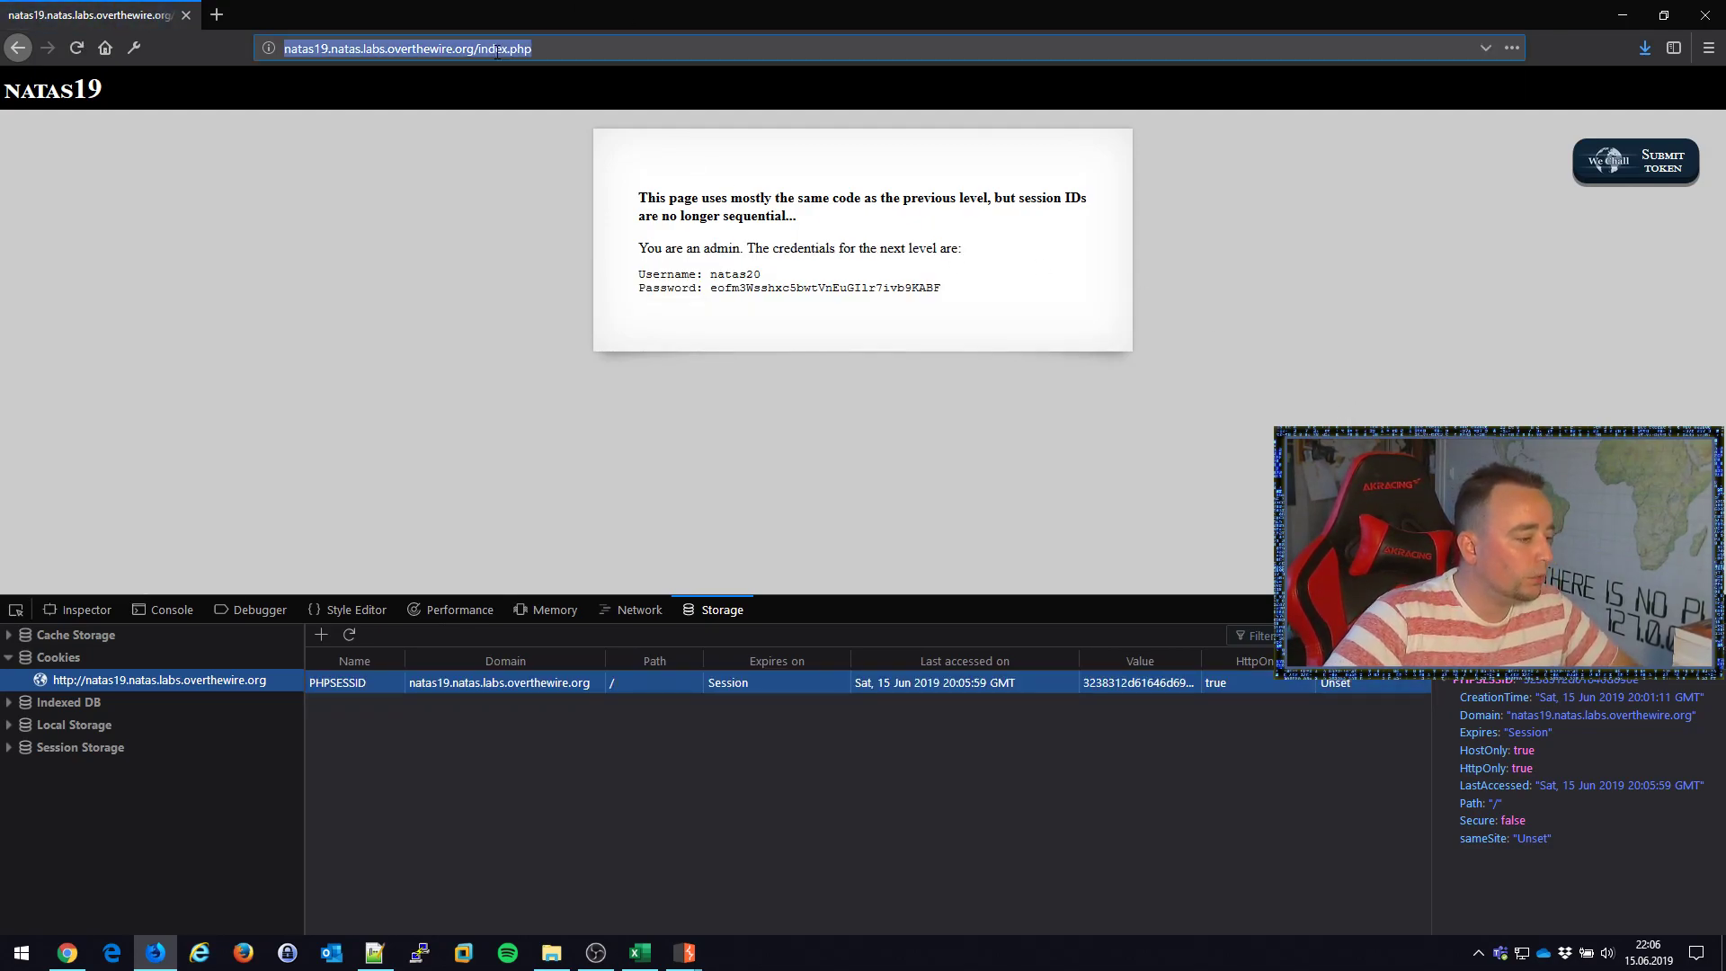
{"action": "left_click", "coordinate": [215, 14]}
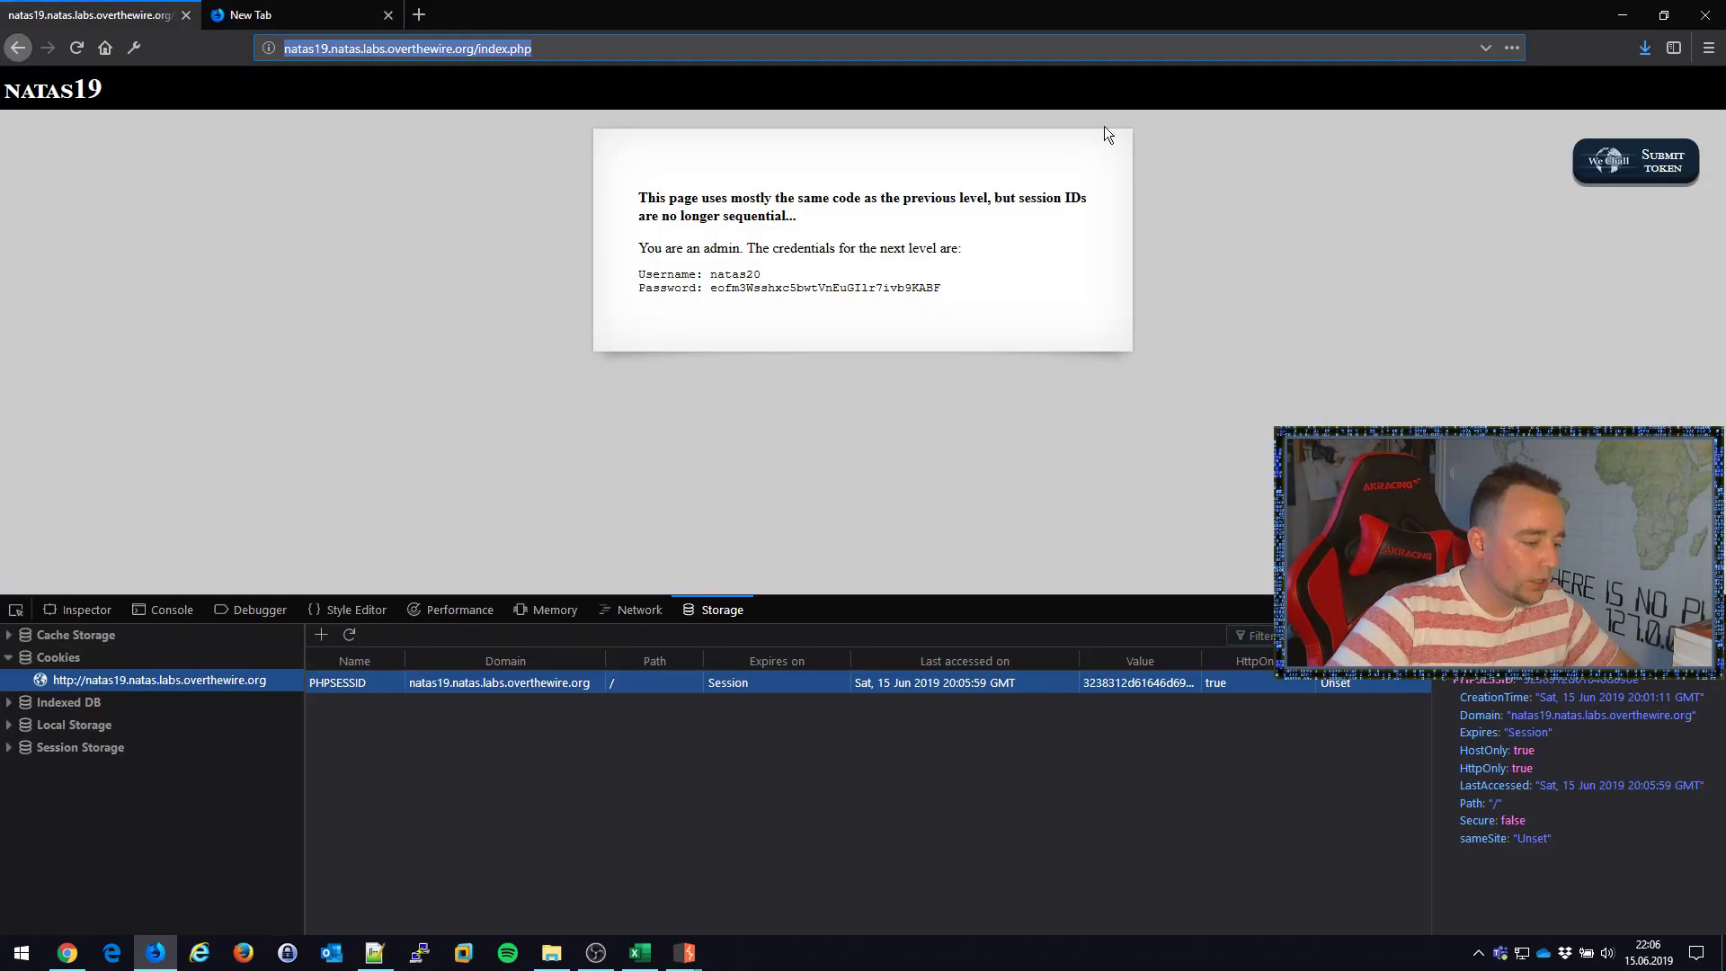